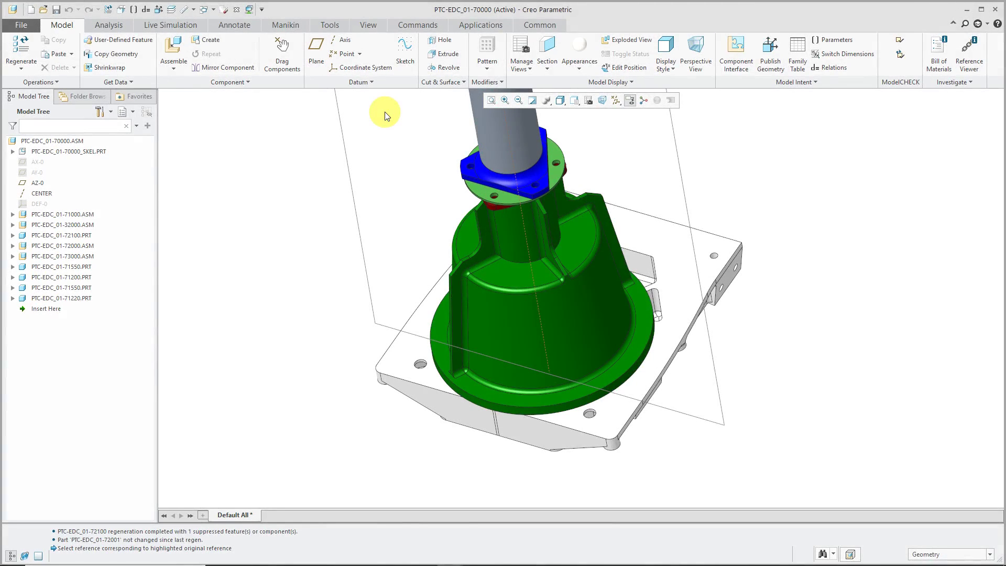
mouse_move(361, 68)
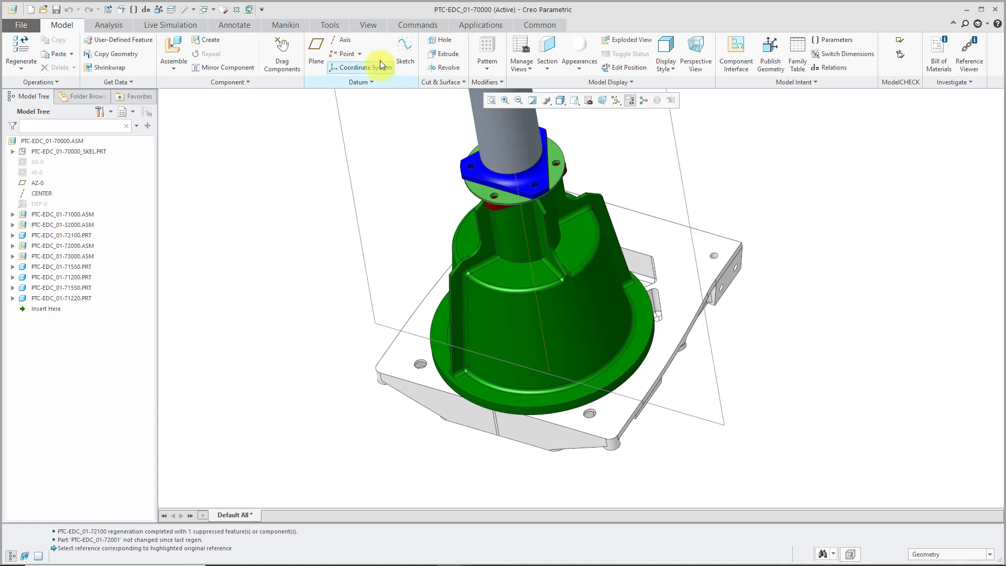
mouse_move(374, 131)
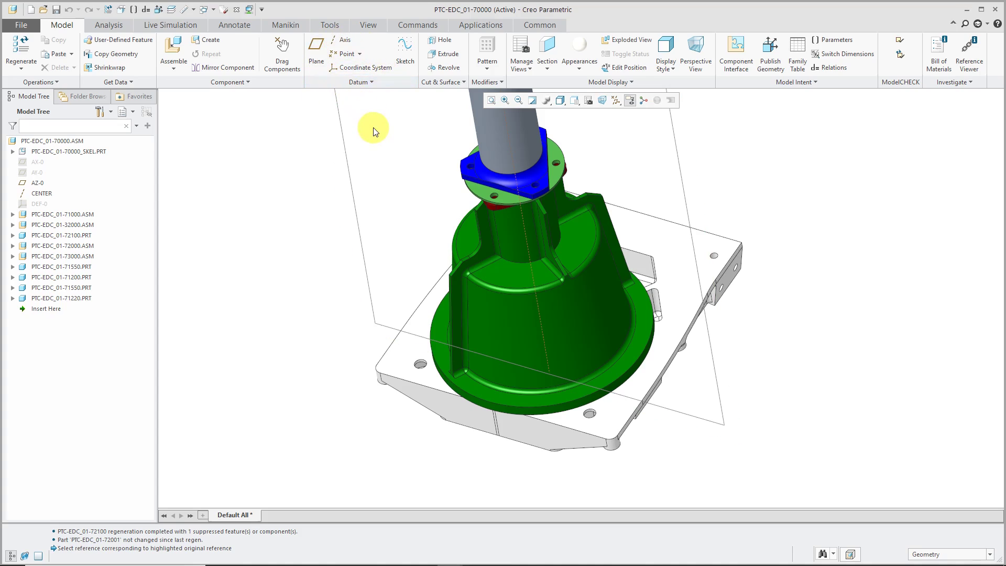
mouse_move(393, 130)
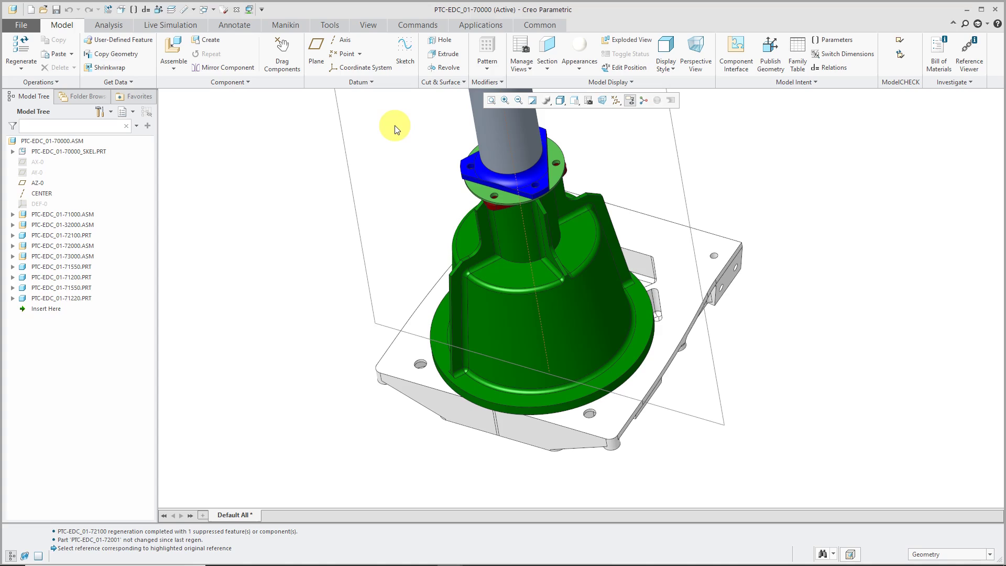
mouse_move(442, 93)
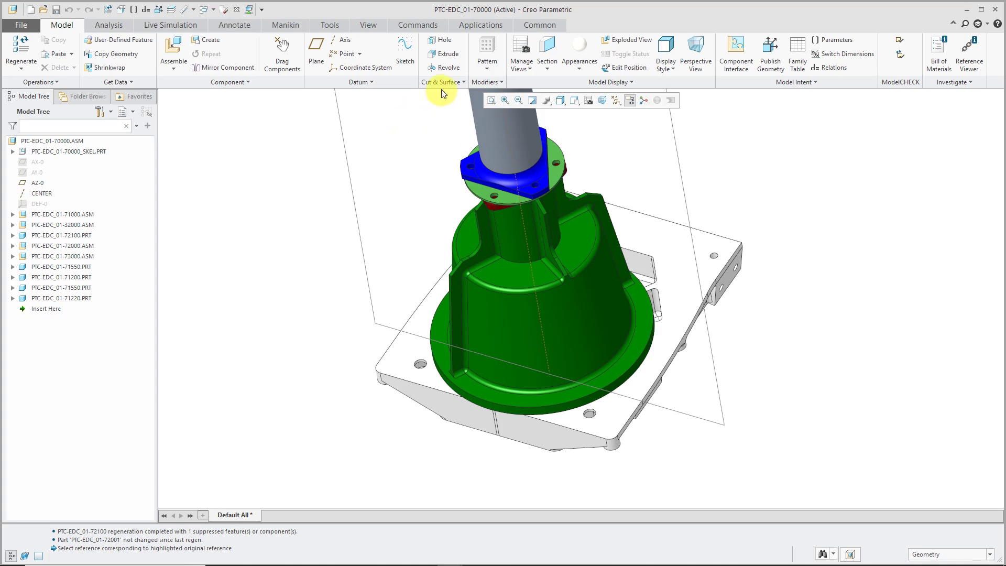
Browse the welding application and the extra cut/surface feature list, then return to the model tools
click(441, 81)
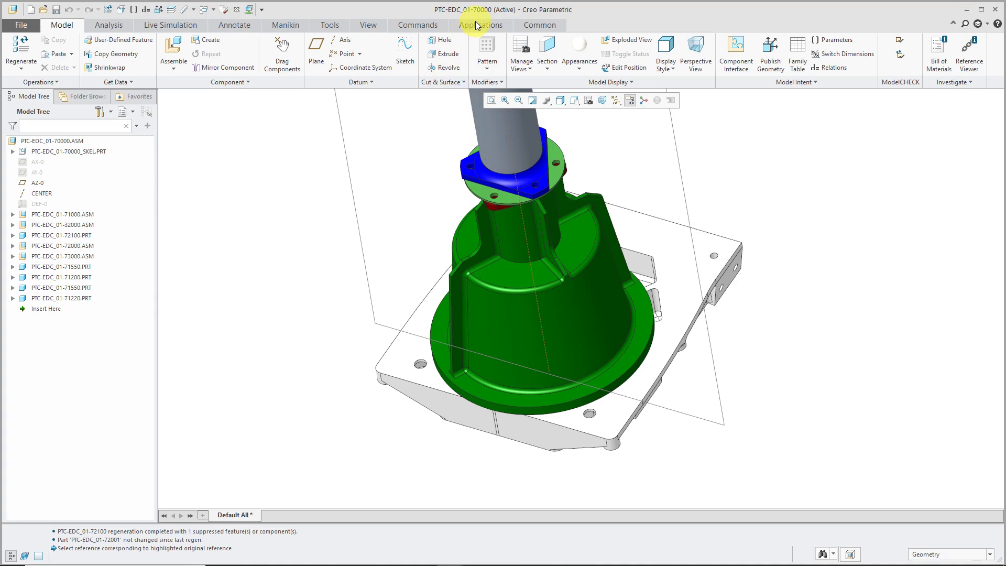
click(456, 25)
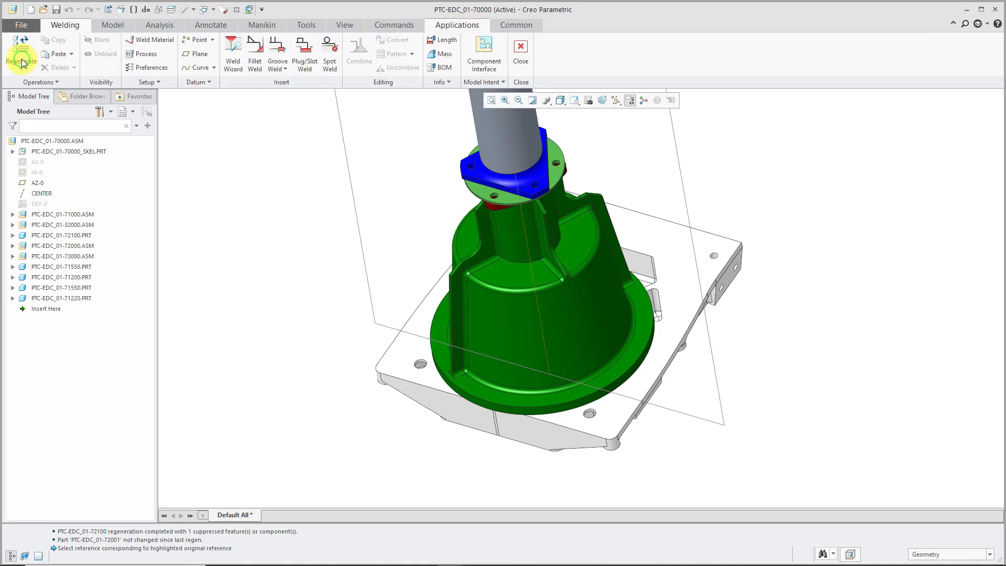
mouse_move(299, 197)
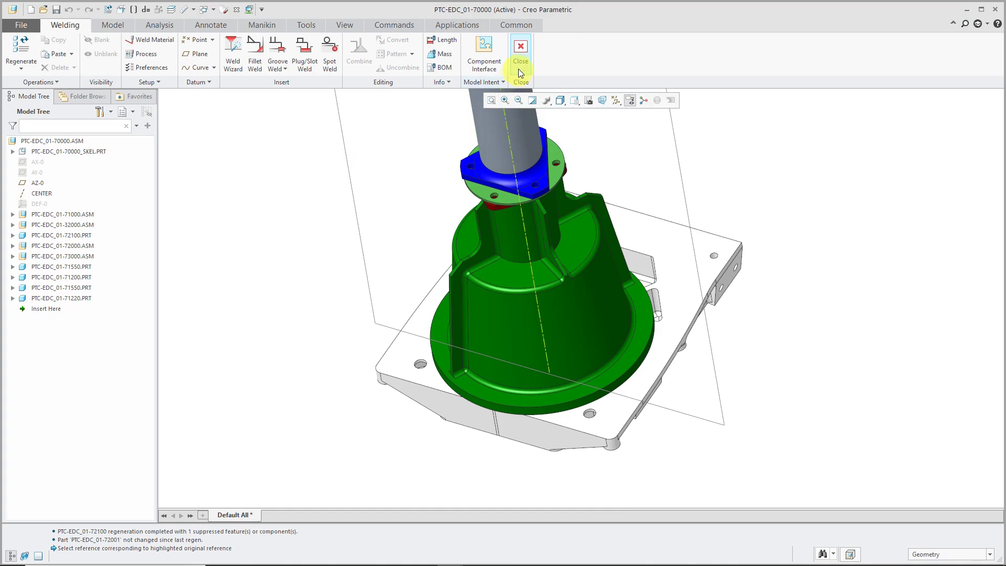
click(520, 51)
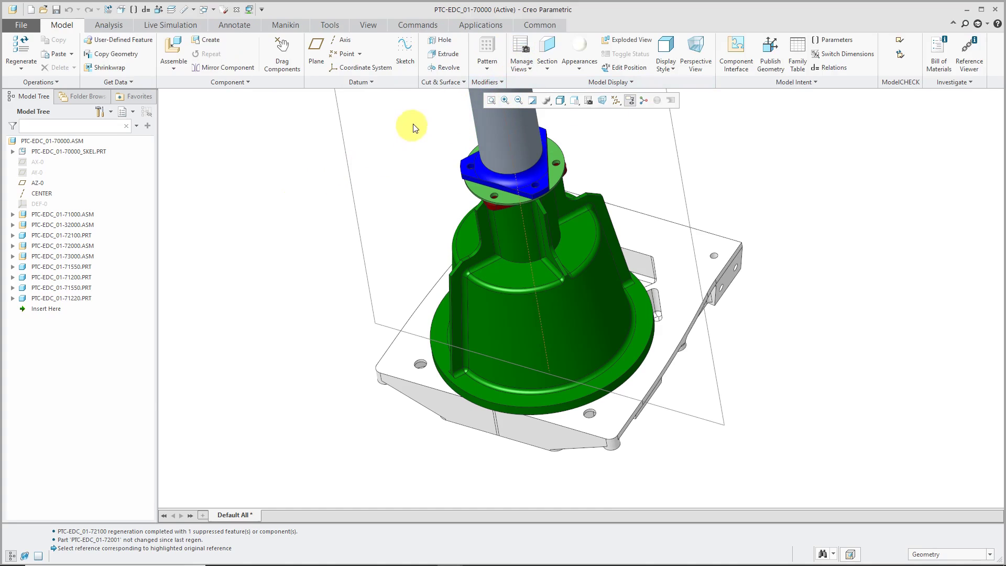
click(441, 81)
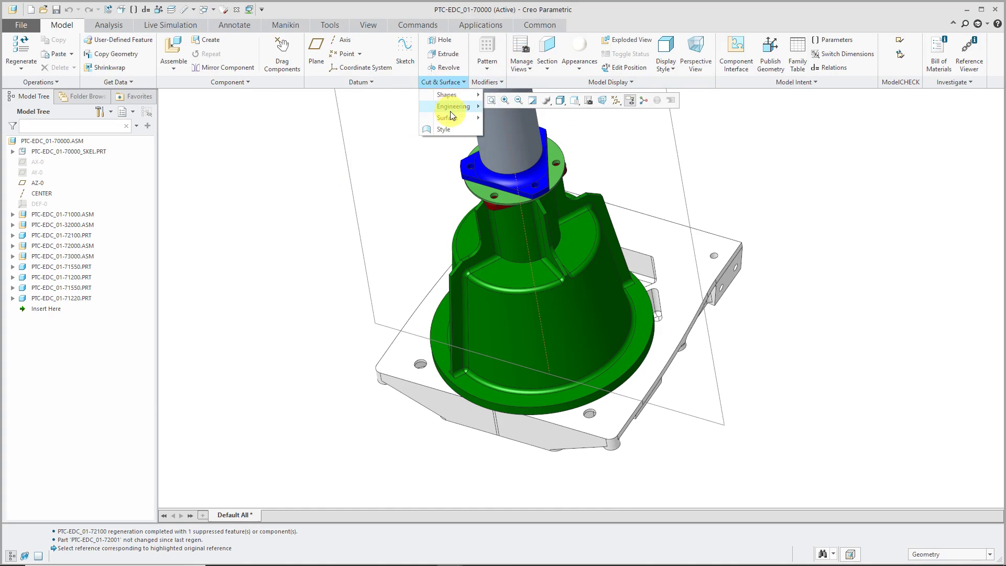
mouse_move(448, 117)
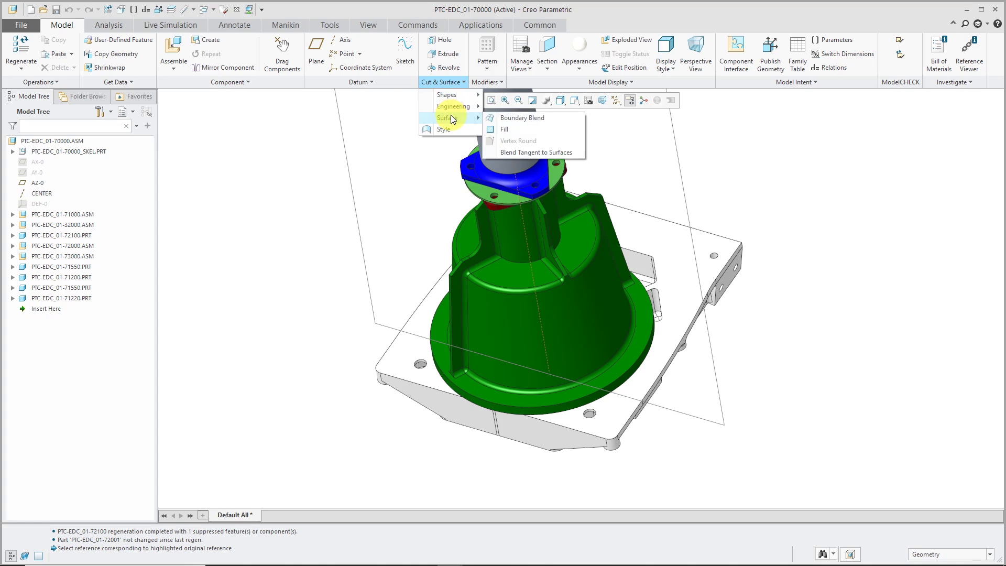
click(378, 132)
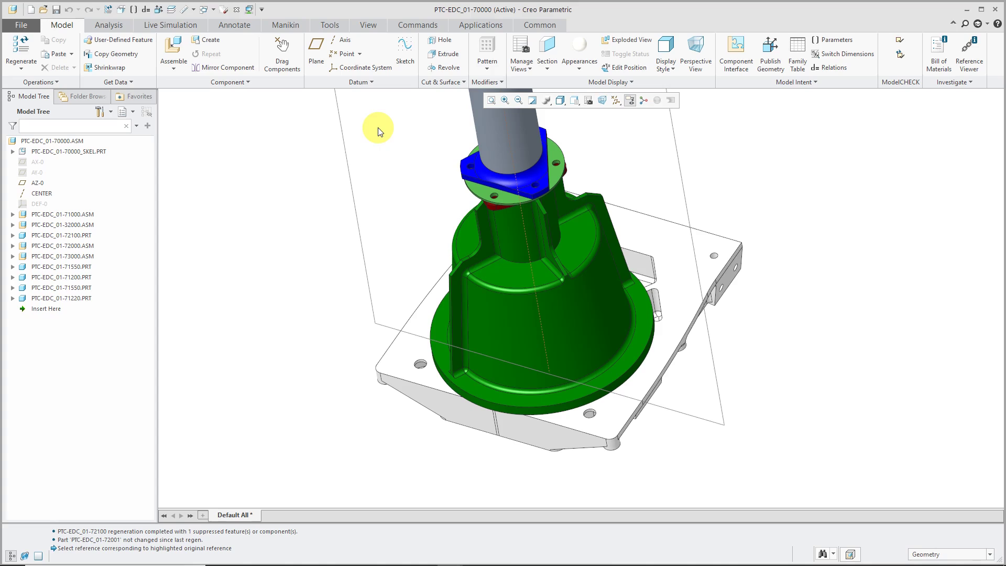
mouse_move(443, 40)
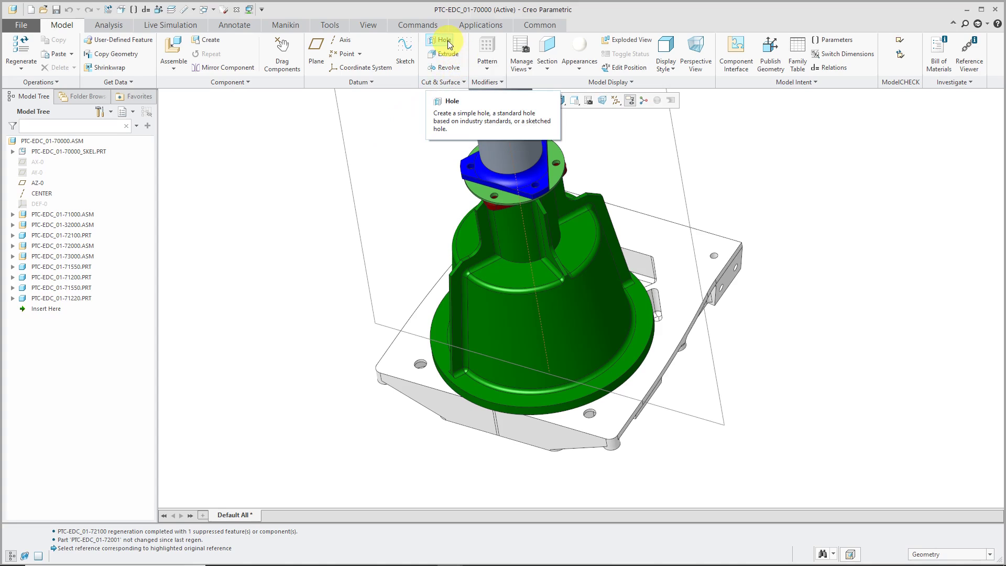
Start a 10.00 hole on the flange placed by diameter, 264.00 from CENTER and 0.0 from AZ-0
click(442, 40)
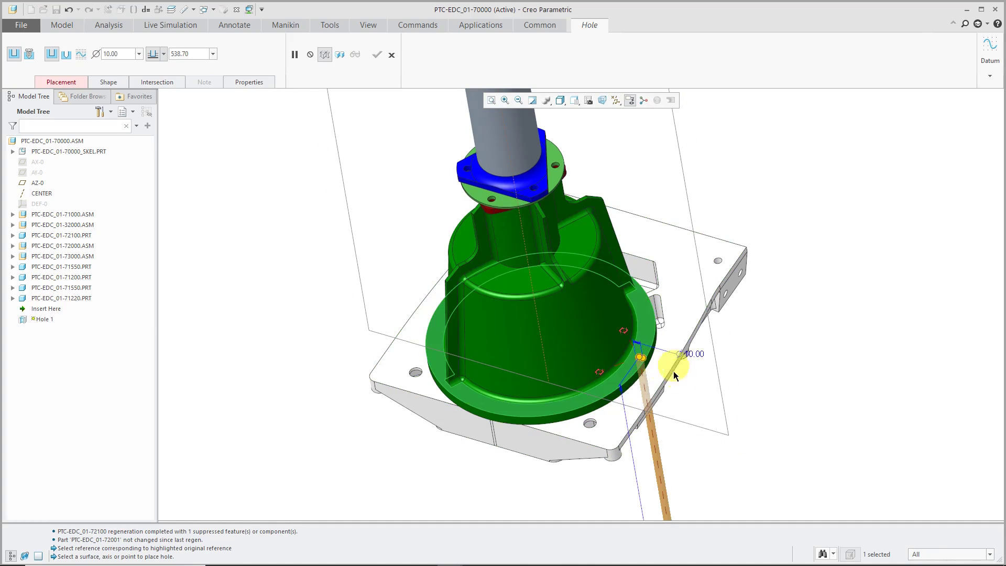
right_click(672, 363)
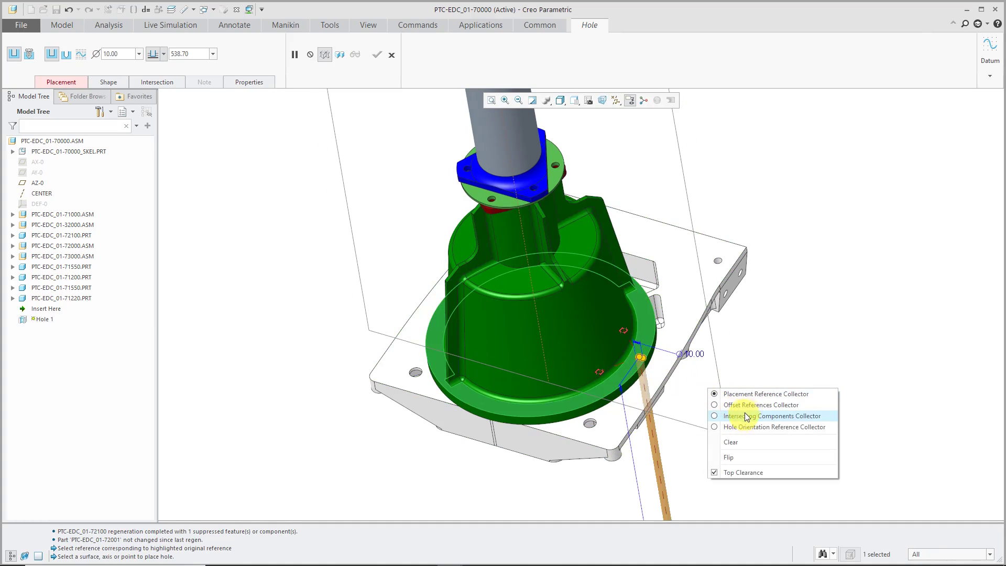
click(744, 407)
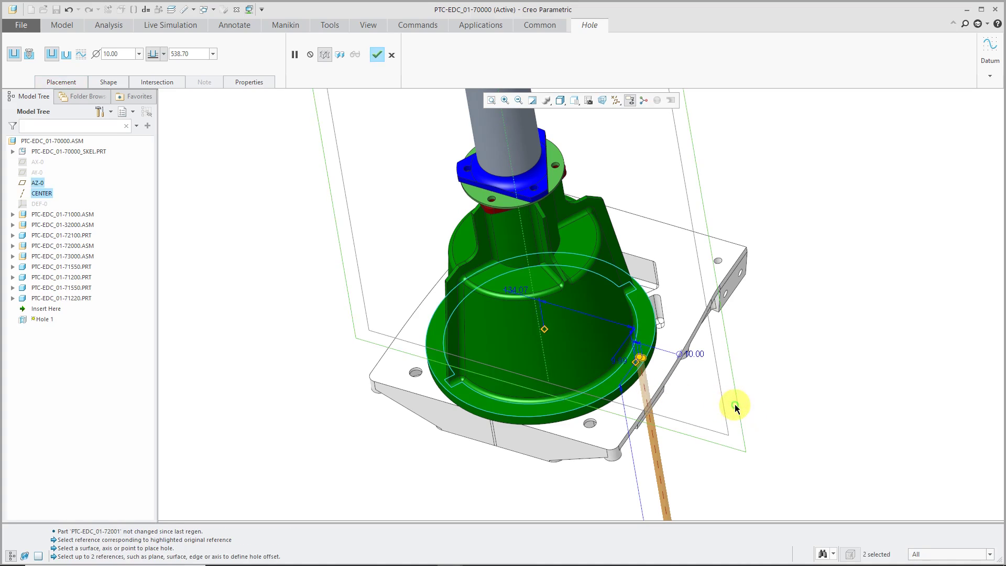
mouse_move(81, 97)
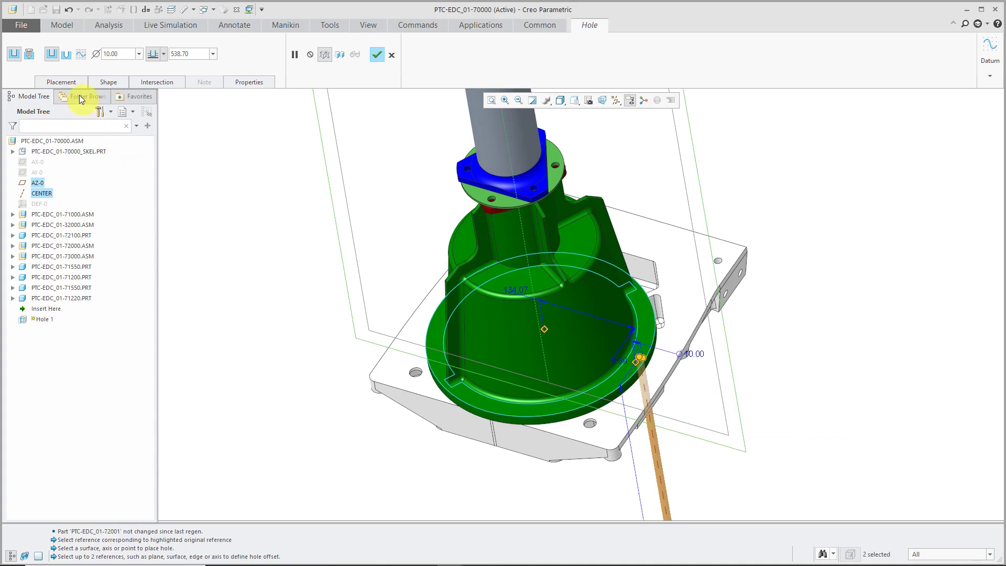
click(60, 82)
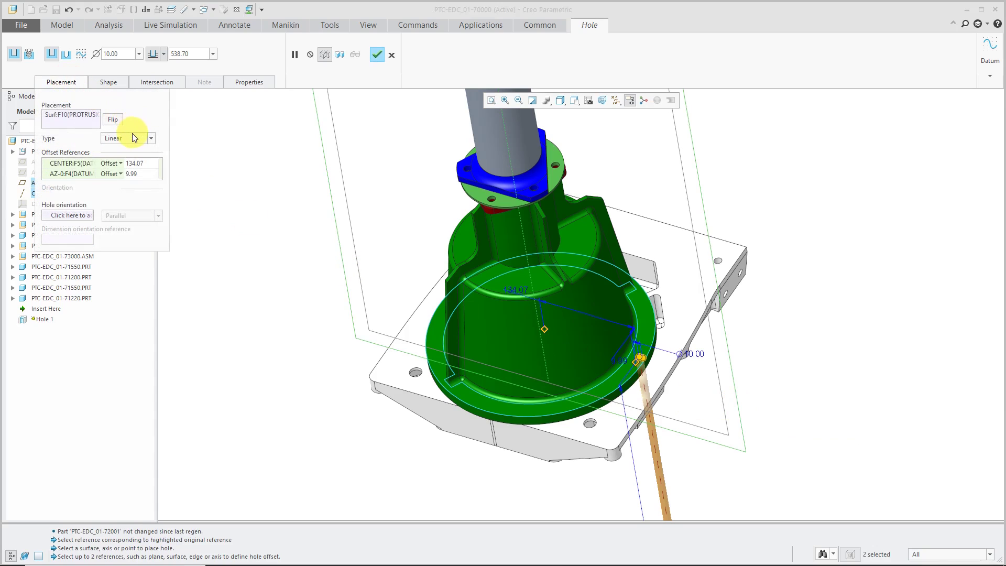
click(150, 138)
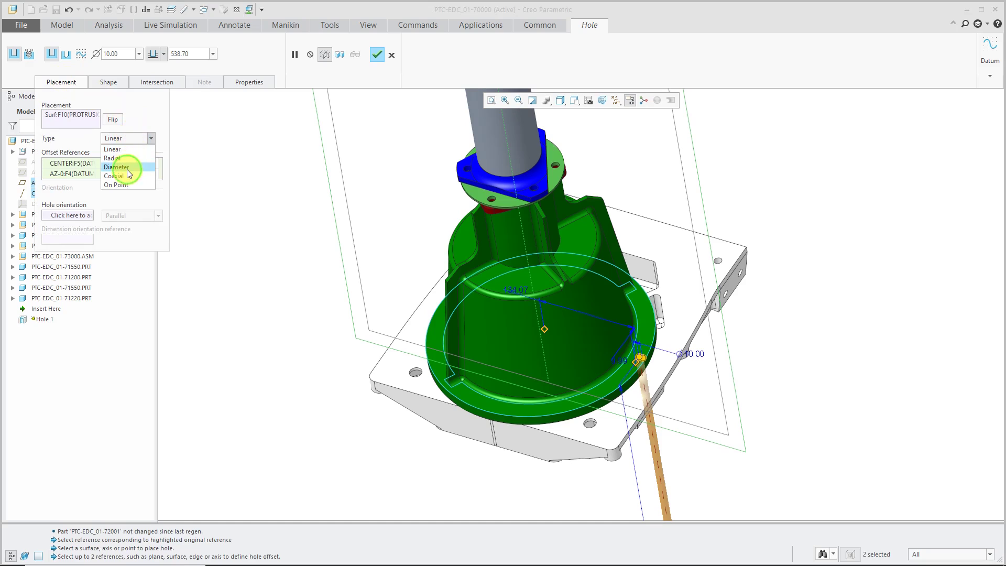
click(118, 167)
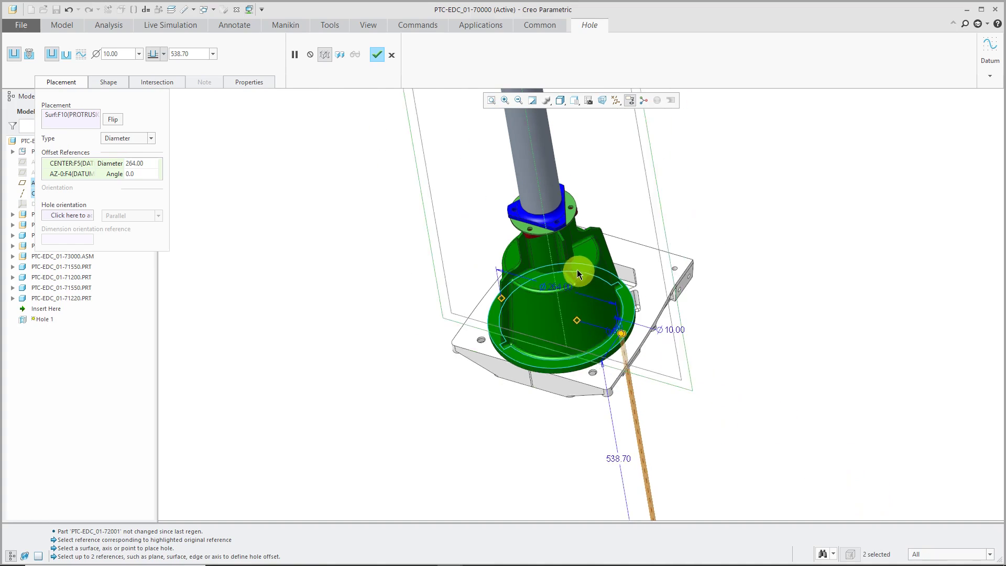
click(638, 478)
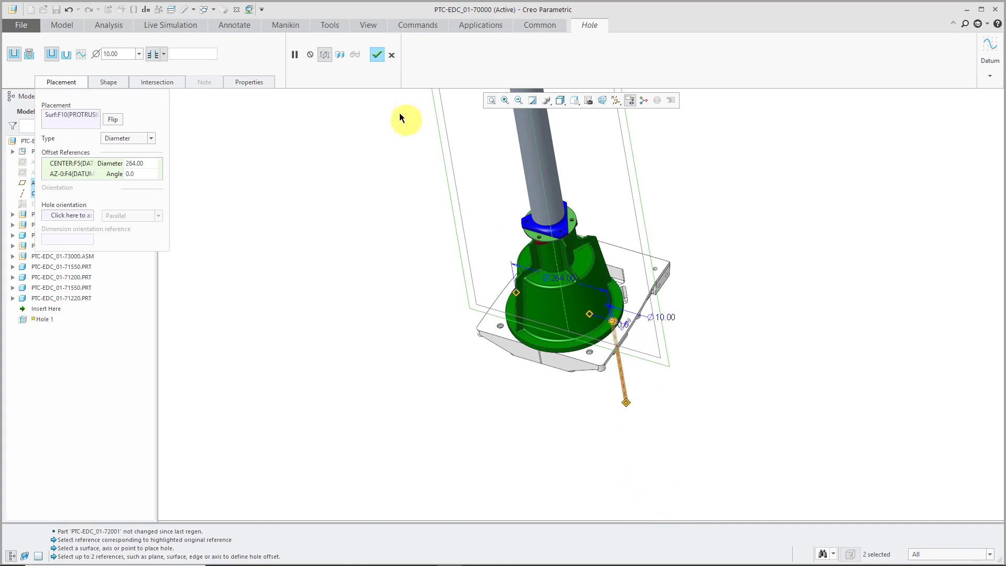
mouse_move(435, 172)
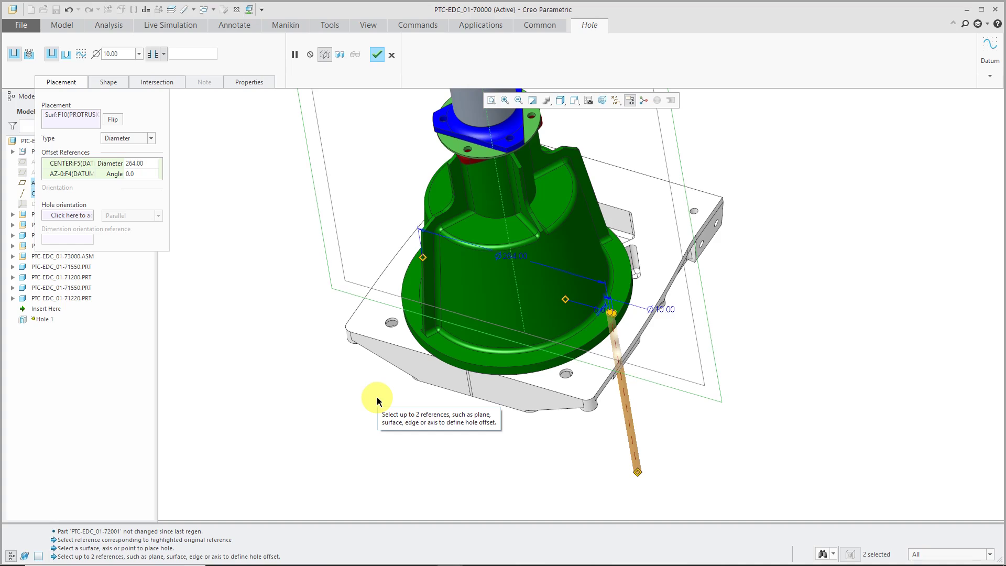
mouse_move(244, 176)
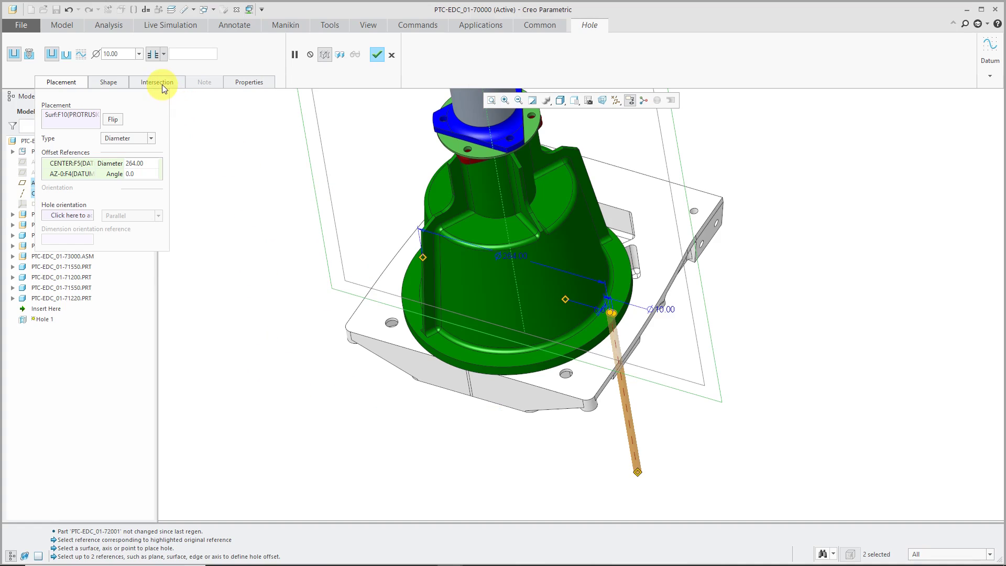
Review the hole's intersection settings with Advanced Intersection on and complete Hole 1
click(156, 82)
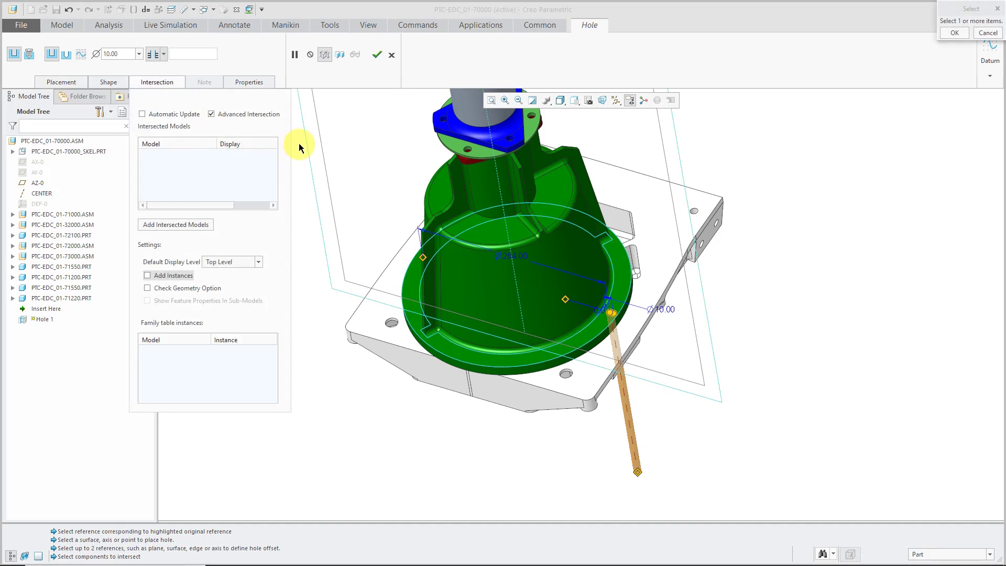
mouse_move(220, 130)
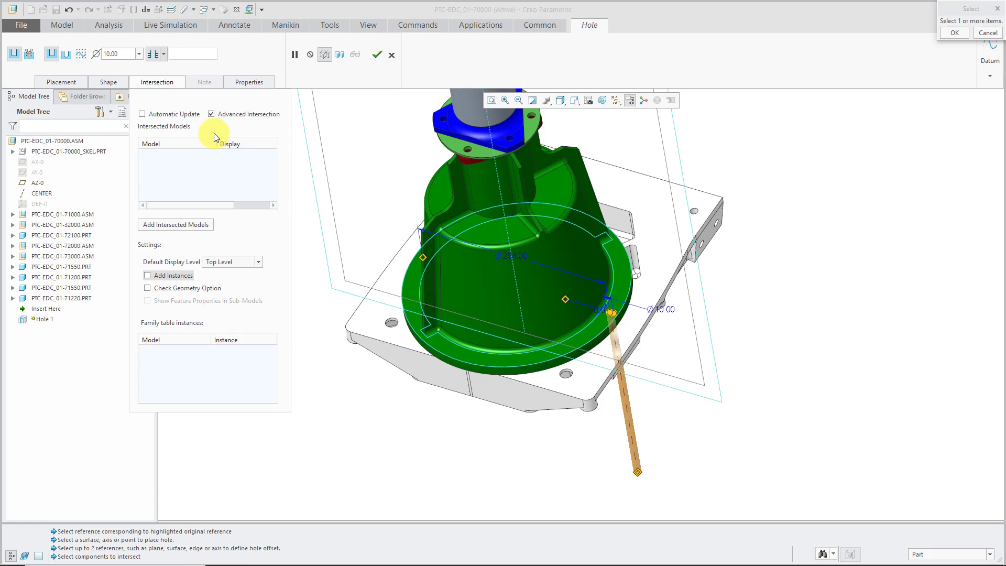
mouse_move(207, 134)
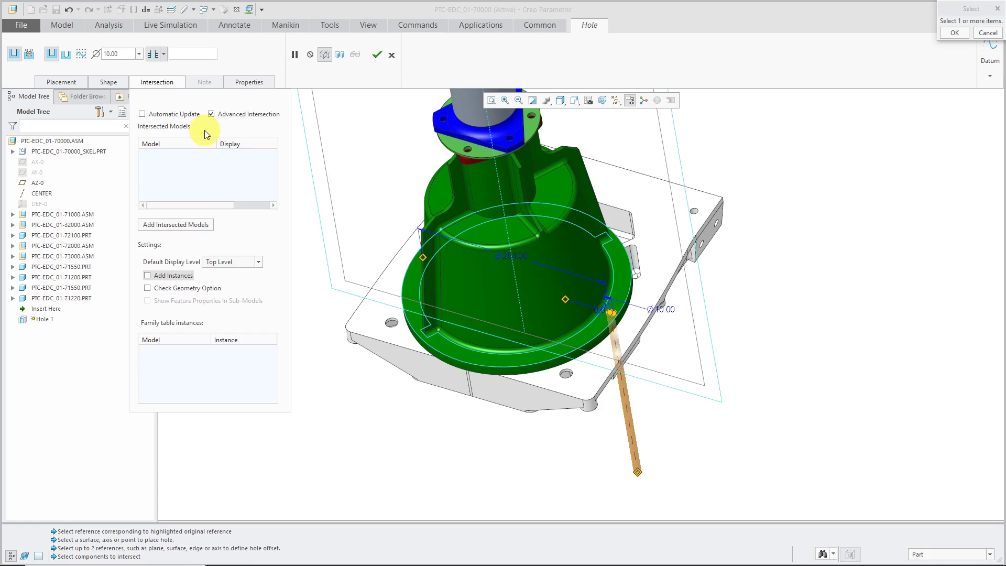
mouse_move(170, 116)
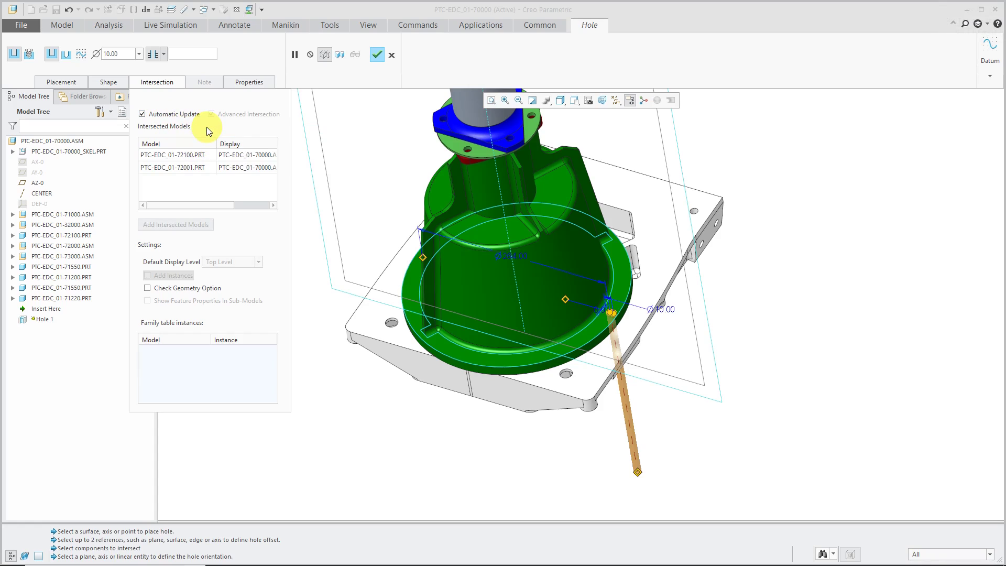
mouse_move(603, 381)
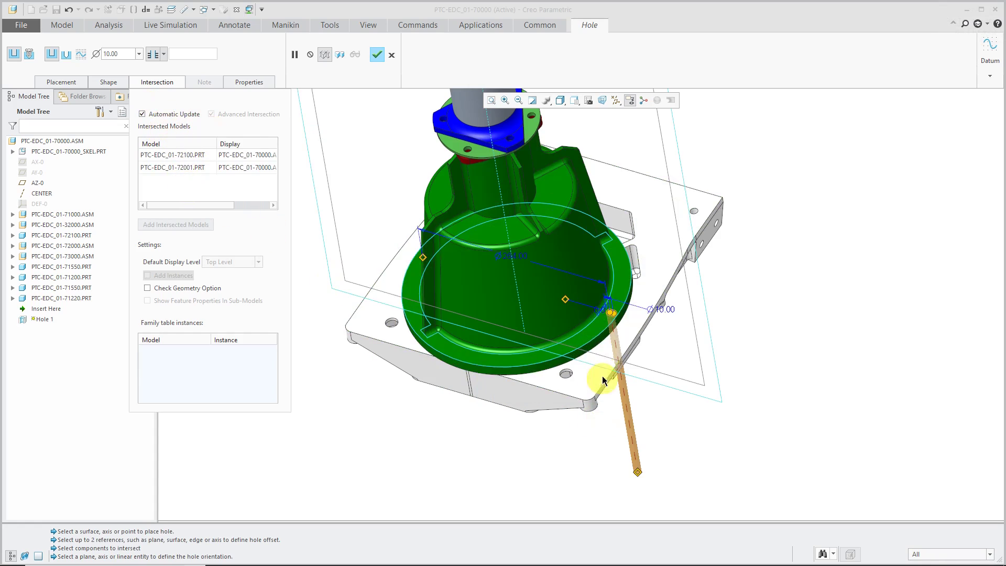
mouse_move(315, 352)
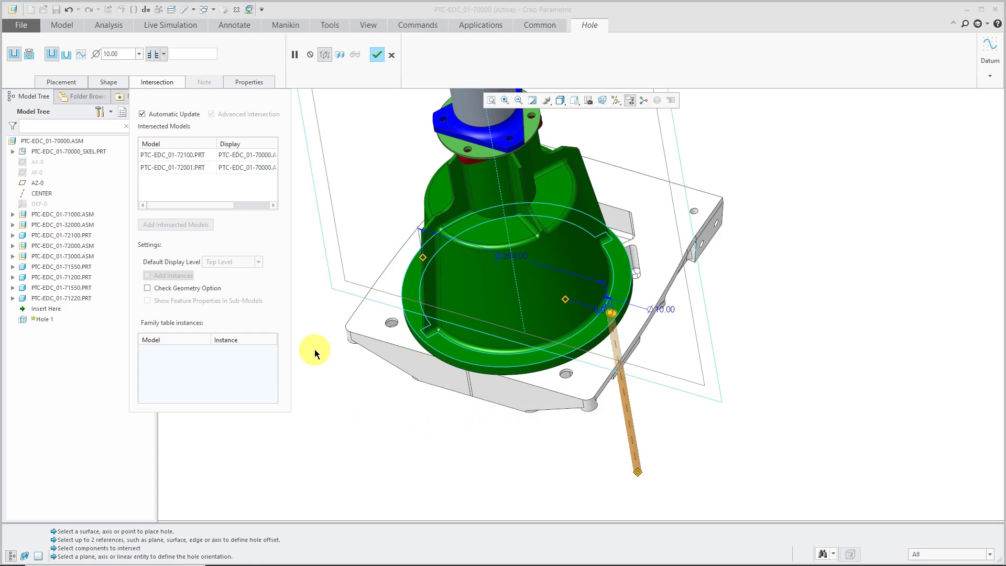
mouse_move(256, 141)
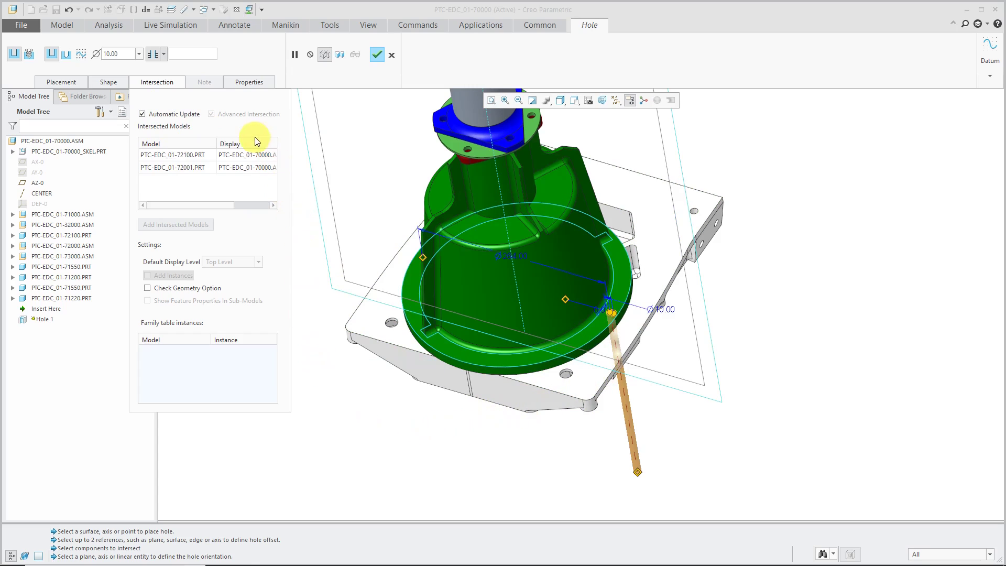
mouse_move(247, 119)
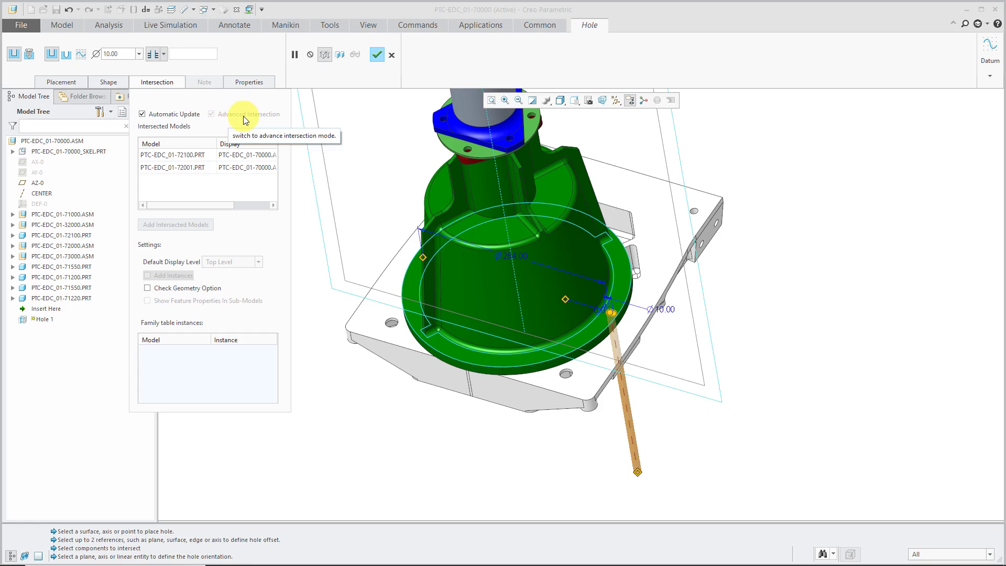
mouse_move(197, 124)
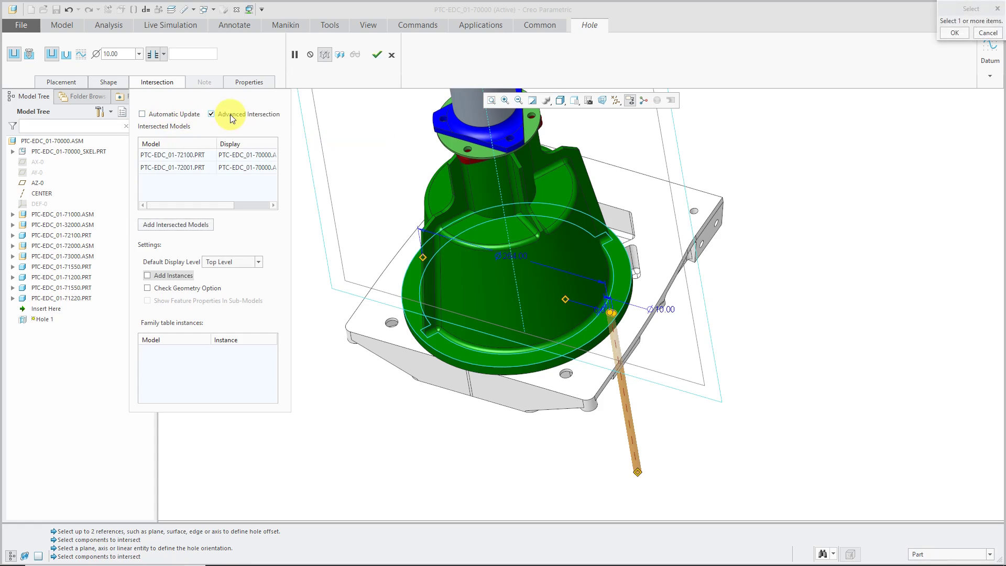
mouse_move(229, 118)
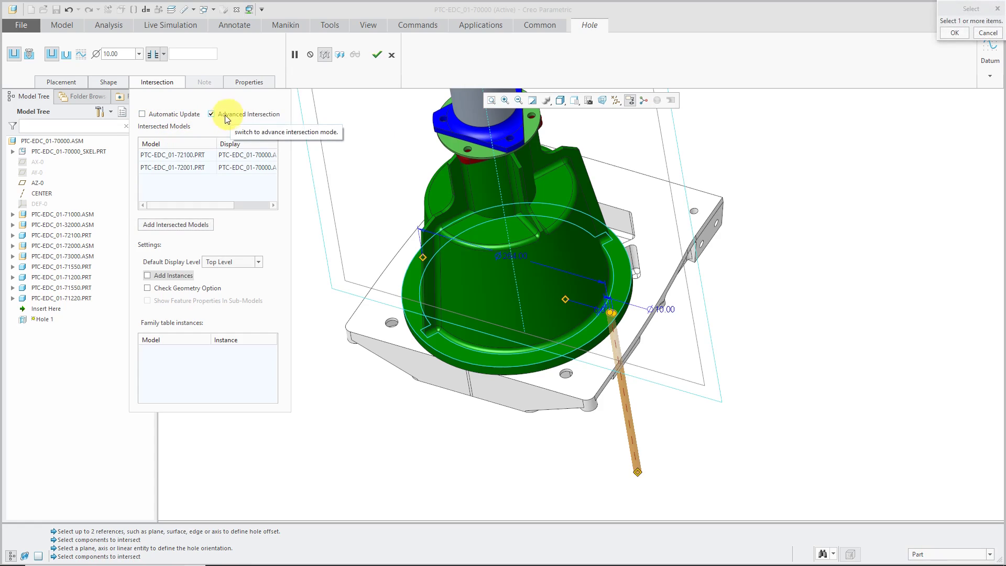
click(142, 114)
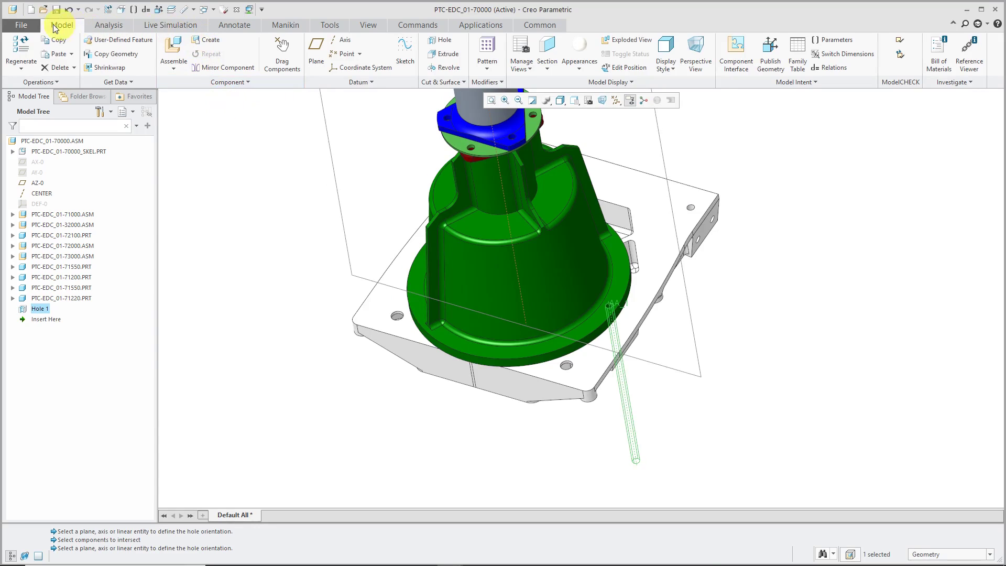
click(21, 25)
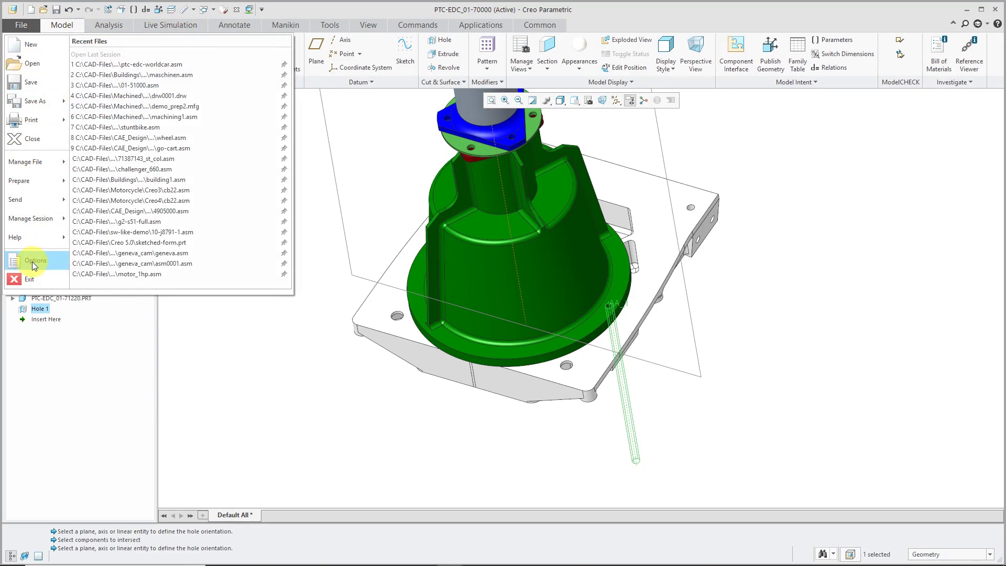
click(36, 260)
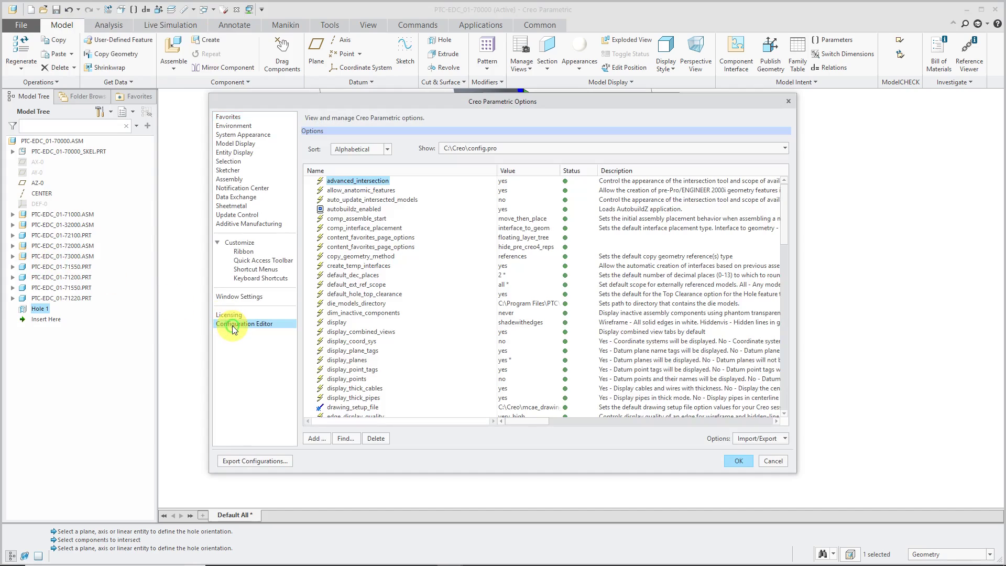
mouse_move(393, 217)
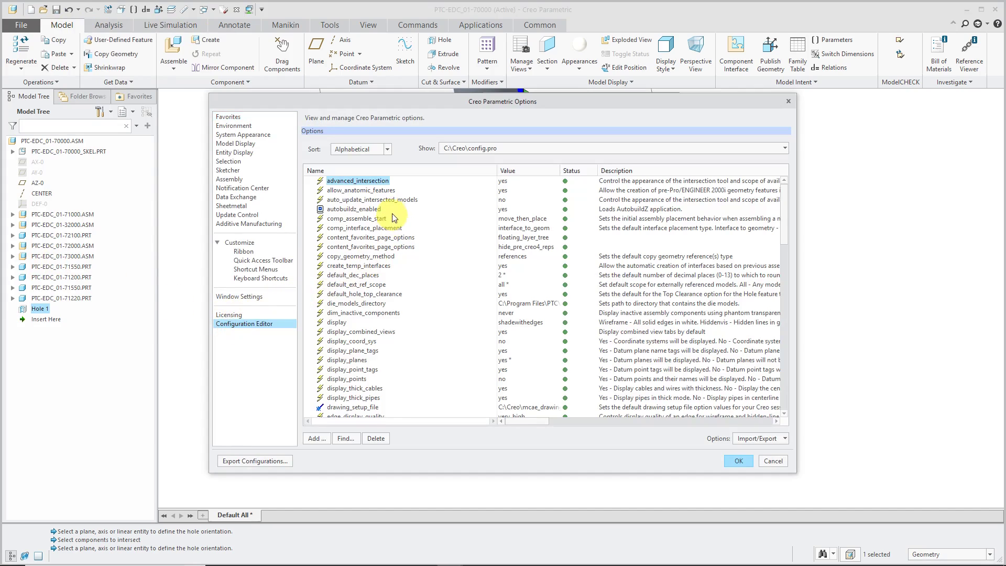
click(372, 199)
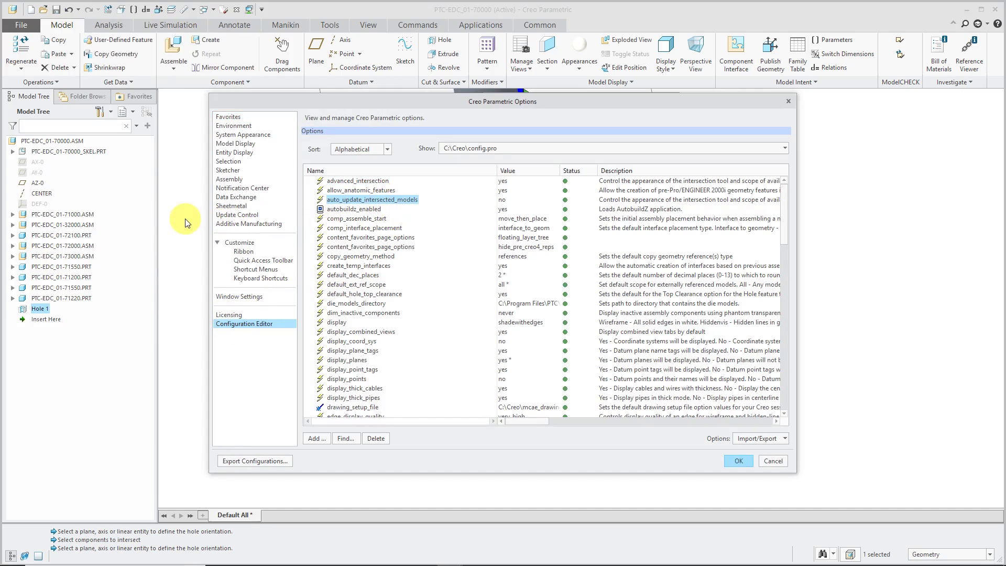
mouse_move(291, 219)
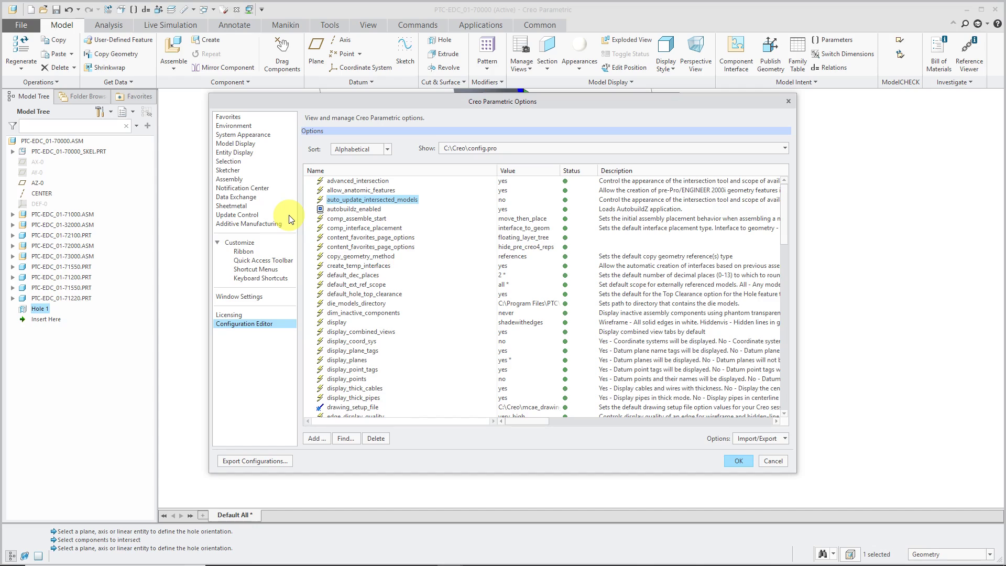
click(356, 180)
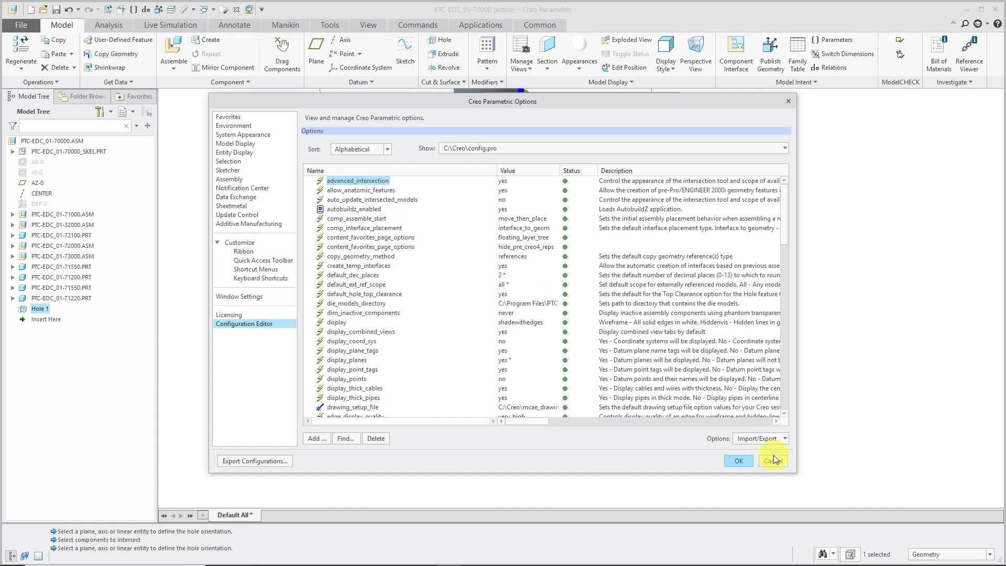
click(772, 460)
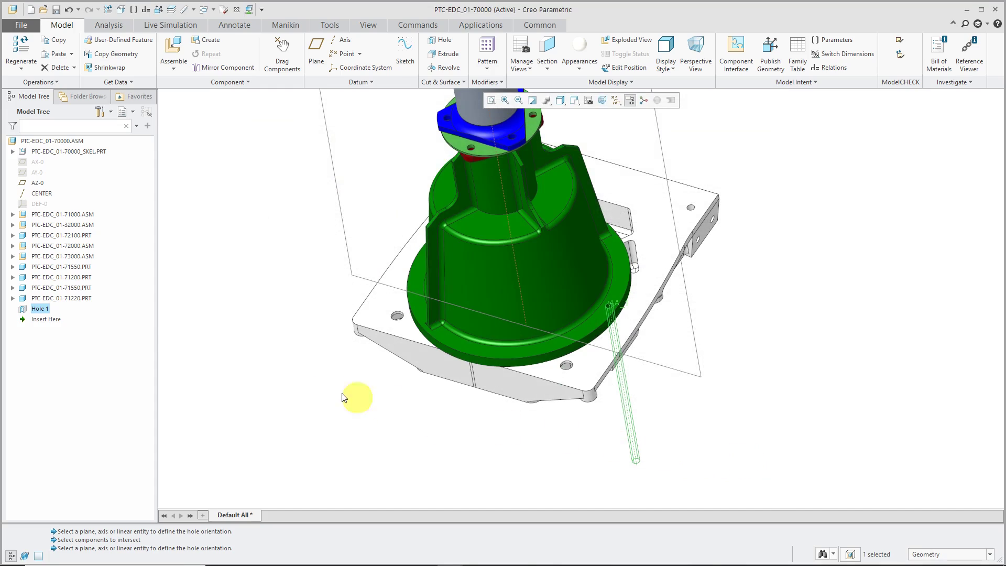
mouse_move(175, 330)
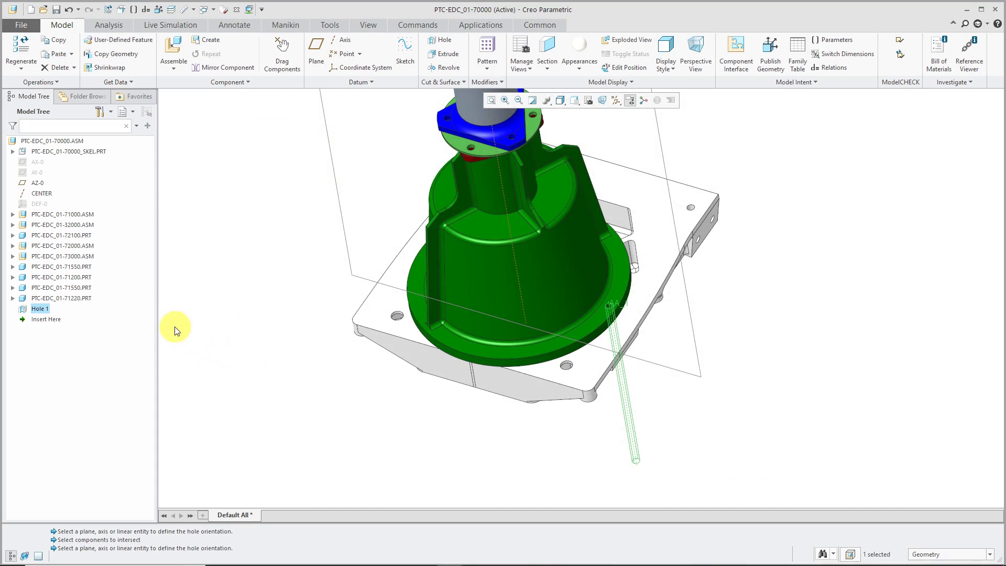
right_click(38, 308)
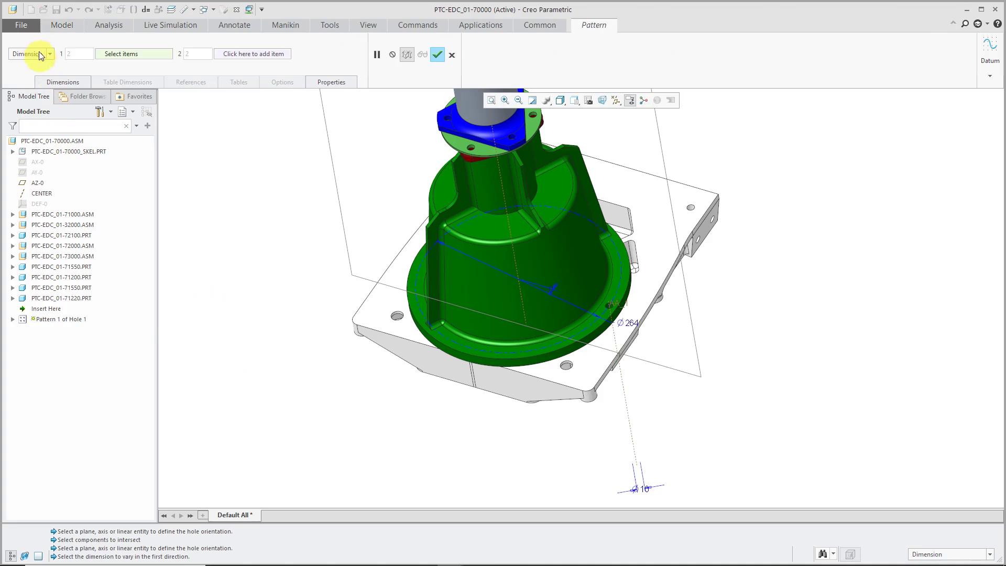
Create an axis pattern of Hole 1 around CENTER with 8 members over 360 degrees
click(48, 53)
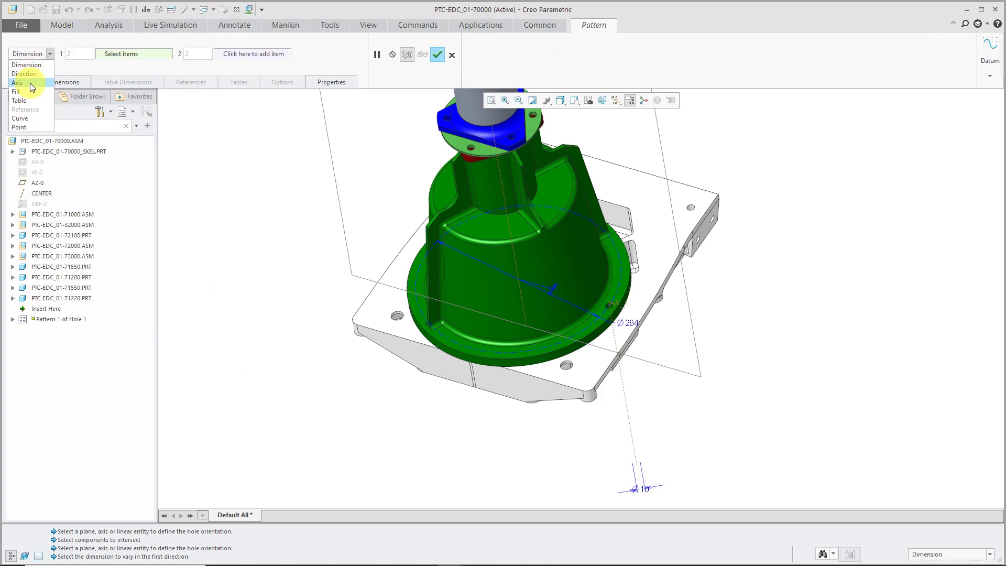
click(18, 82)
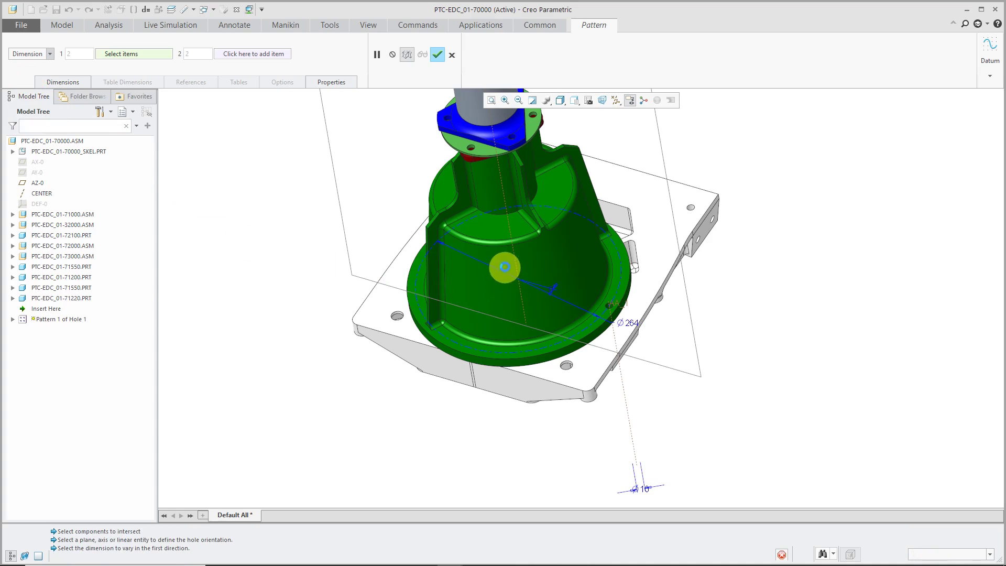
click(29, 54)
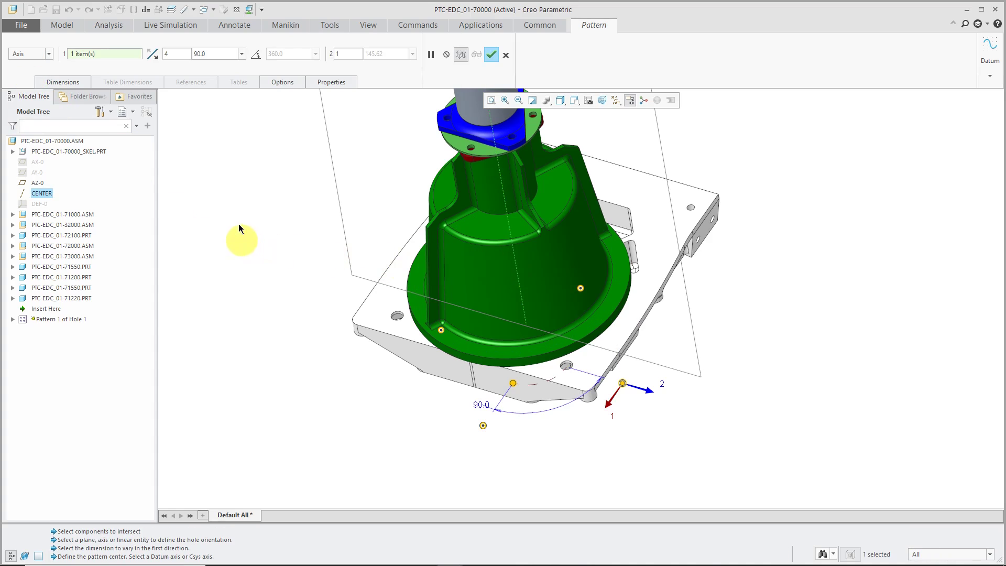
mouse_move(233, 72)
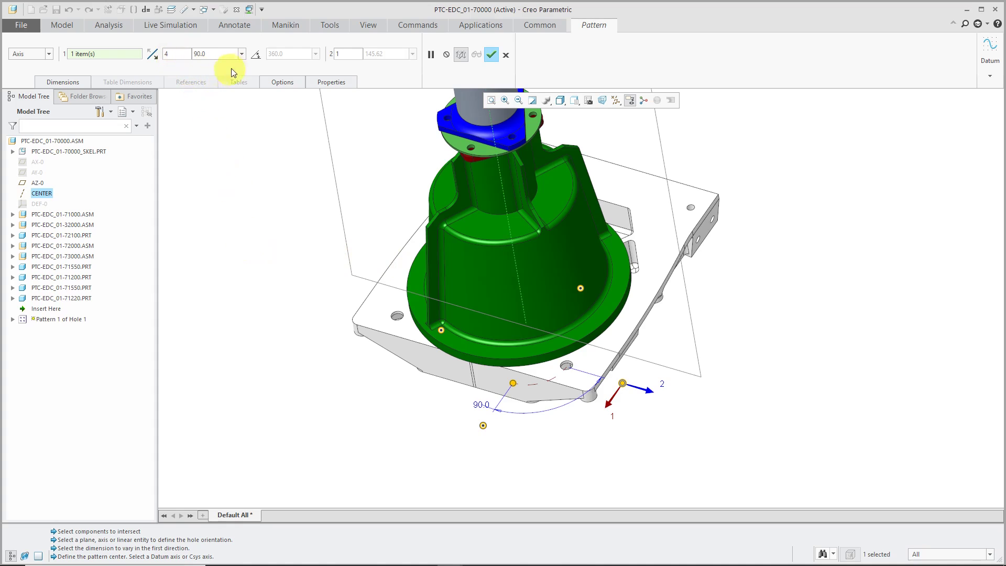
click(255, 54)
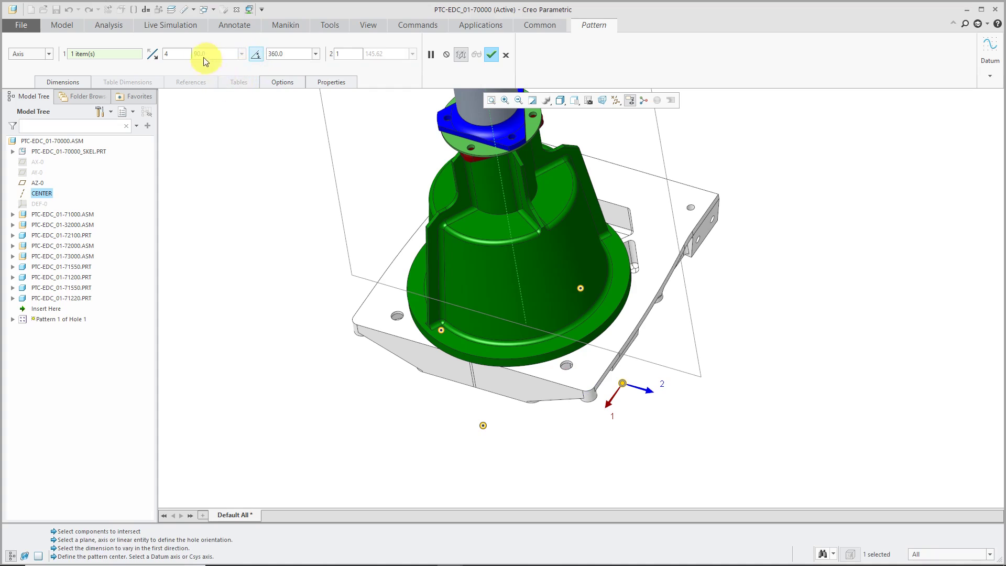
click(199, 54)
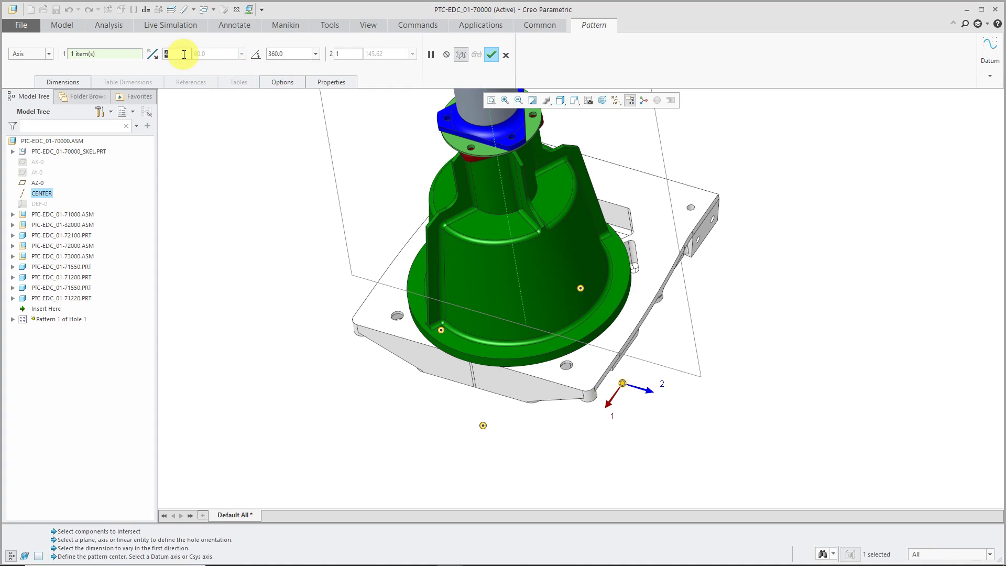
text(8)
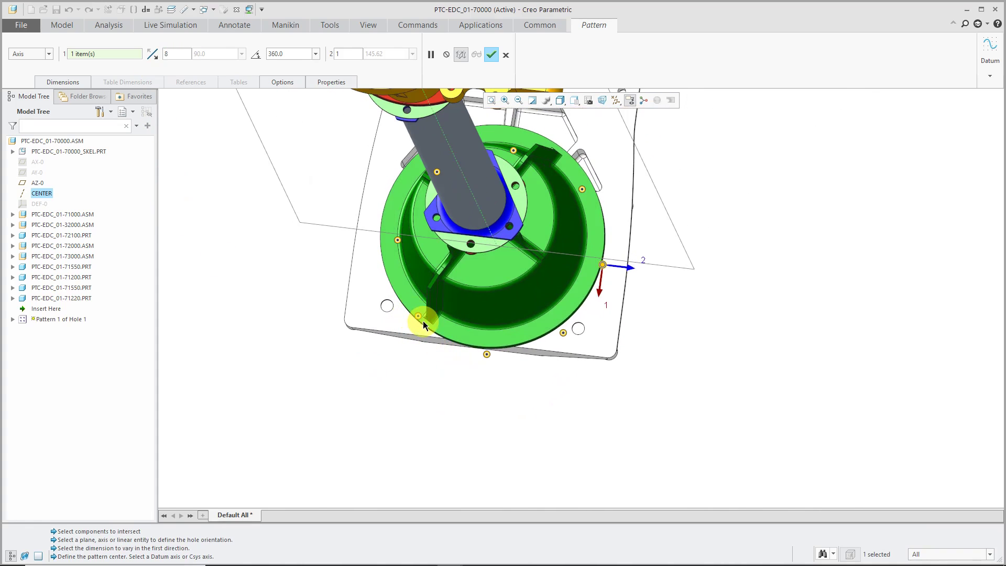
mouse_move(487, 358)
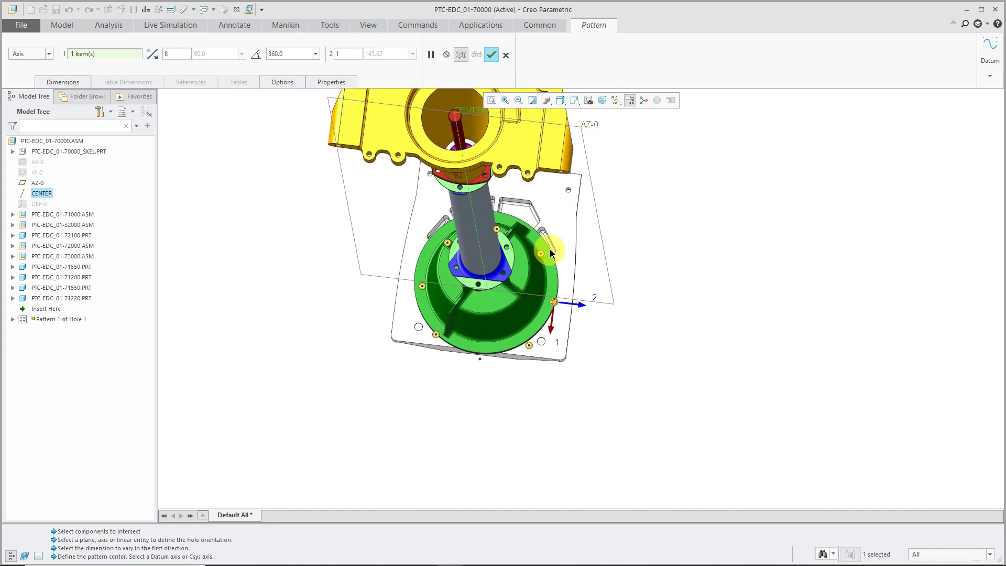
mouse_move(448, 246)
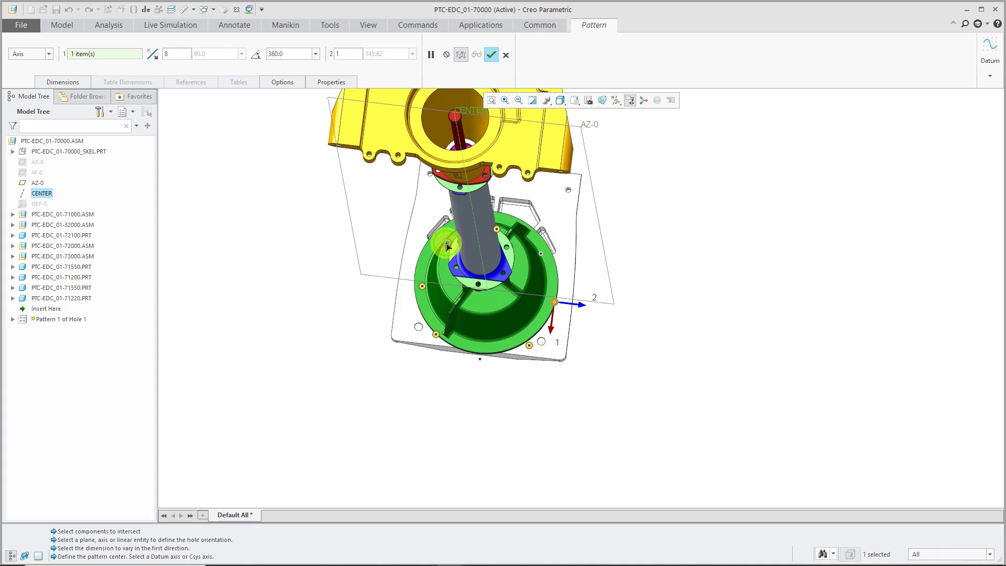
click(492, 54)
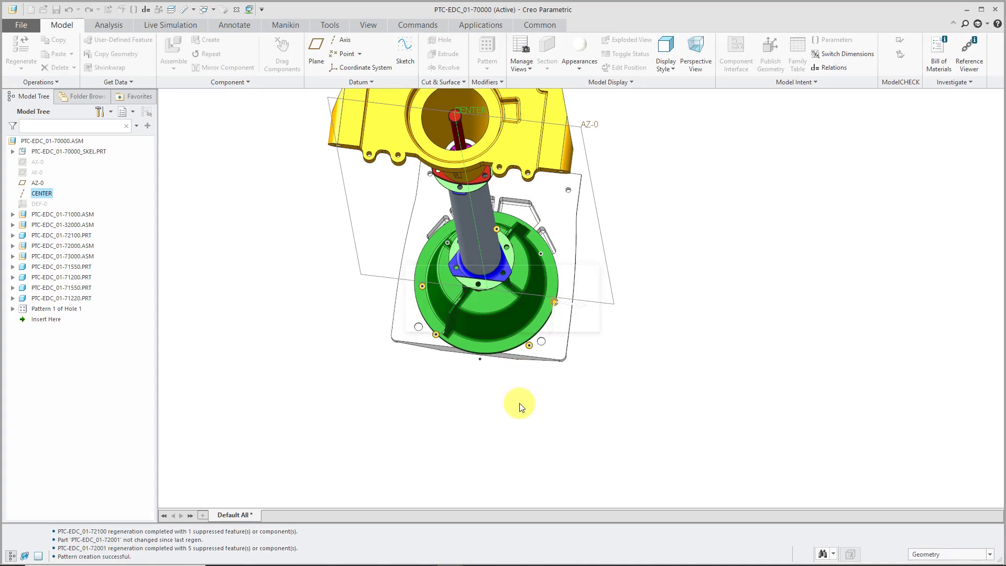
Expand Pattern 1, re-check which two parts Hole 1 intersects and finish redefining it
click(57, 308)
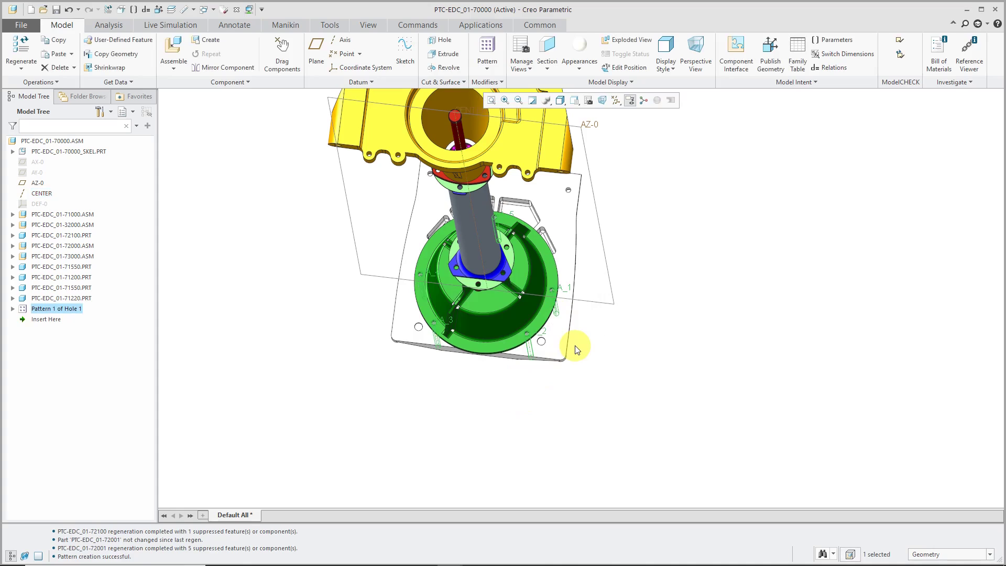
mouse_move(16, 314)
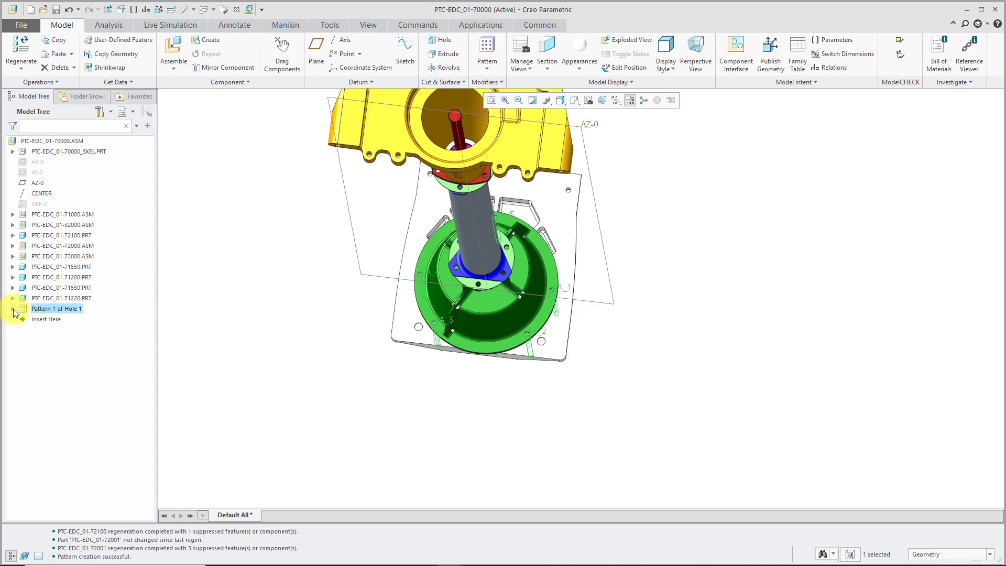
click(12, 308)
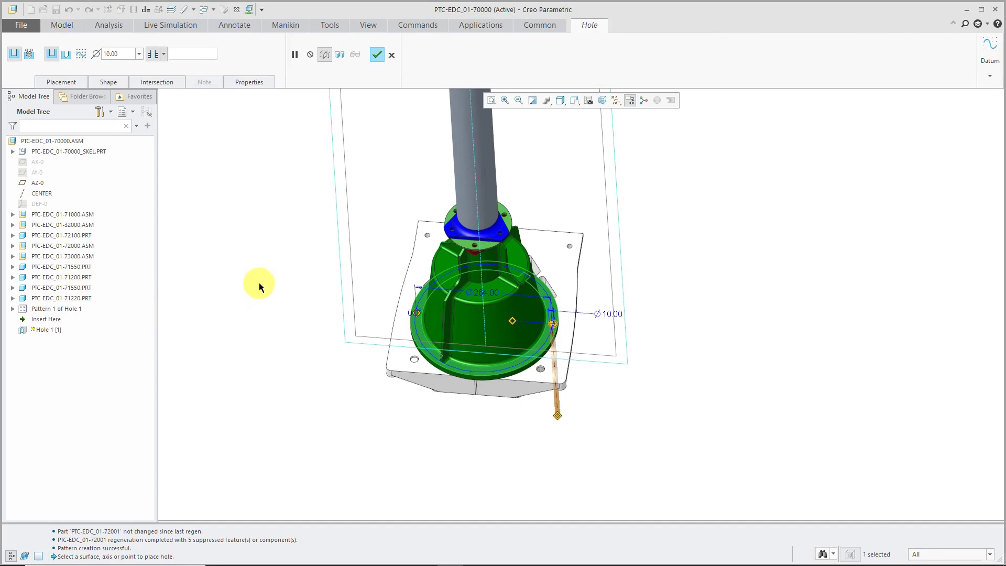
click(156, 82)
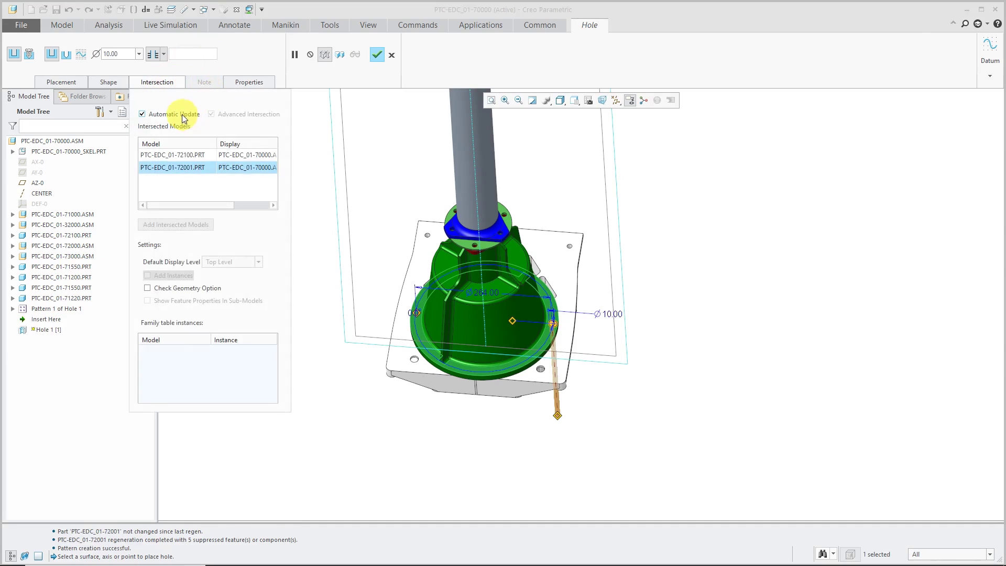
mouse_move(200, 178)
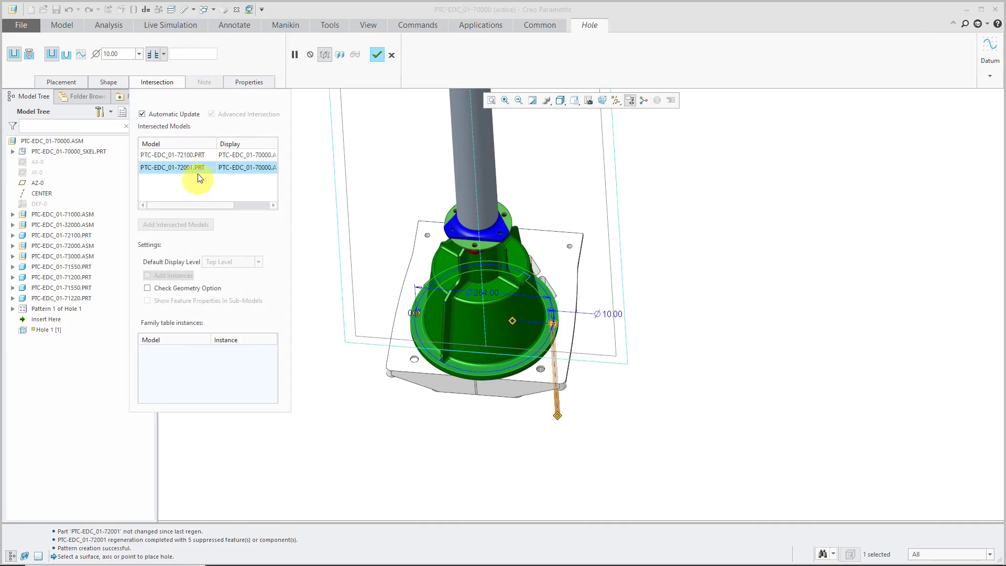
mouse_move(351, 116)
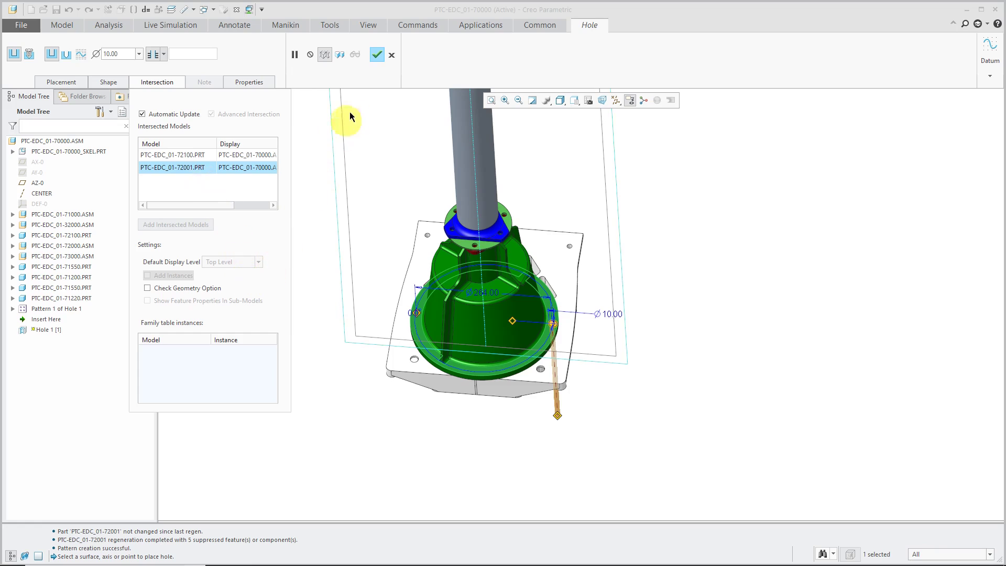
click(378, 53)
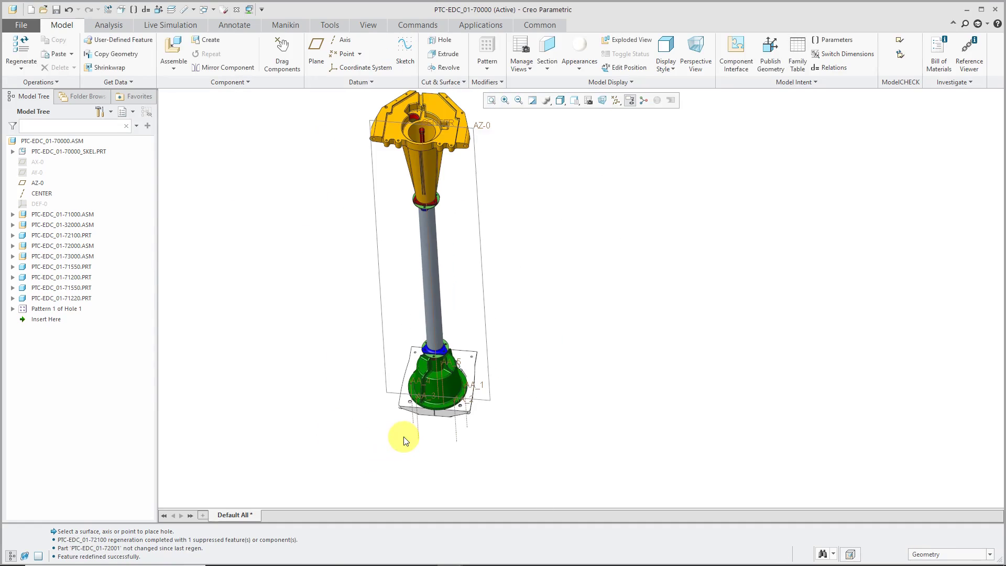
mouse_move(453, 143)
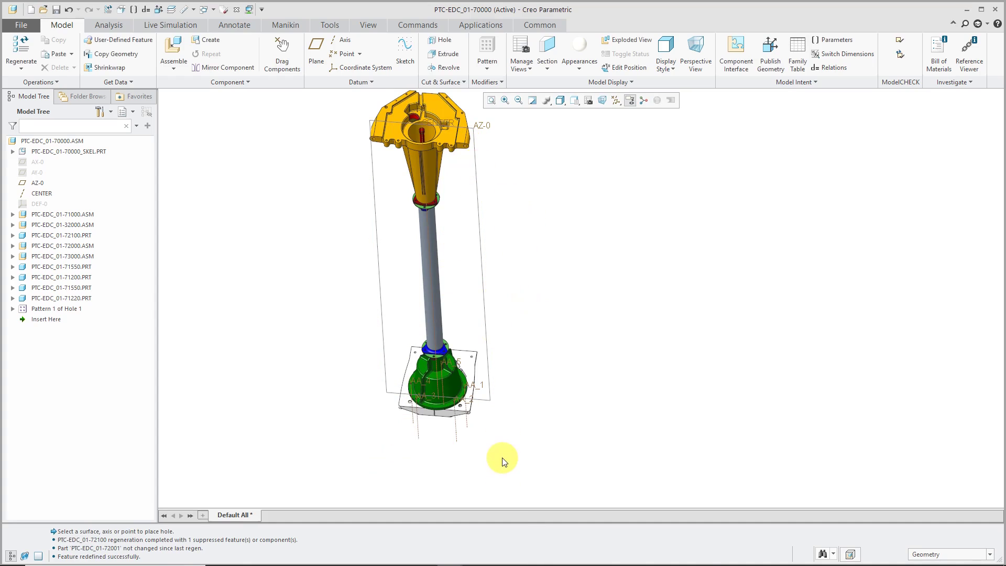
mouse_move(293, 279)
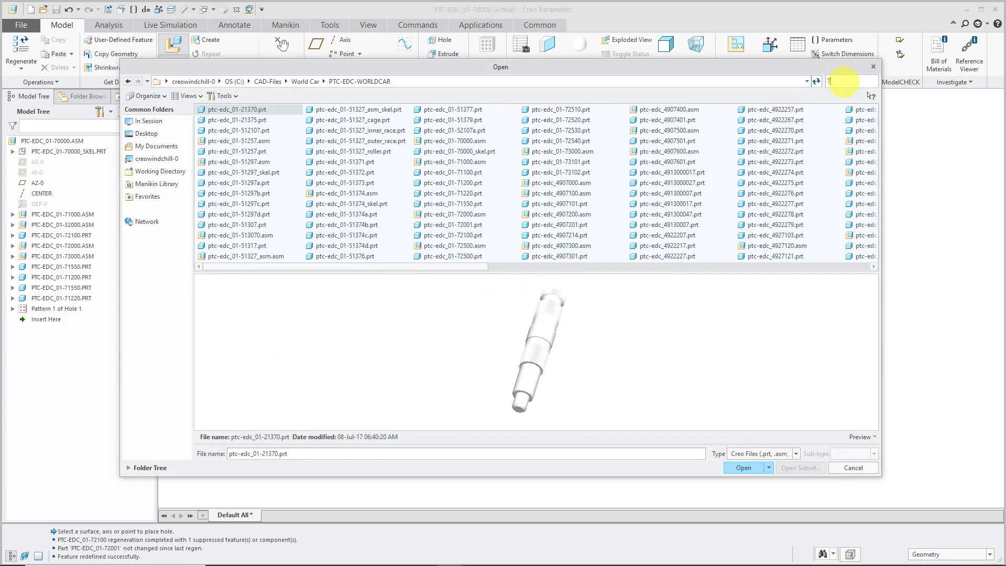
Load ptc-edc_01-71100.prt into the assembly for placement
text(11)
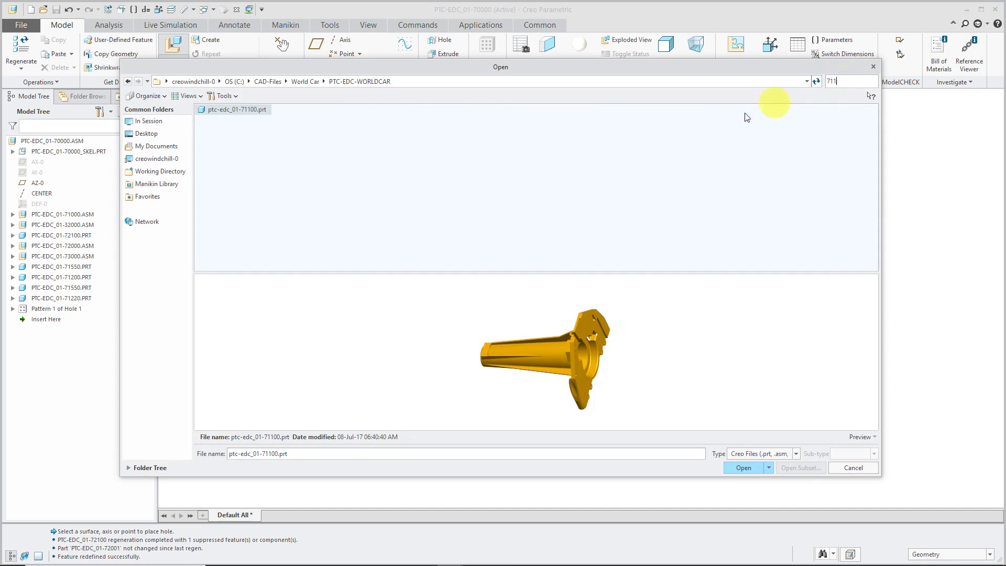
click(743, 468)
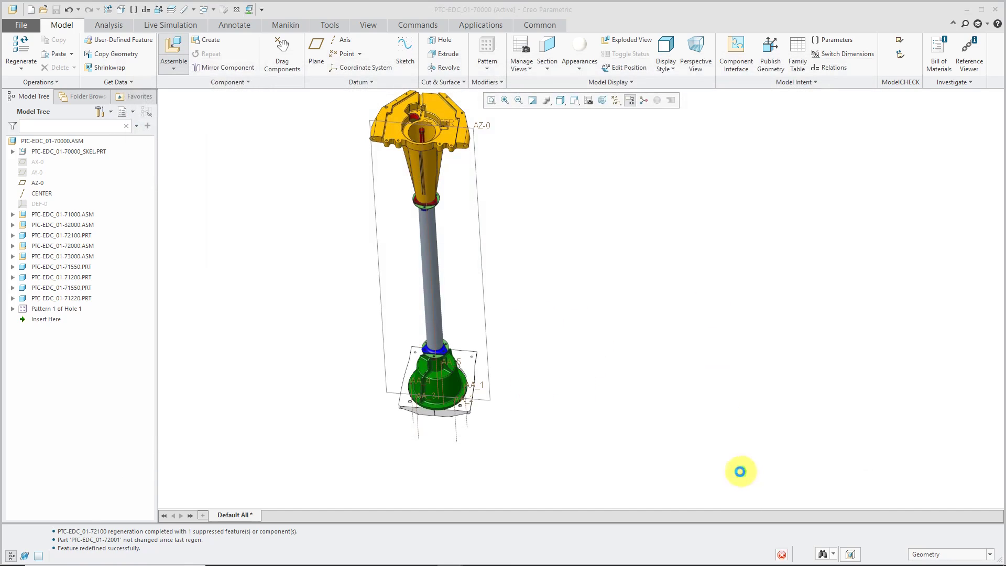
click(173, 52)
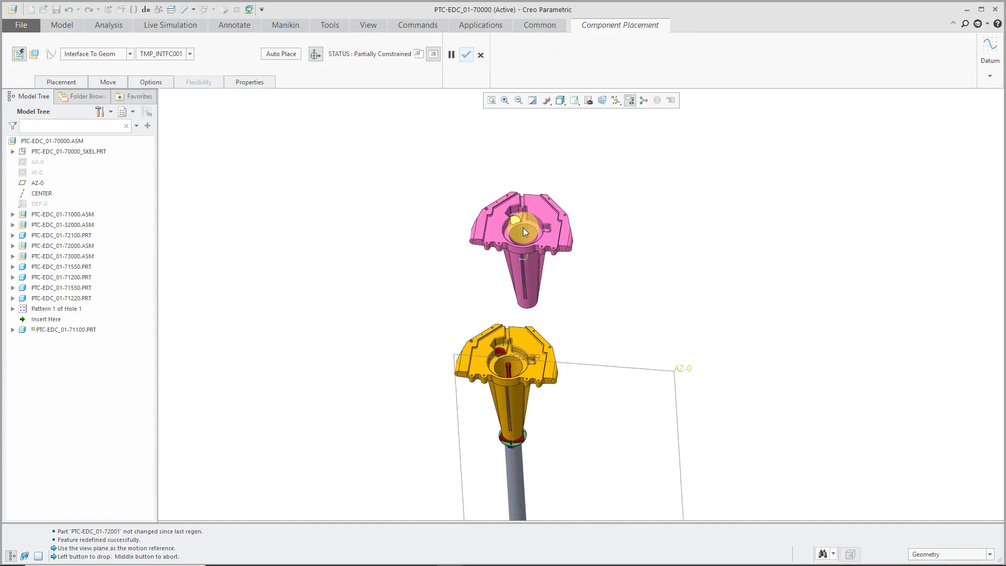
Clear the automatic constraints and constrain the orange part below the green housing
click(524, 231)
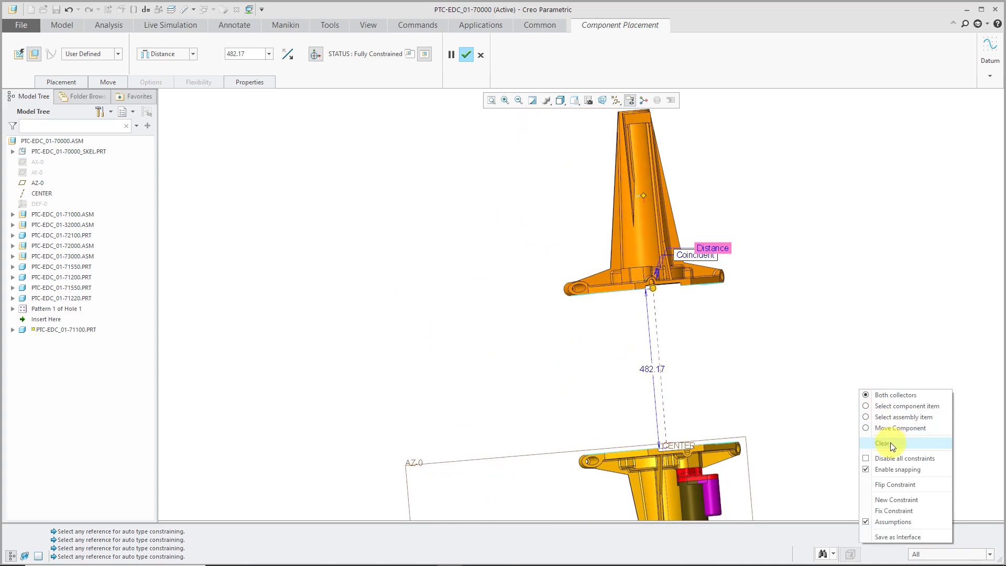
click(883, 443)
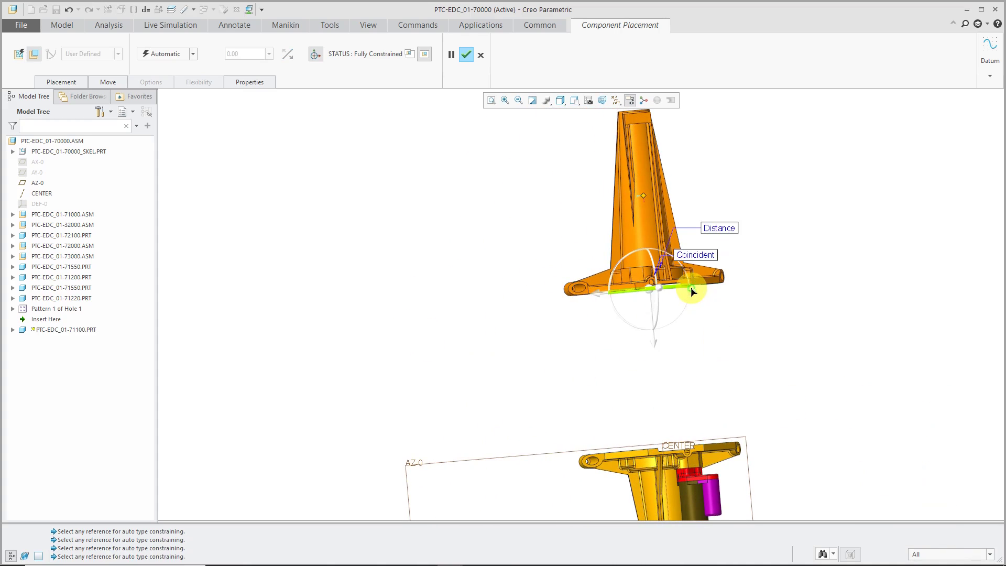
click(693, 444)
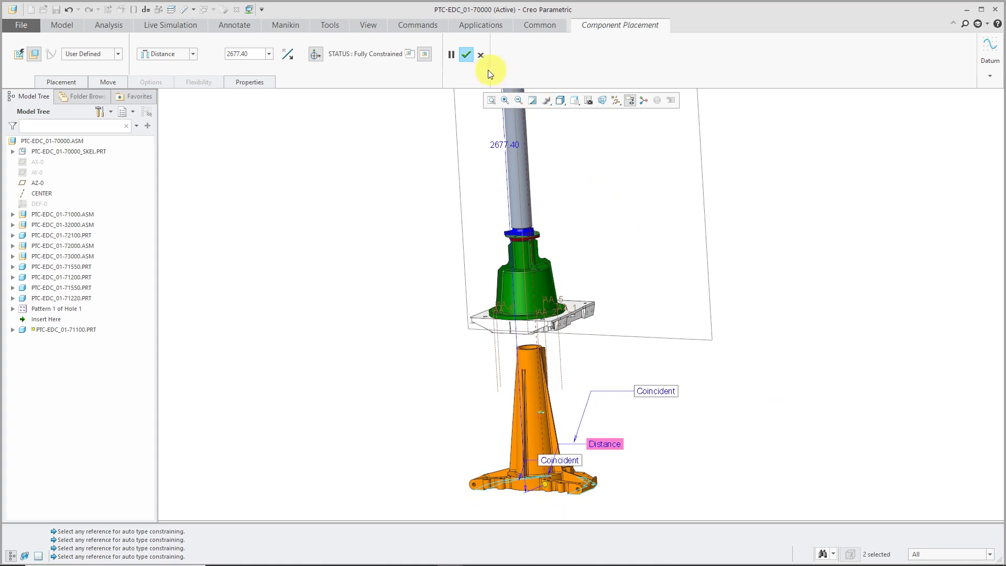
click(467, 55)
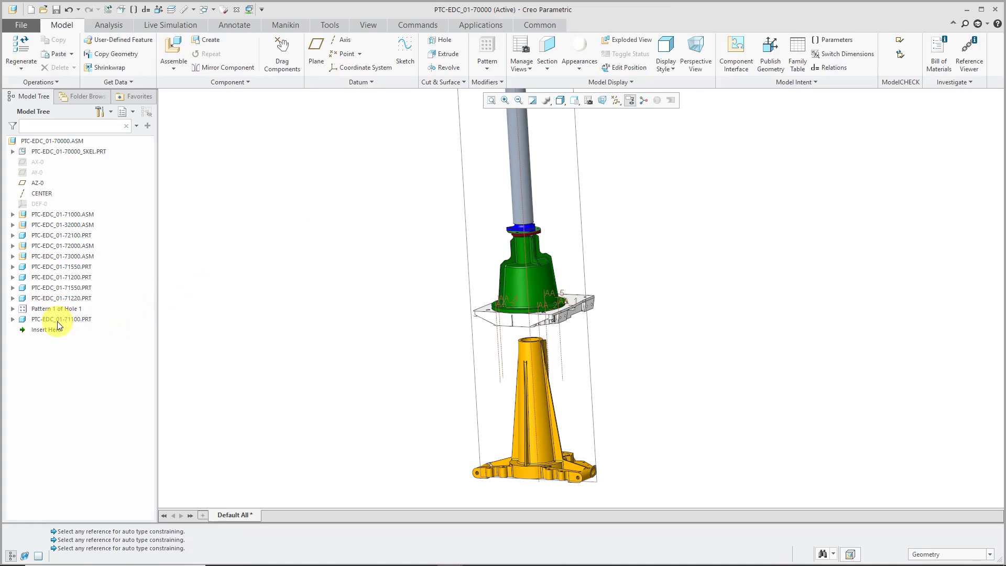
Expand the hole pattern and bring up Hole 1's list of intersected components
click(61, 318)
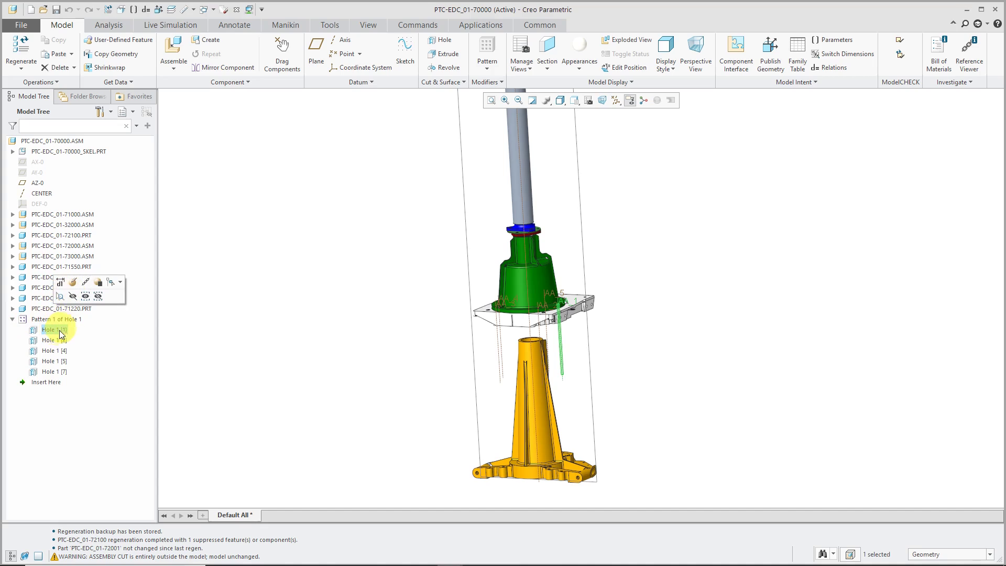
right_click(50, 329)
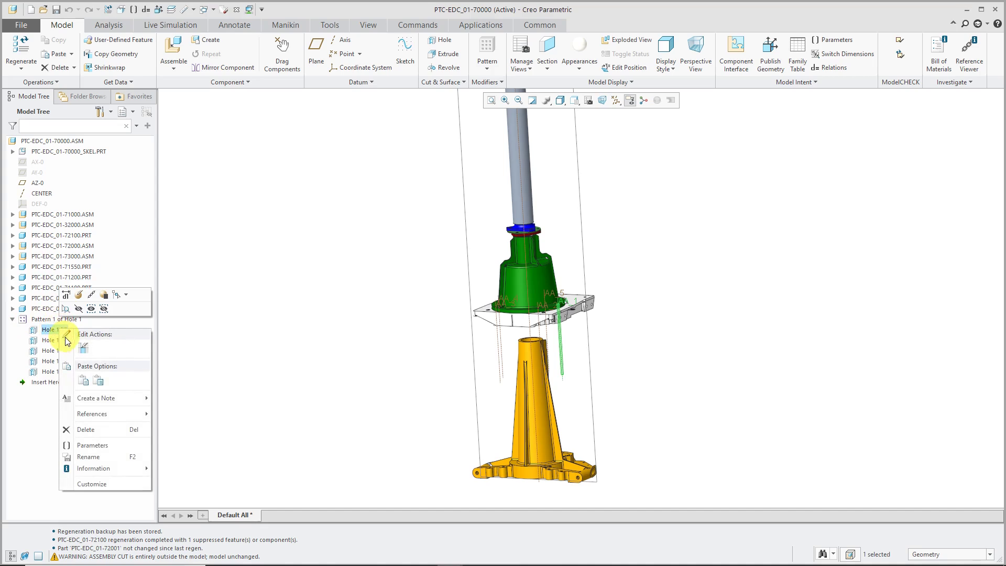
mouse_move(81, 348)
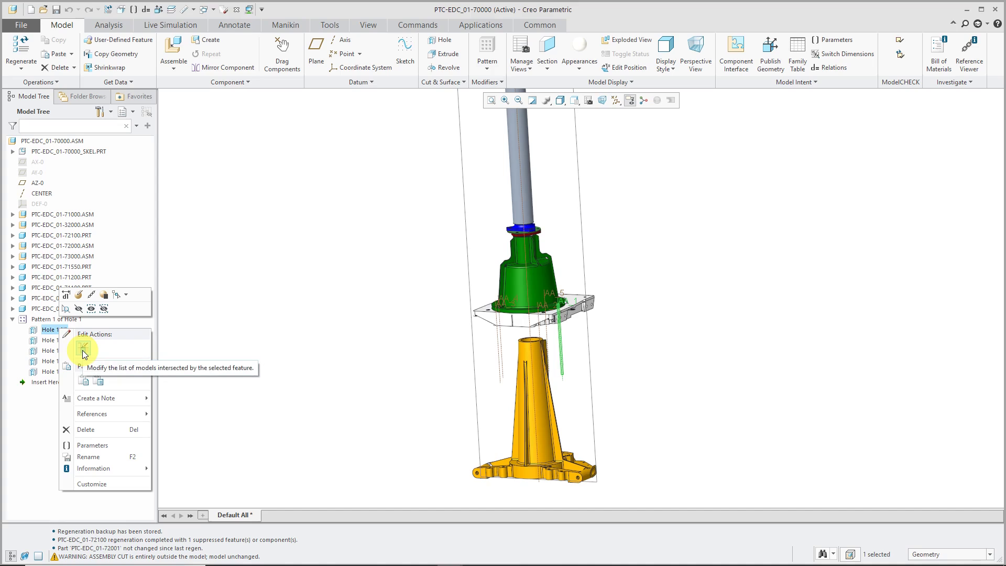
click(80, 345)
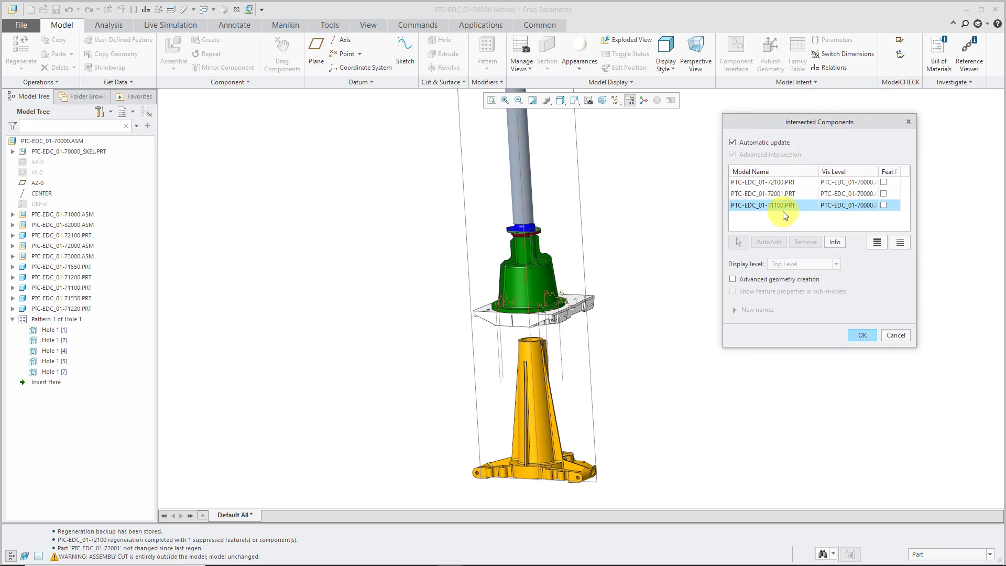
mouse_move(768, 216)
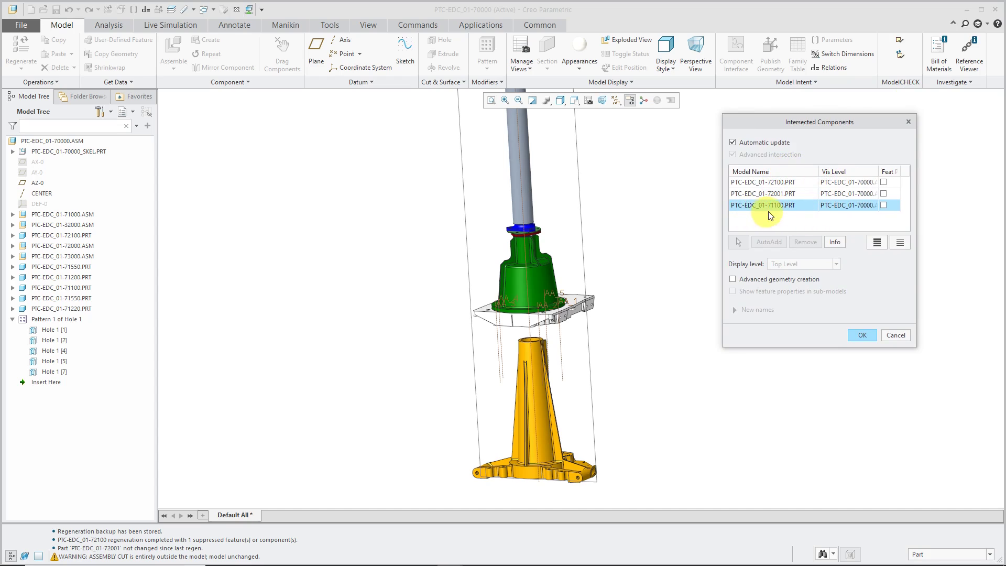
mouse_move(622, 371)
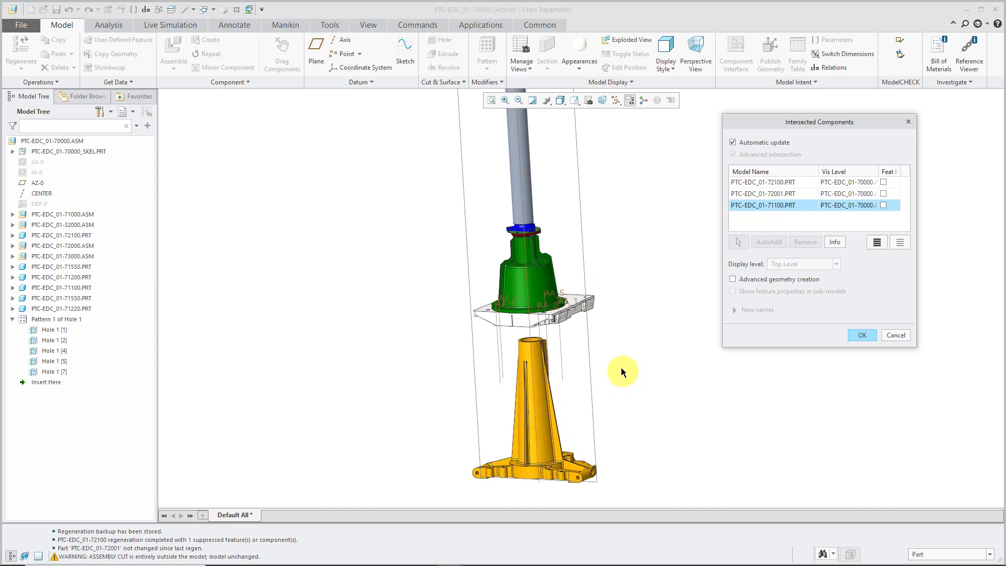
mouse_move(615, 366)
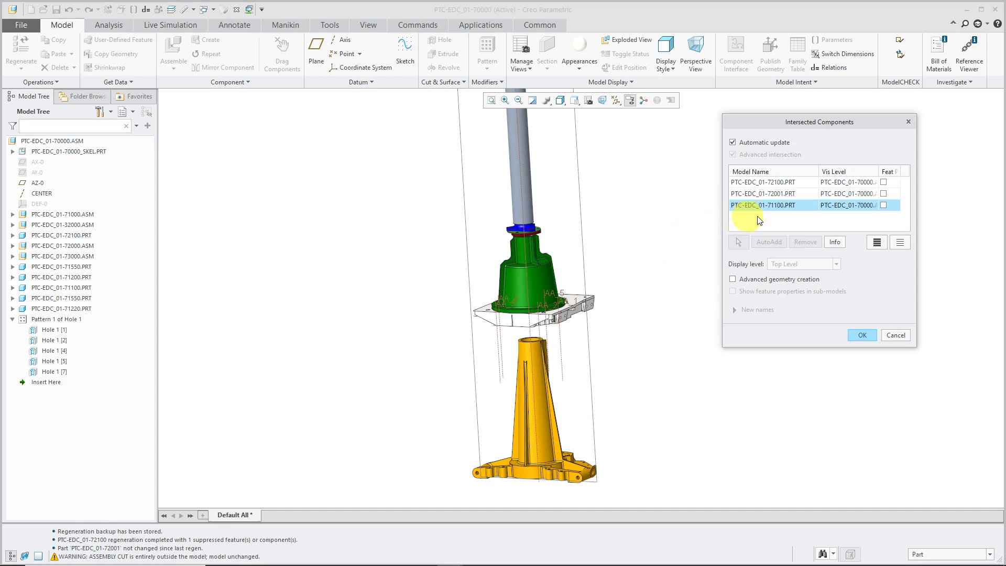
mouse_move(714, 221)
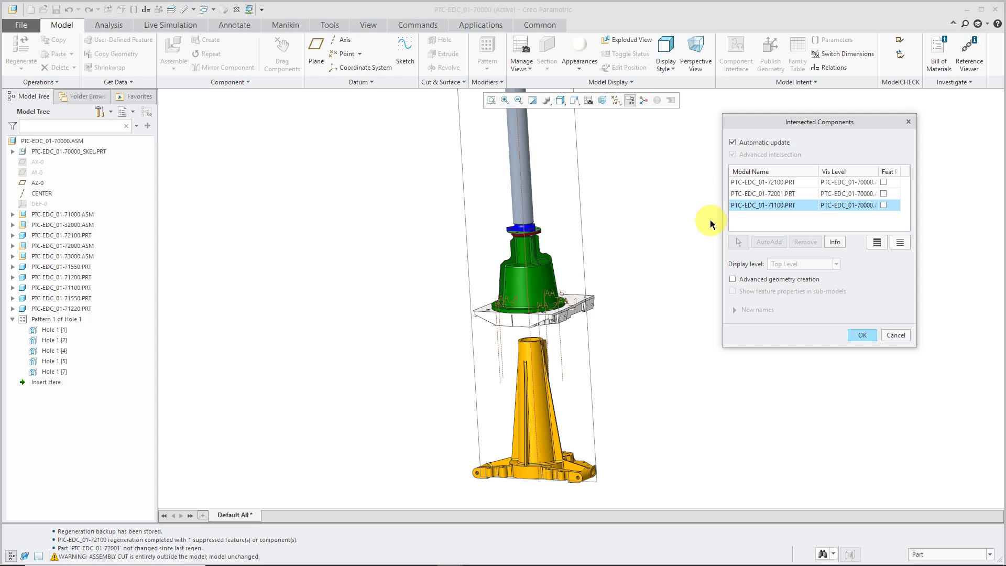
mouse_move(758, 384)
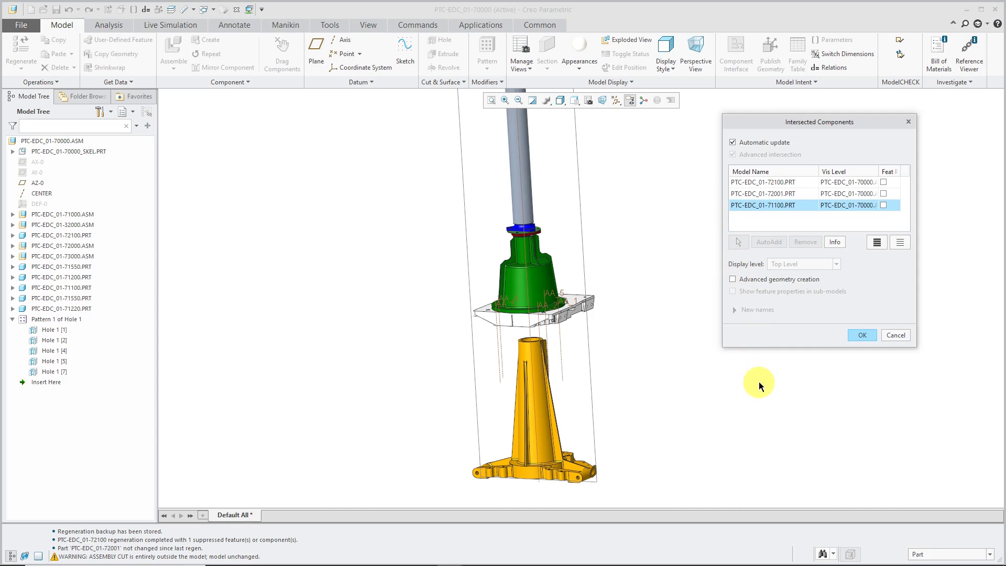
mouse_move(862, 336)
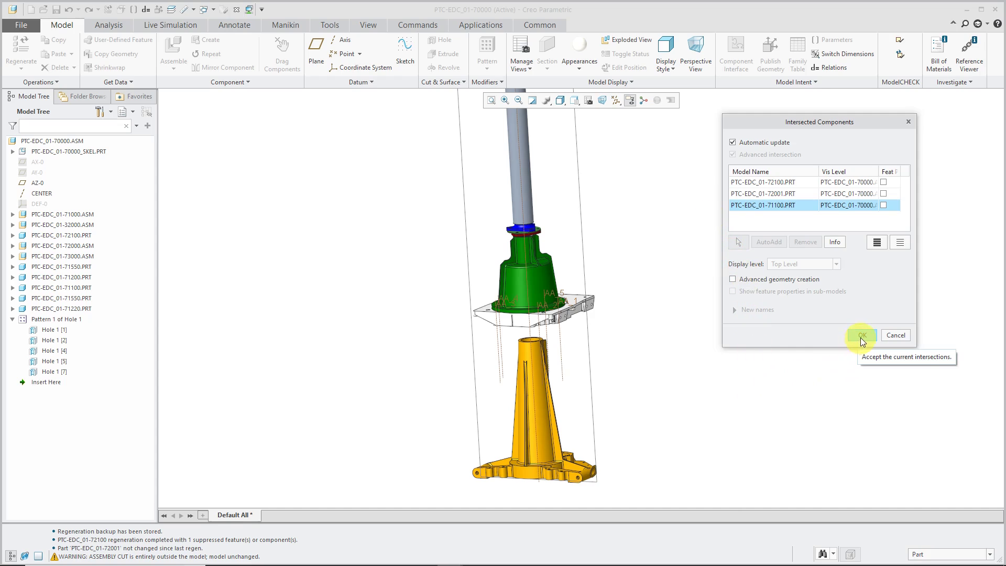
Accept the three intersected parts including PTC-EDC_01-71100 and select the orange part
click(861, 335)
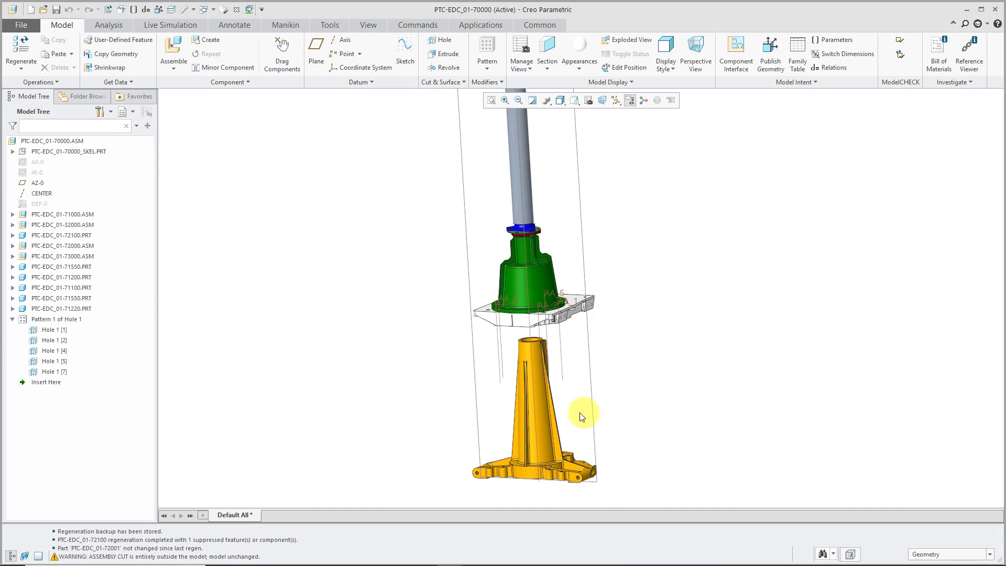
click(550, 410)
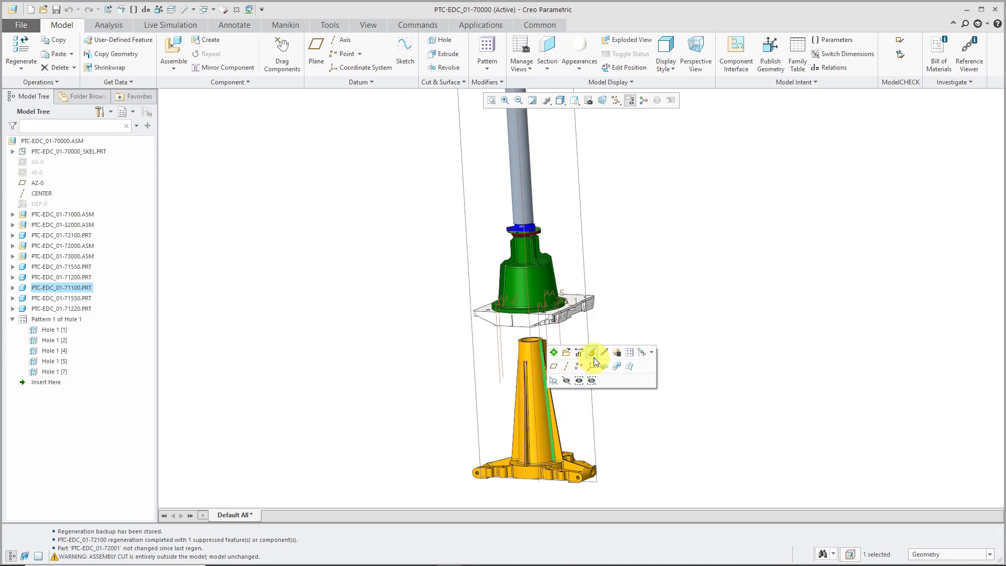
Edit the orange part's Distance constraint to a 1219.80 offset and apply it
click(592, 361)
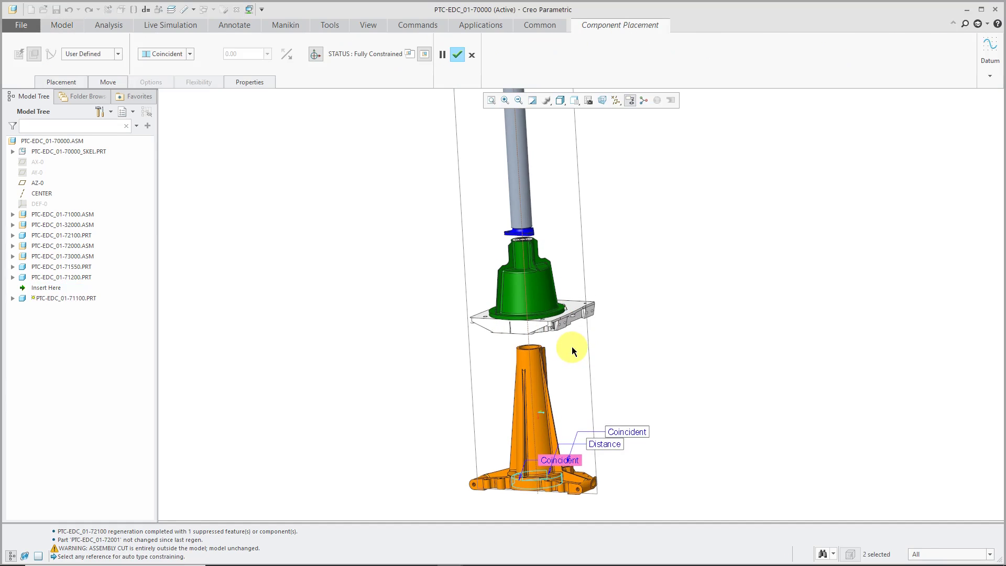
click(604, 443)
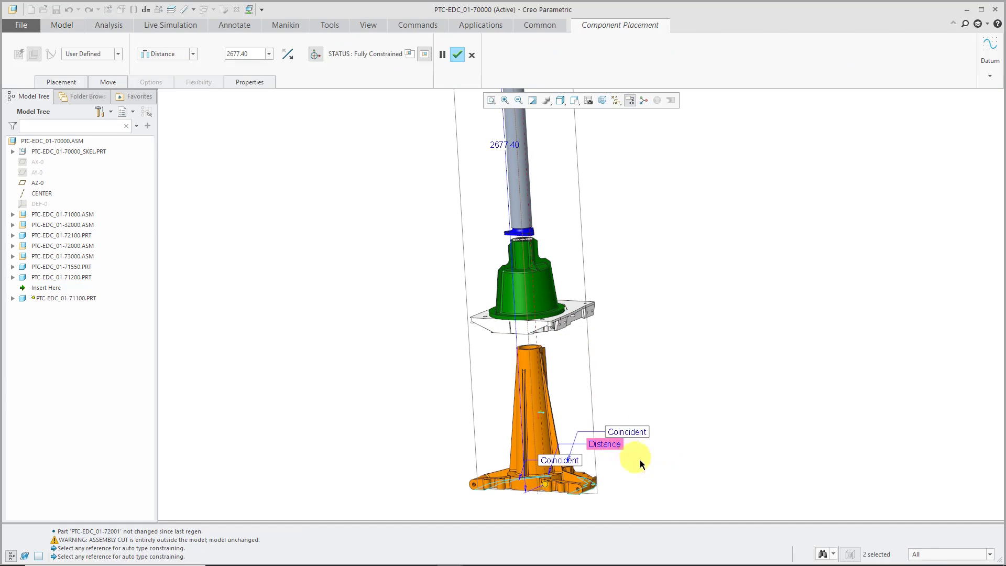
mouse_move(545, 487)
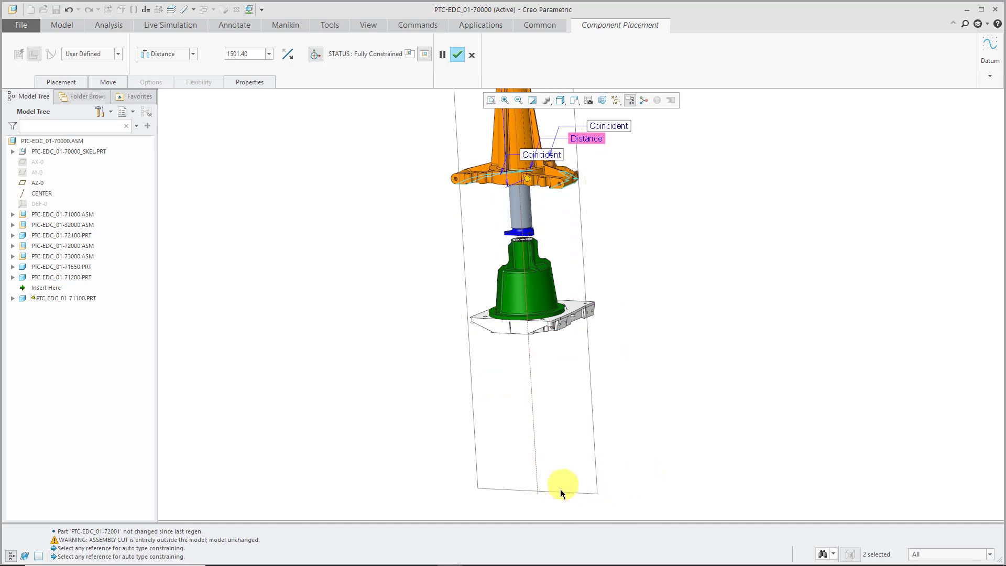
scroll(down, 3)
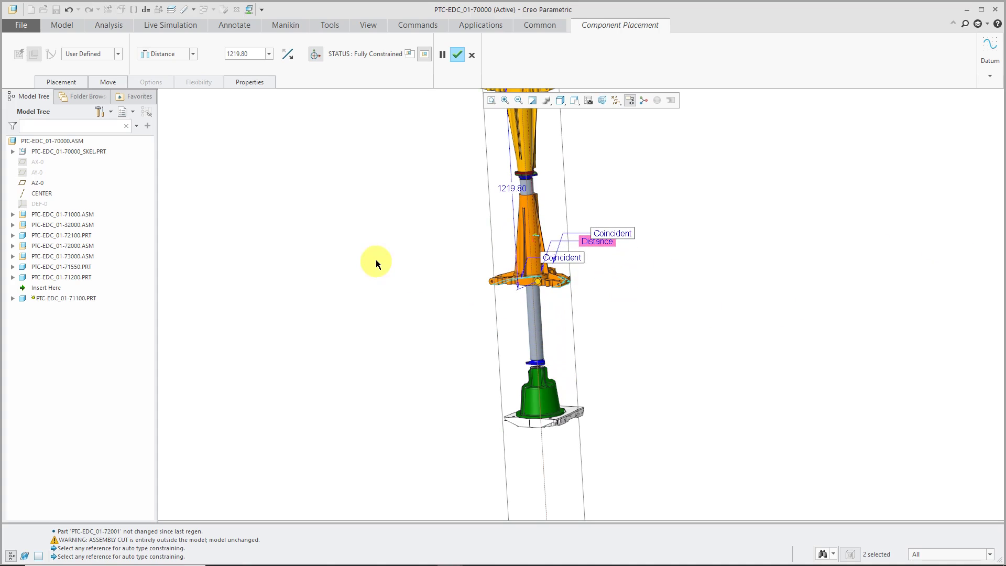
mouse_move(458, 53)
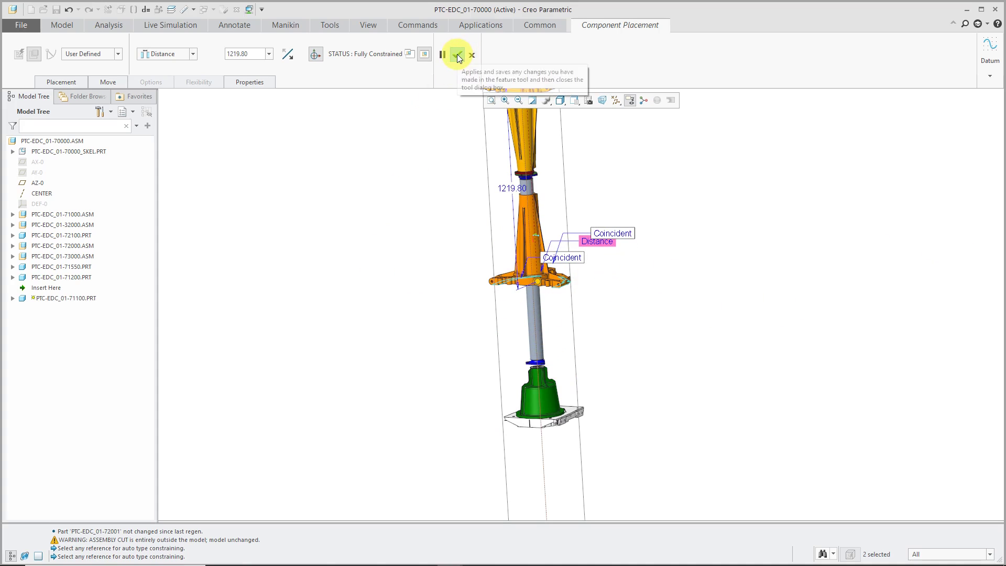
click(458, 53)
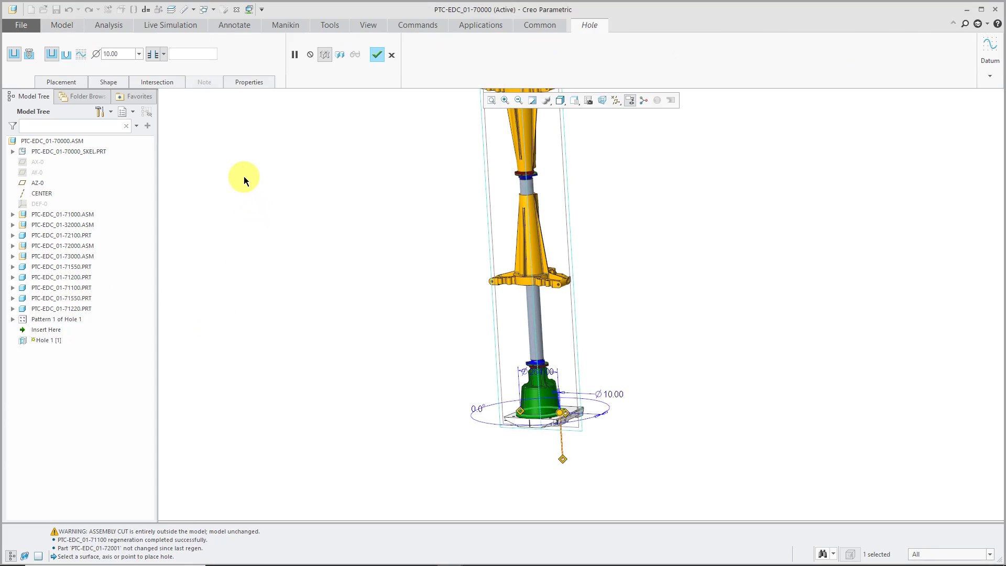
Review Hole 1's intersected models: parts 72100, 72001 and 71100
click(156, 82)
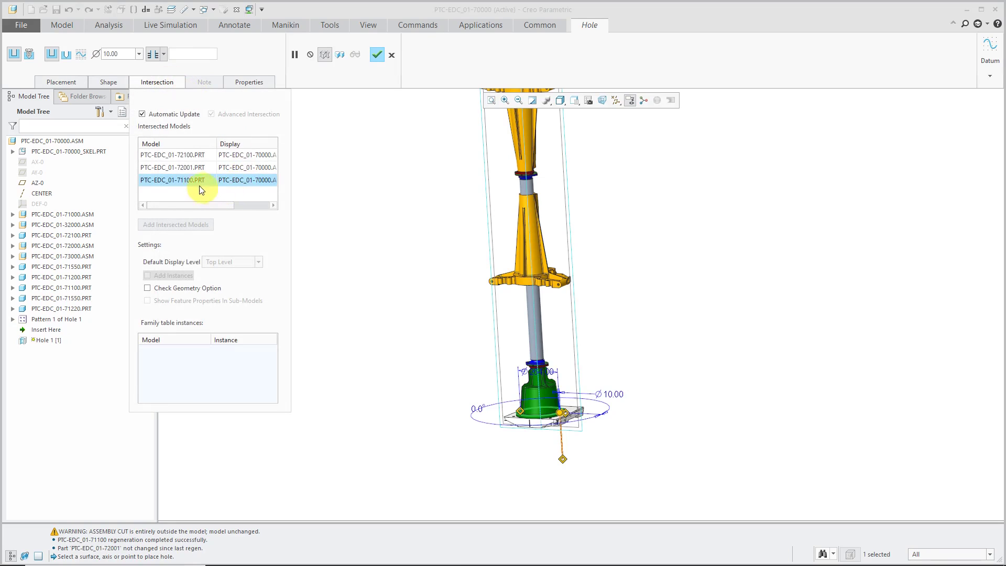
mouse_move(202, 187)
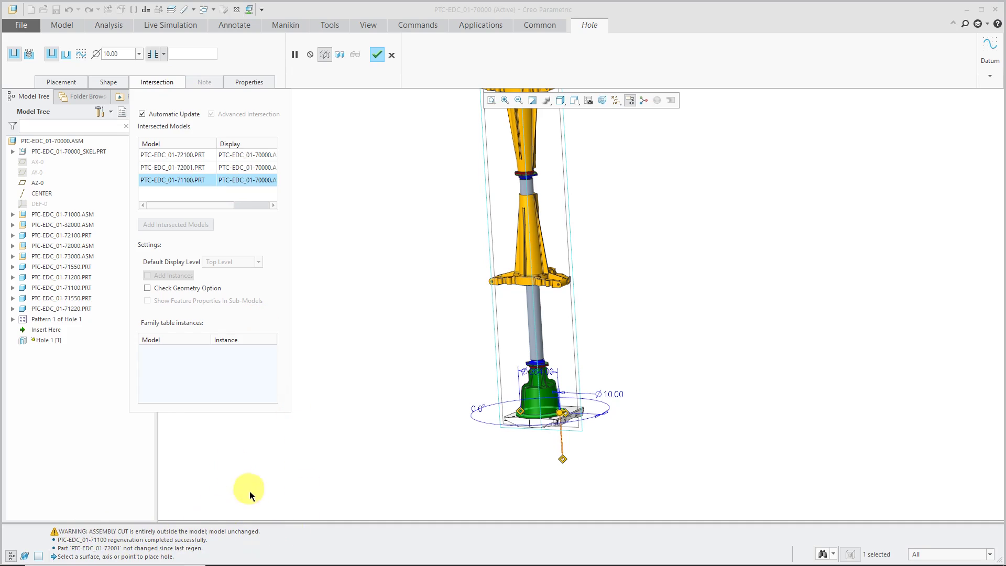
mouse_move(267, 477)
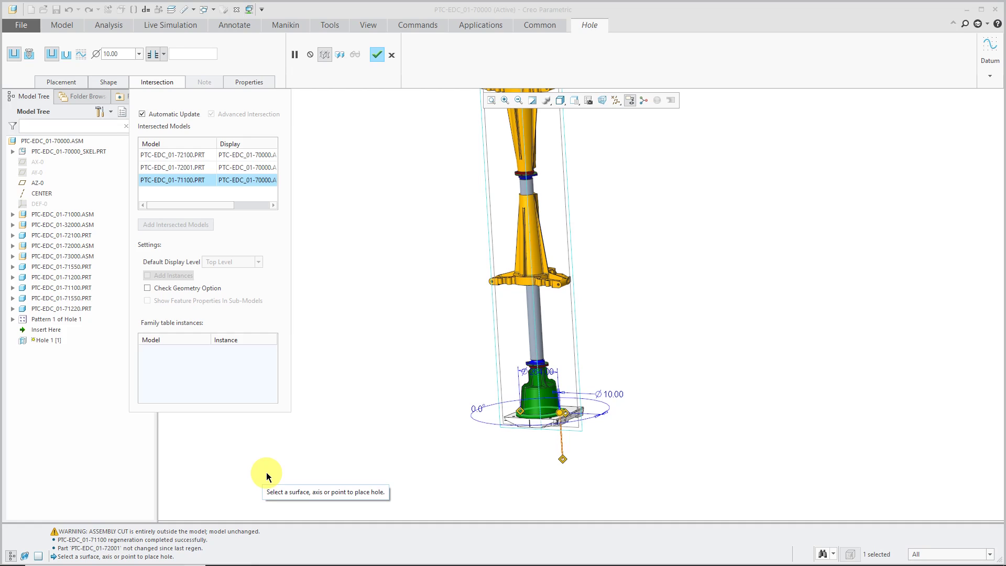
mouse_move(127, 456)
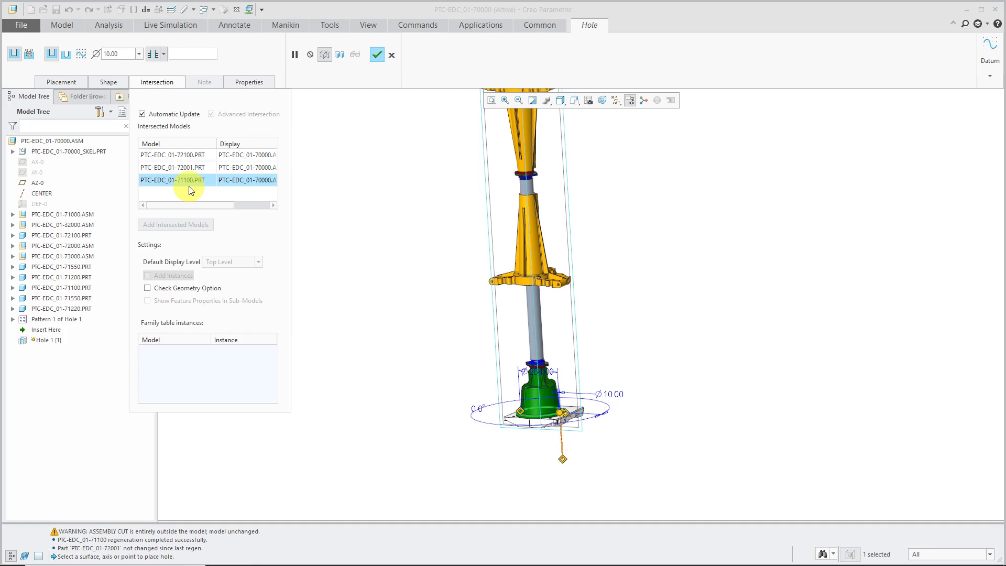
mouse_move(292, 502)
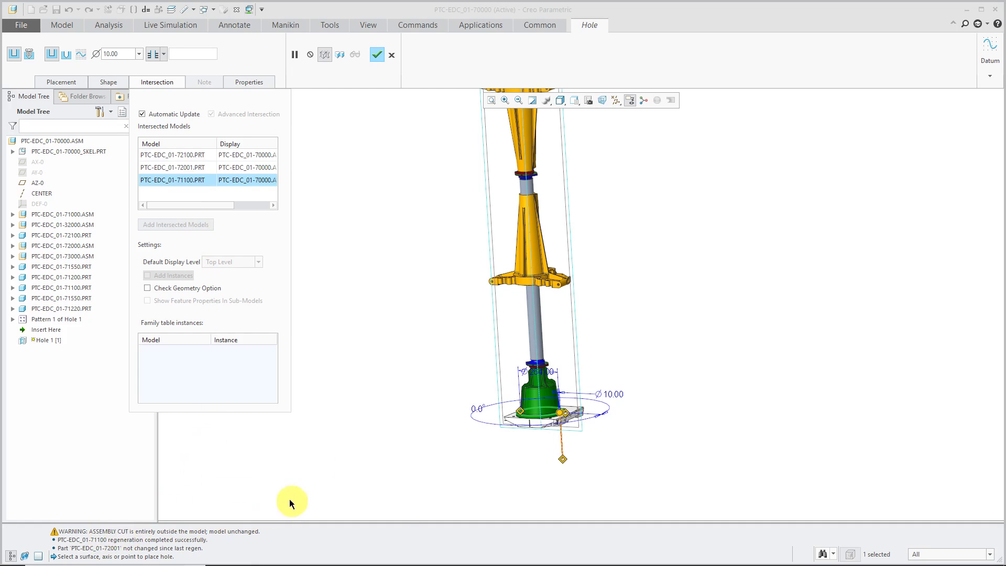
mouse_move(264, 471)
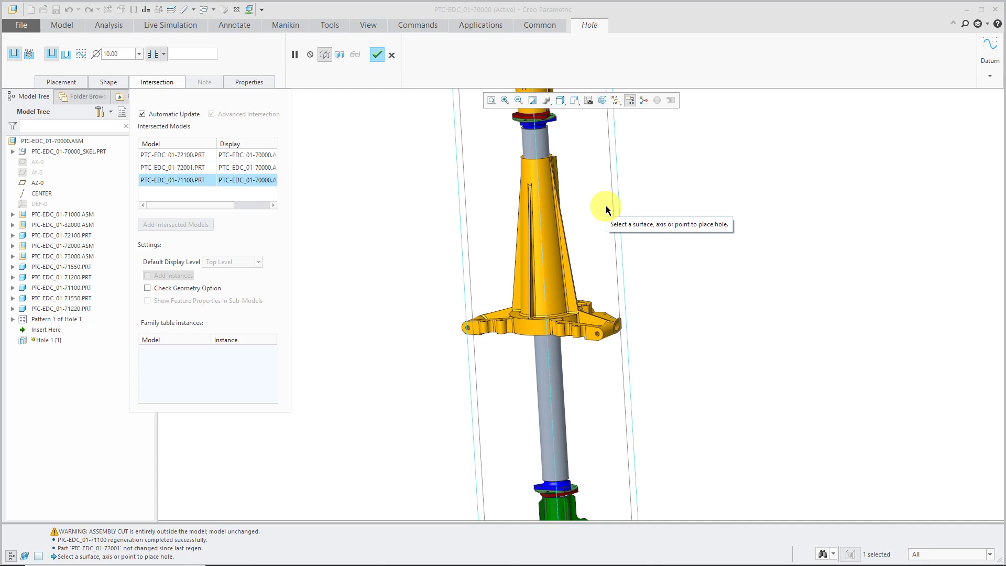
mouse_move(201, 154)
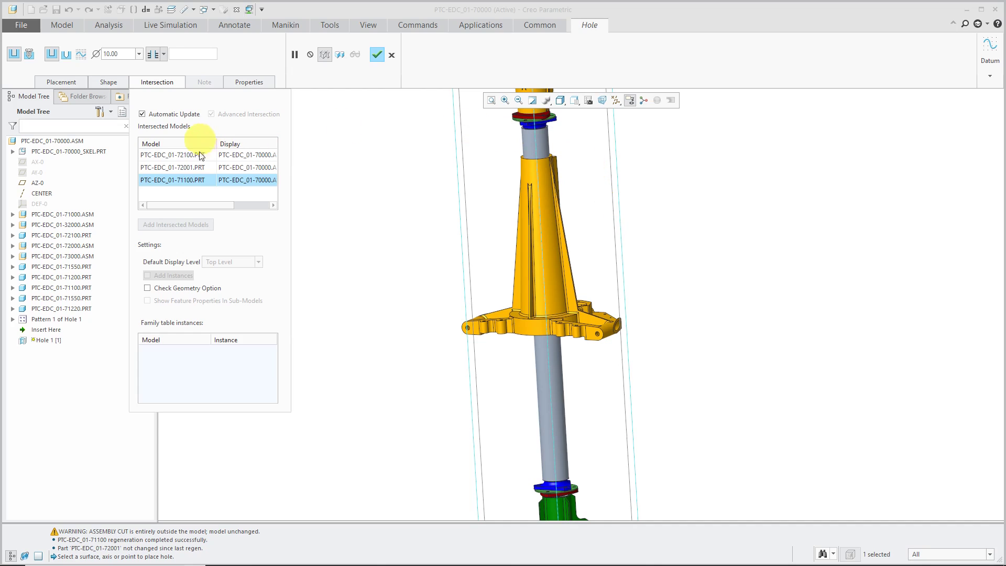
mouse_move(353, 190)
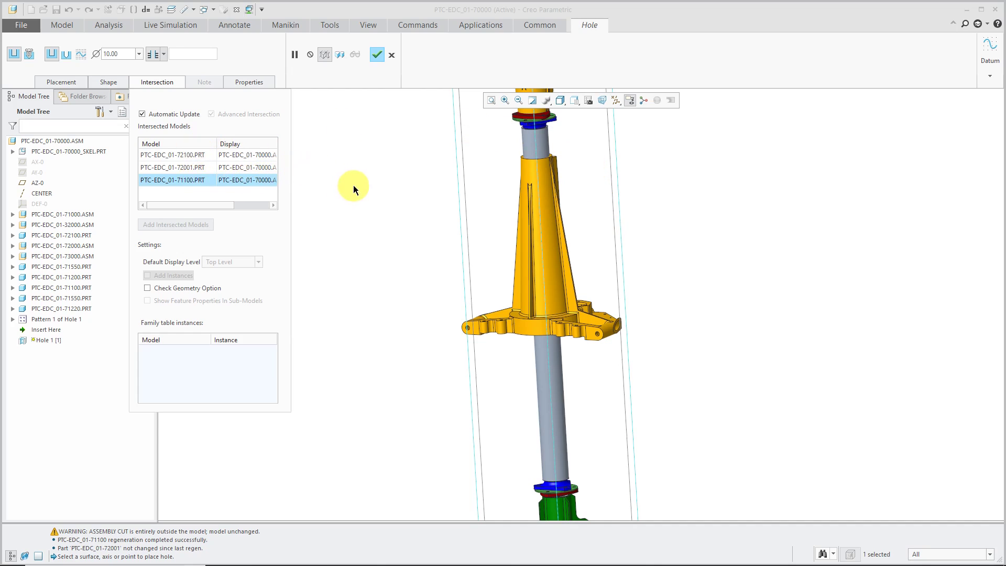
mouse_move(347, 384)
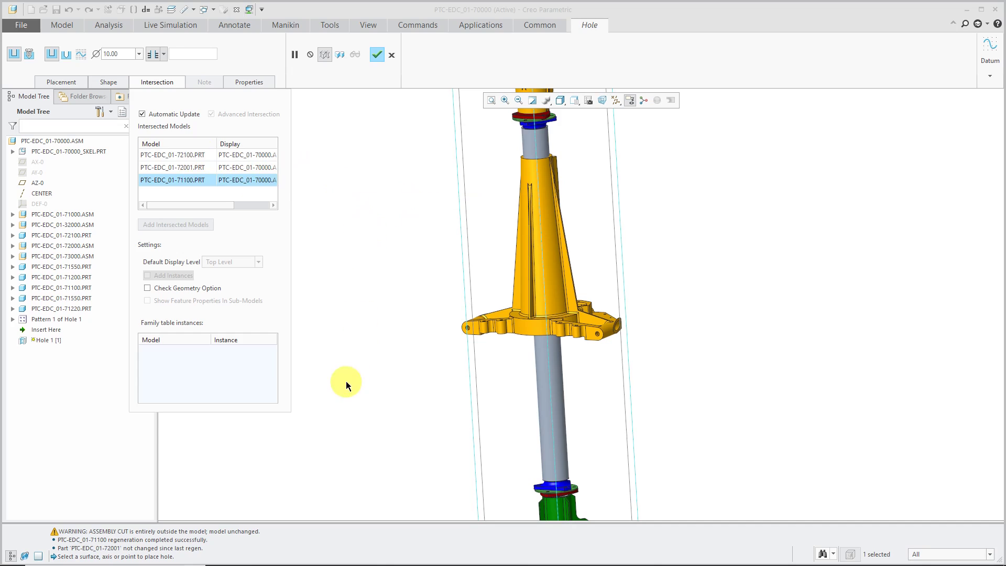
mouse_move(234, 532)
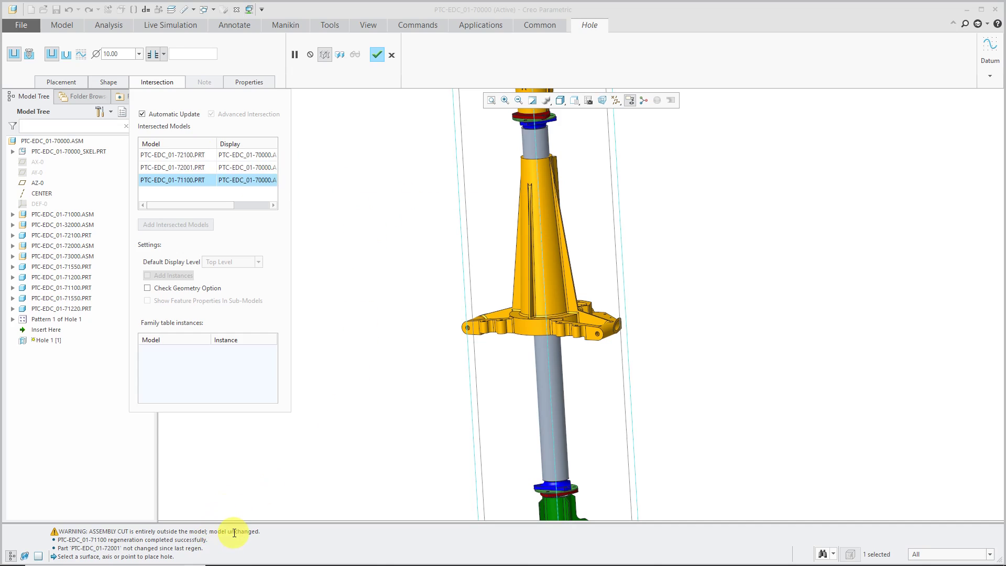
mouse_move(338, 472)
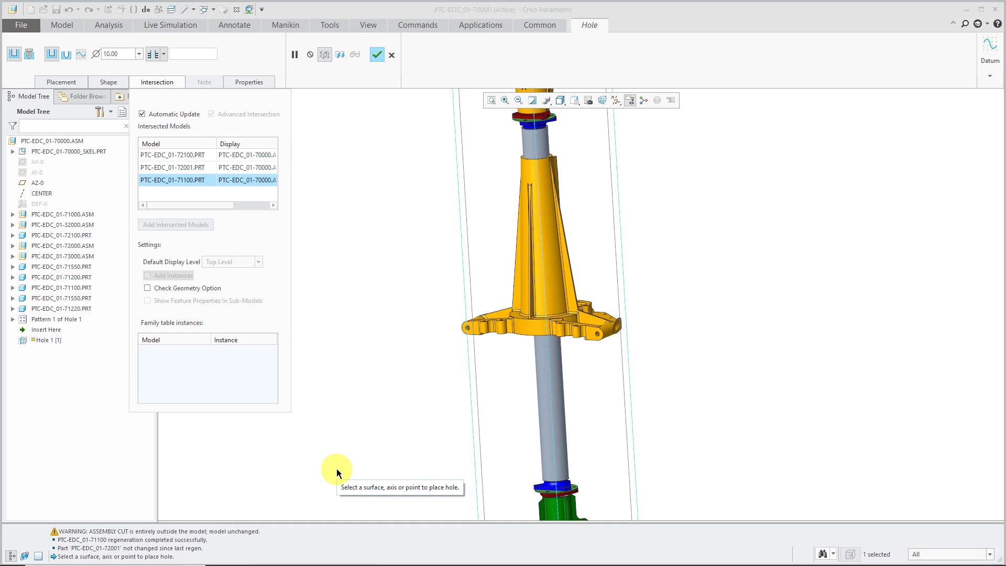
mouse_move(305, 444)
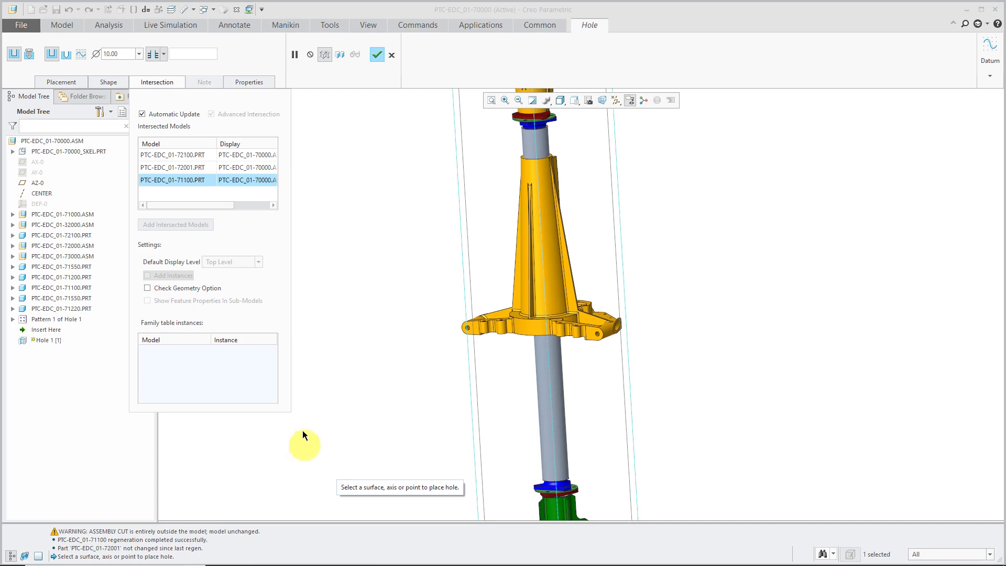
mouse_move(143, 113)
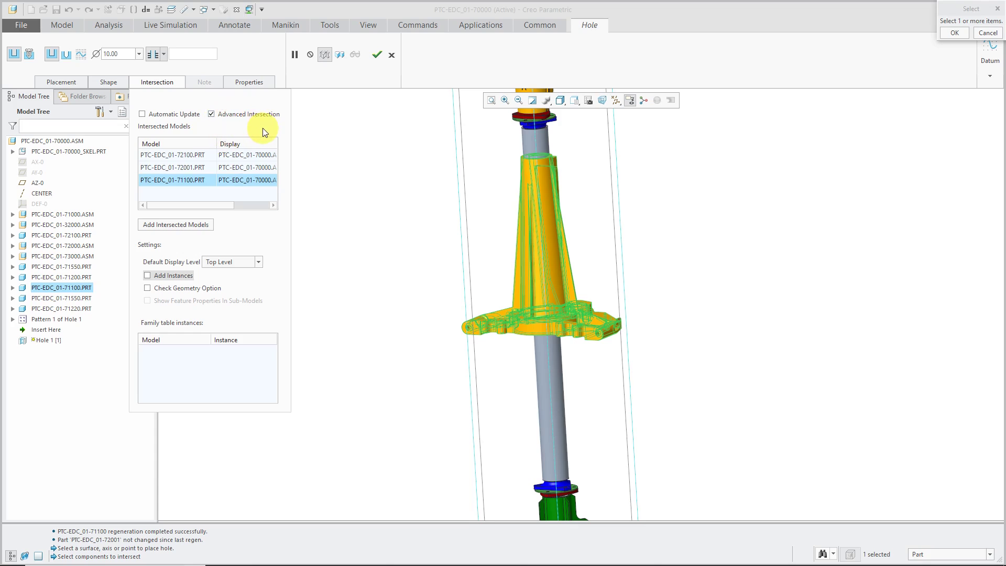
mouse_move(313, 203)
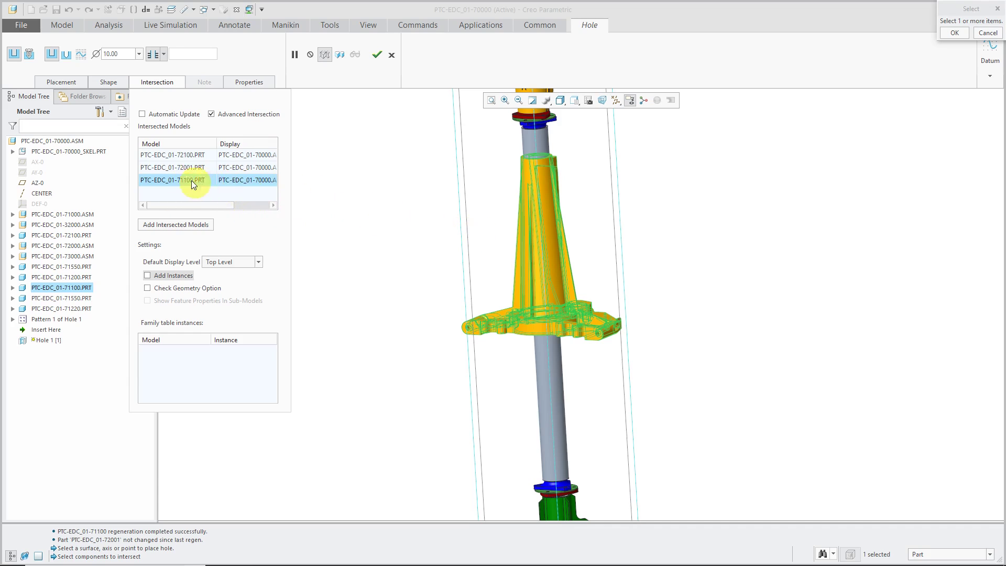
Remove part PTC-EDC_01-71100 from Hole 1's intersected models, leaving 72100 and 72001
right_click(173, 180)
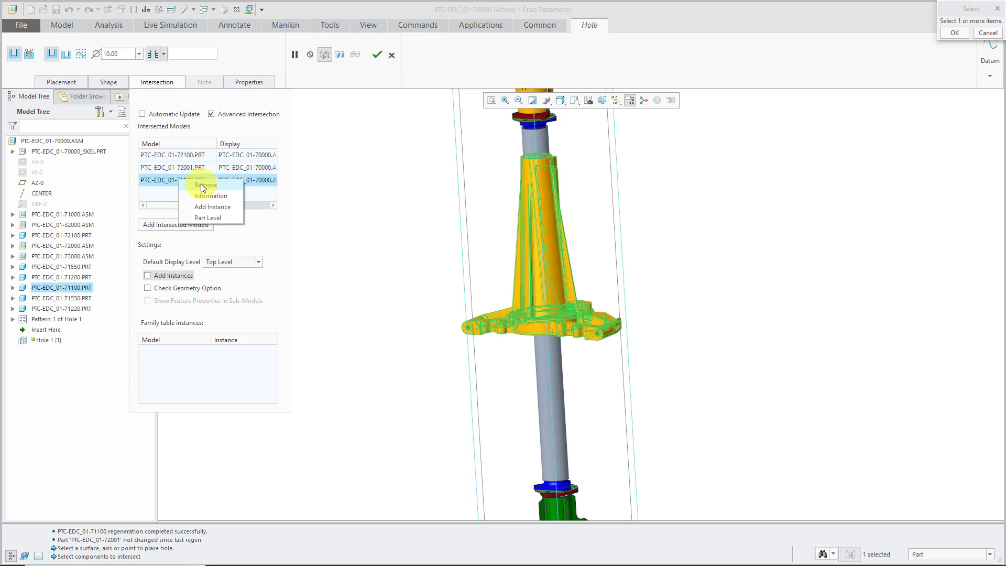
click(205, 185)
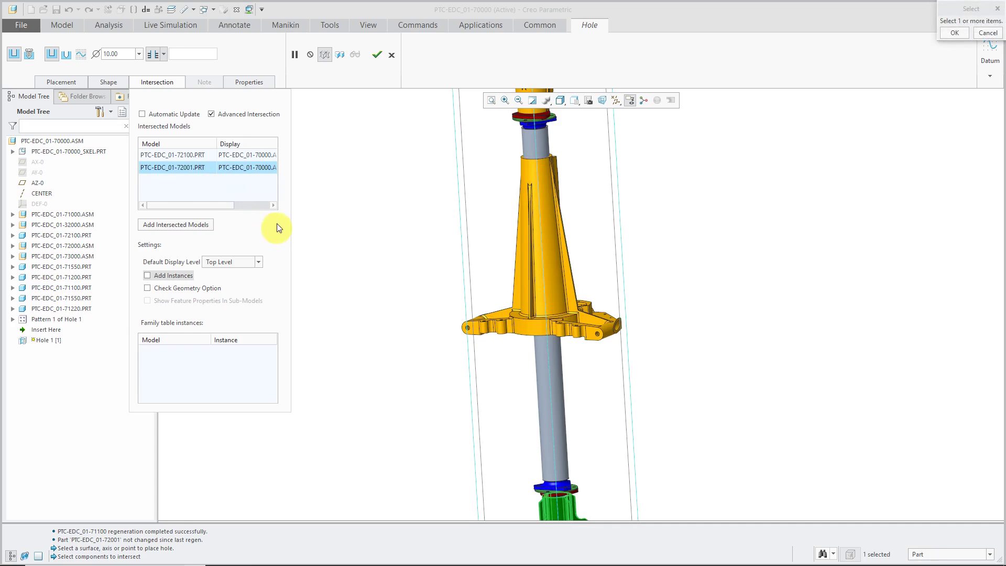
mouse_move(333, 248)
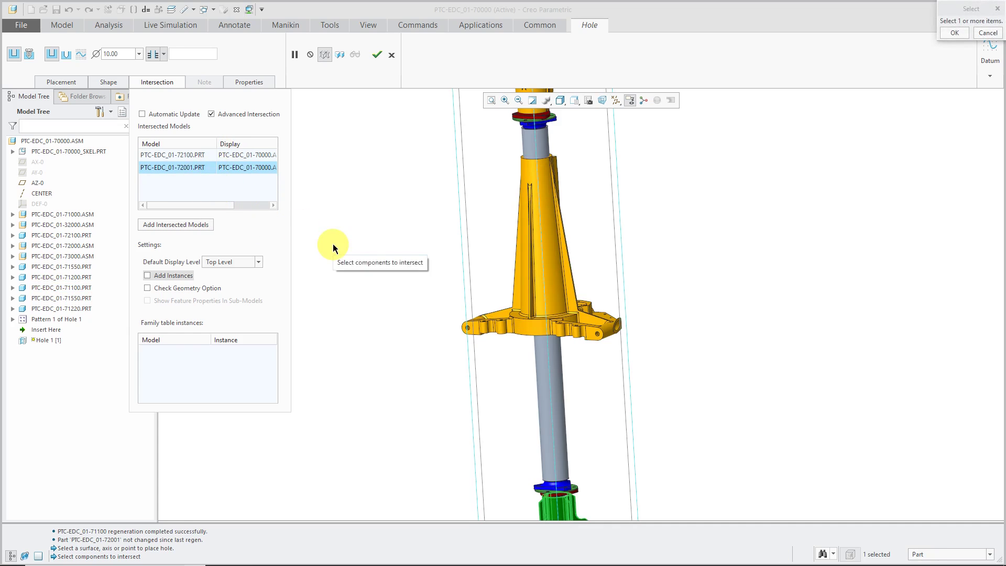
mouse_move(327, 254)
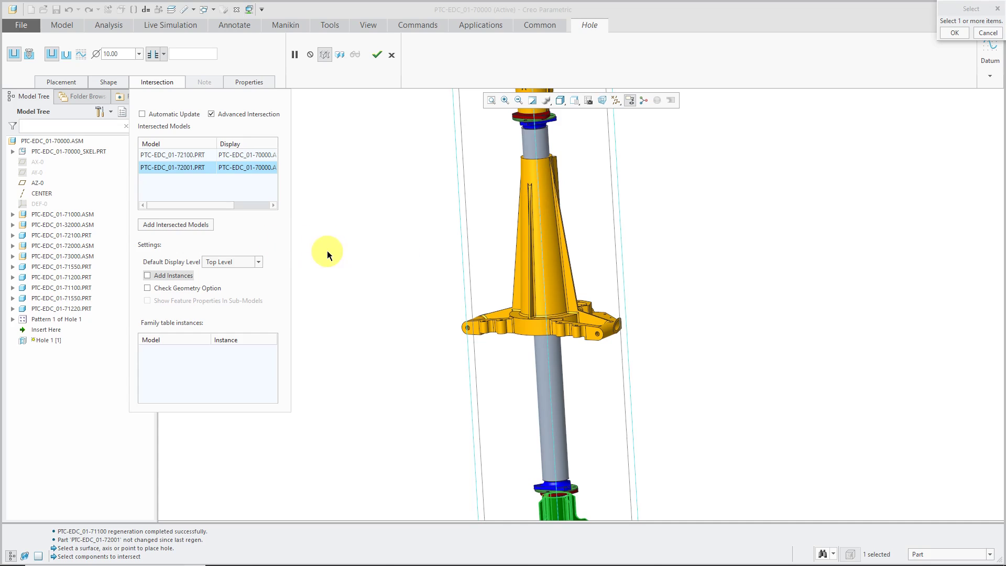
mouse_move(338, 229)
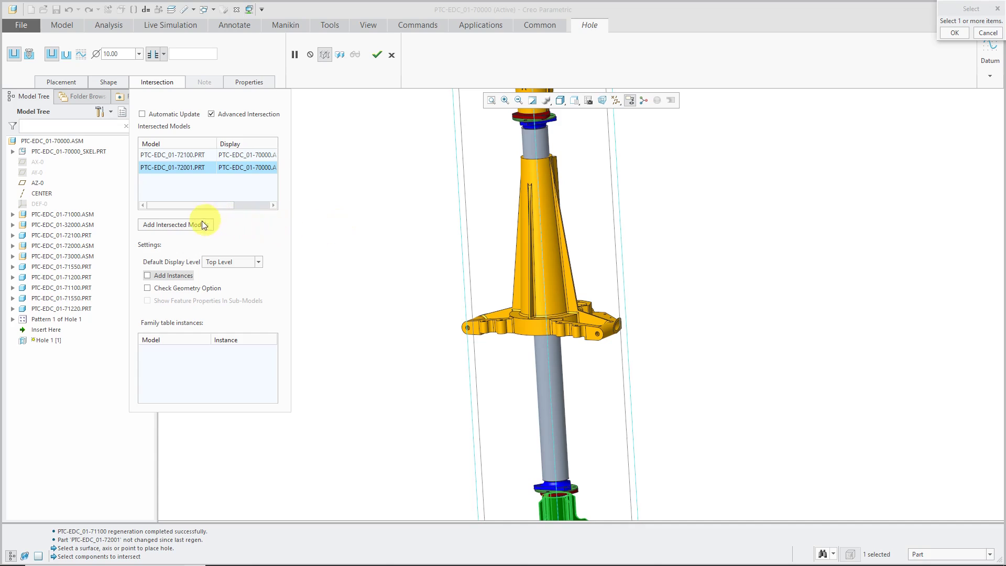
mouse_move(200, 227)
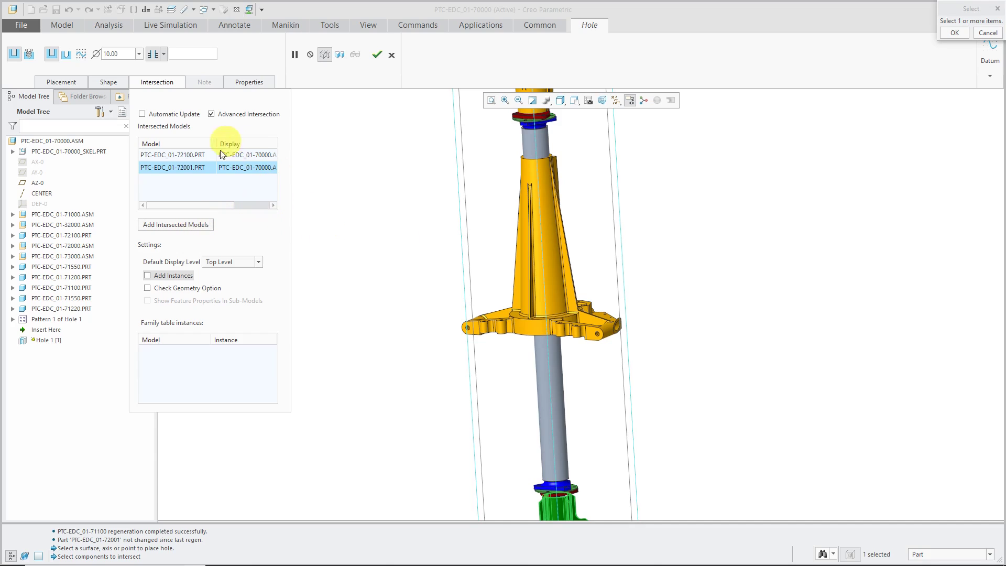
mouse_move(329, 181)
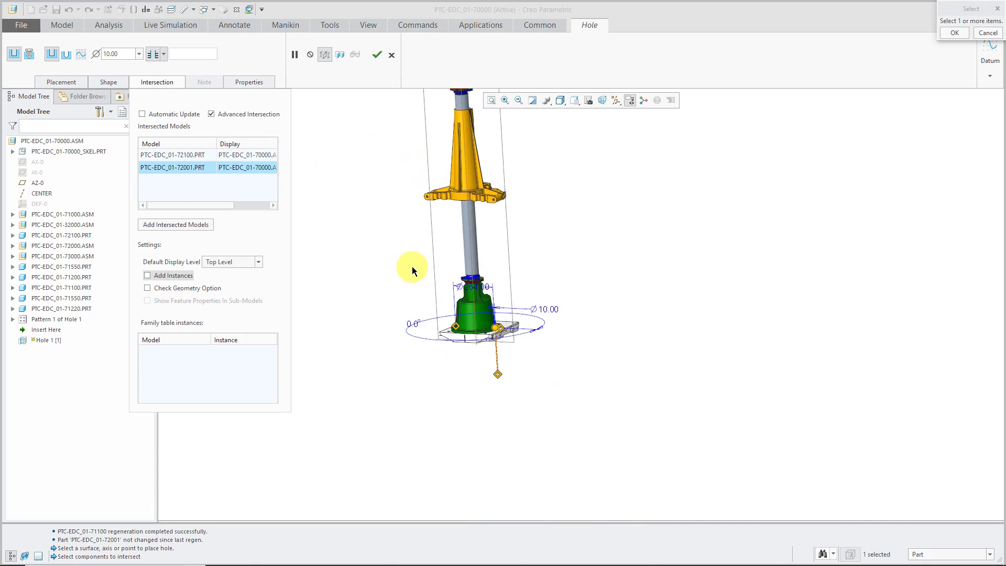
mouse_move(464, 379)
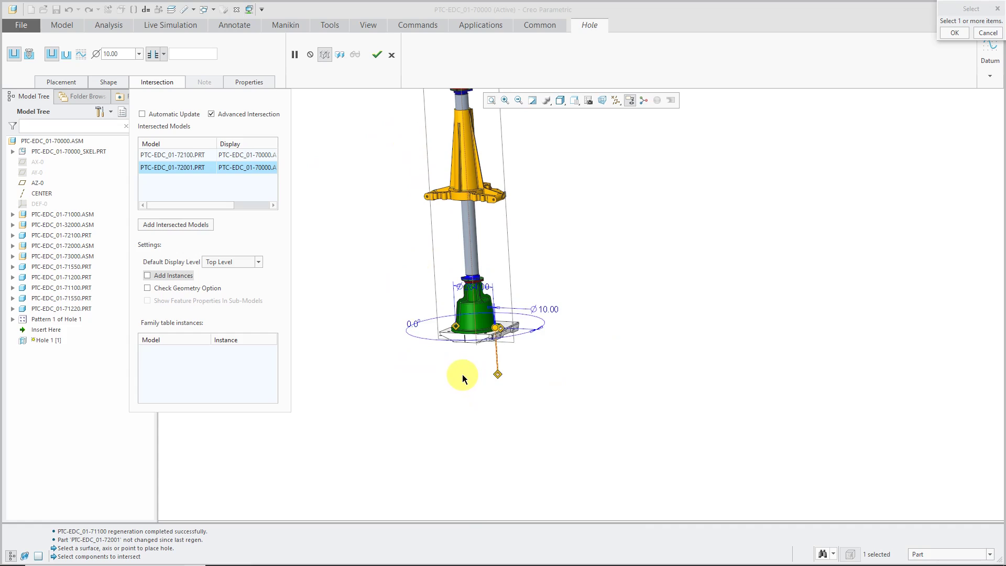
mouse_move(431, 376)
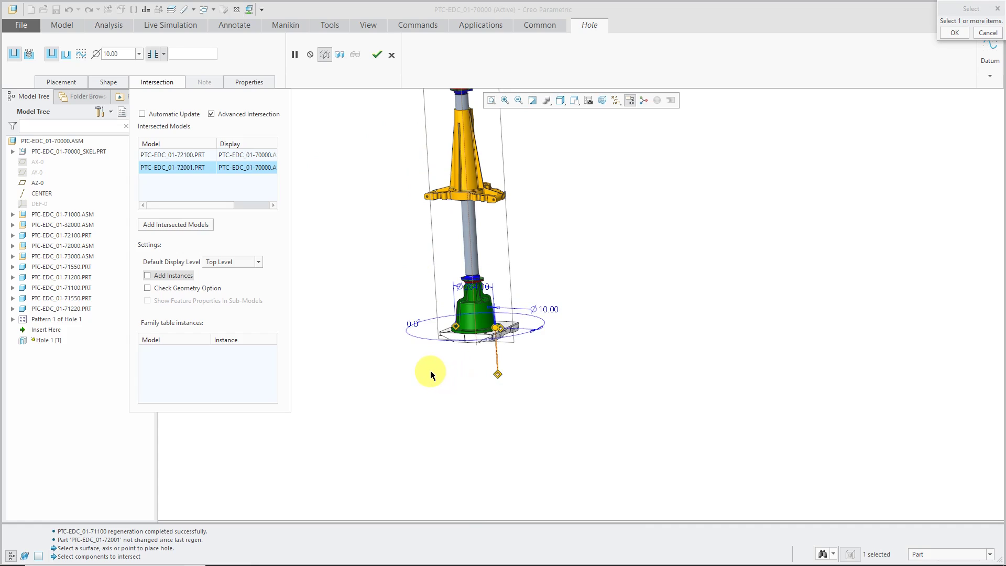
mouse_move(316, 246)
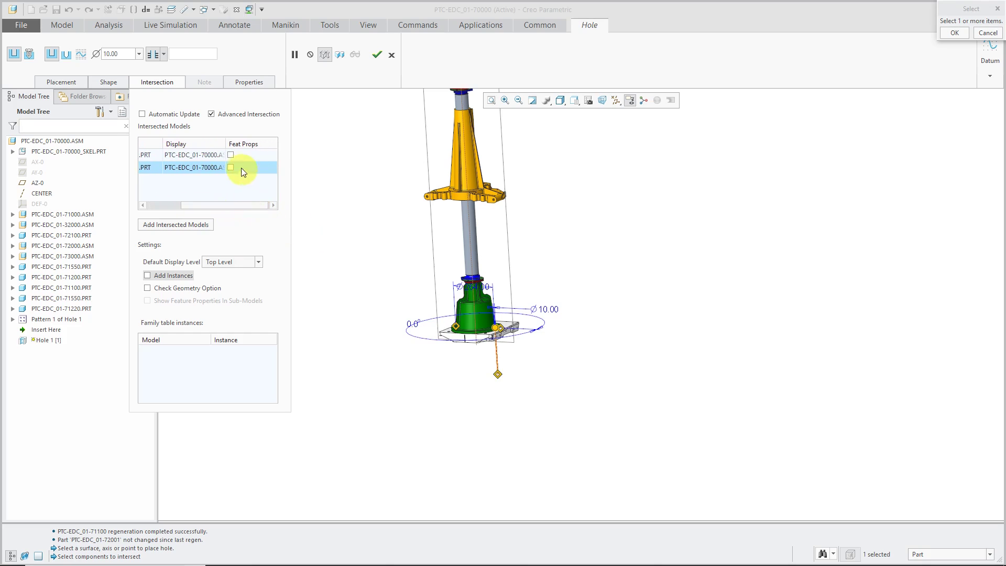
mouse_move(232, 168)
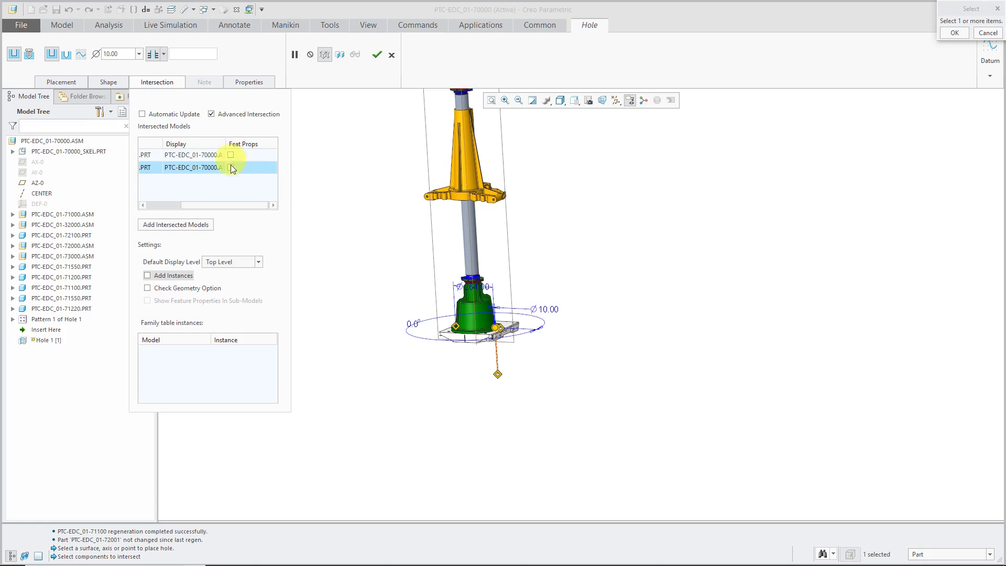
mouse_move(256, 226)
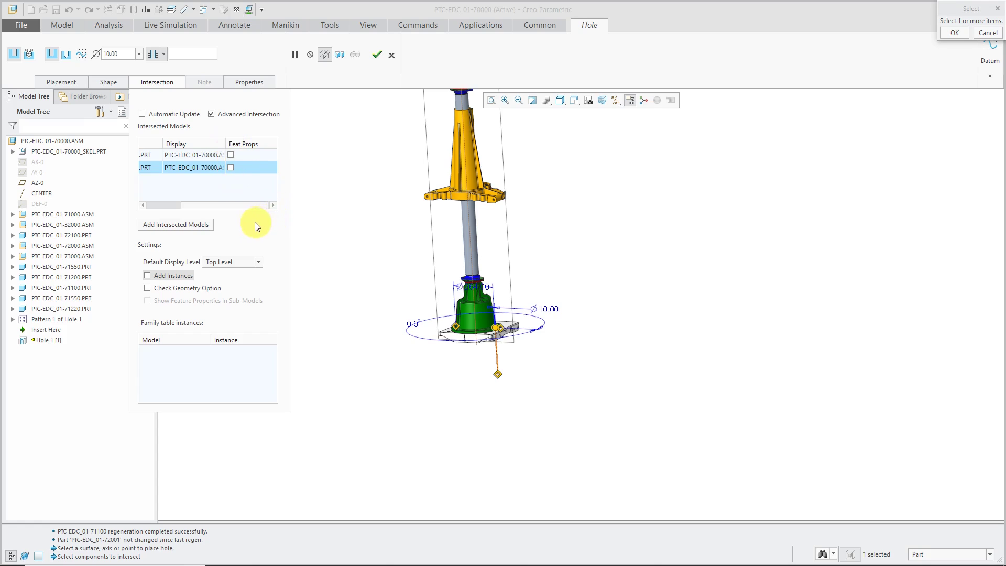
mouse_move(287, 234)
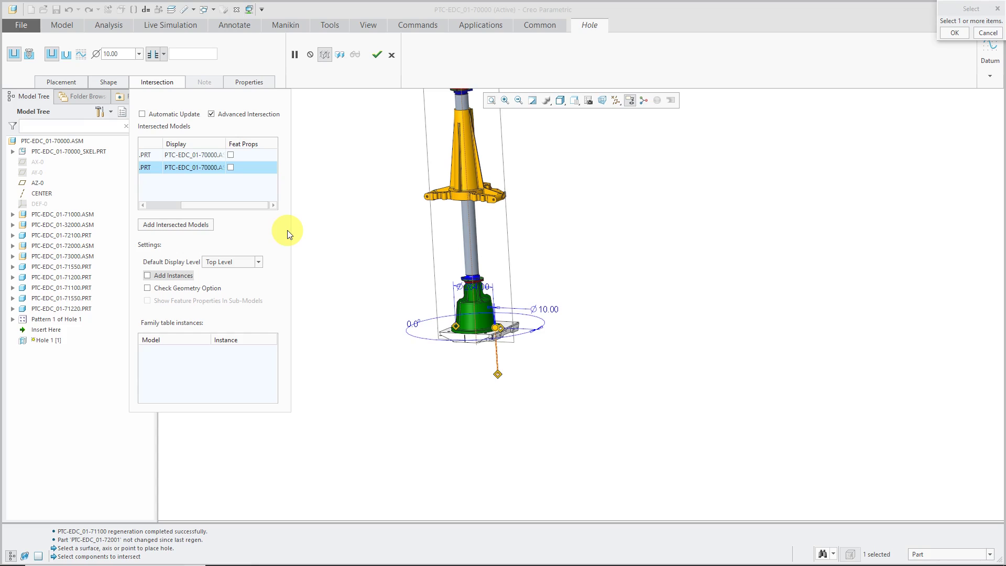
mouse_move(293, 238)
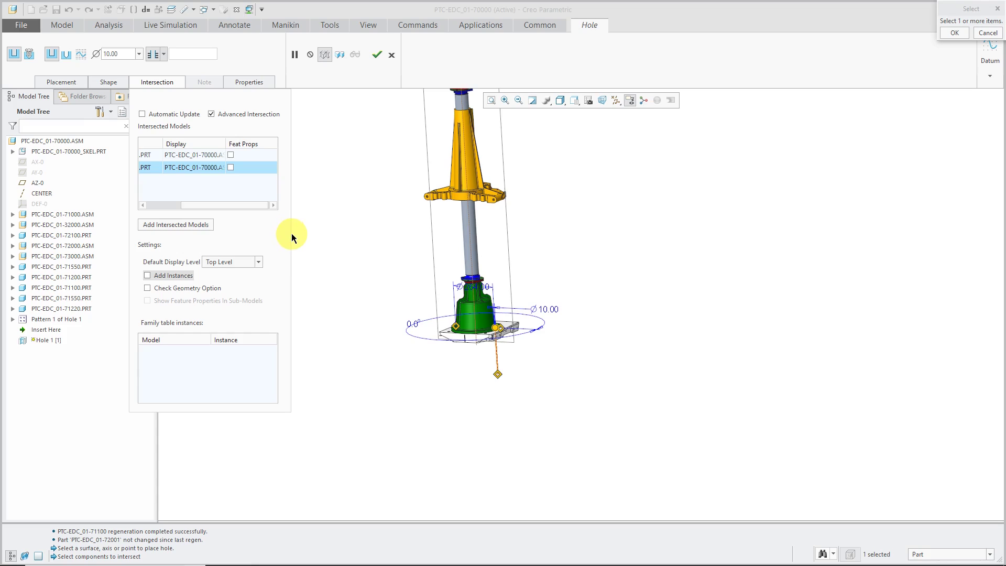
mouse_move(292, 238)
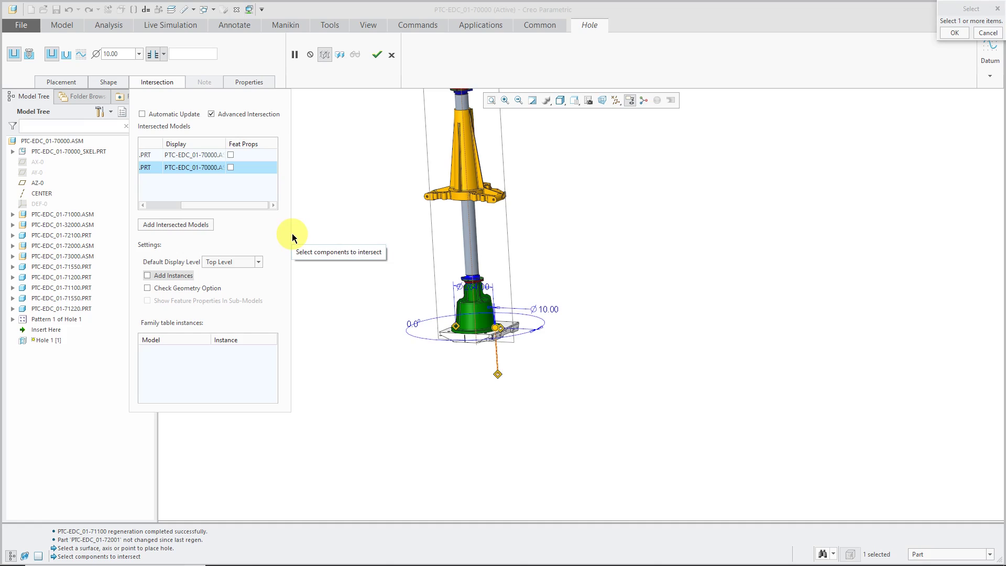
mouse_move(305, 234)
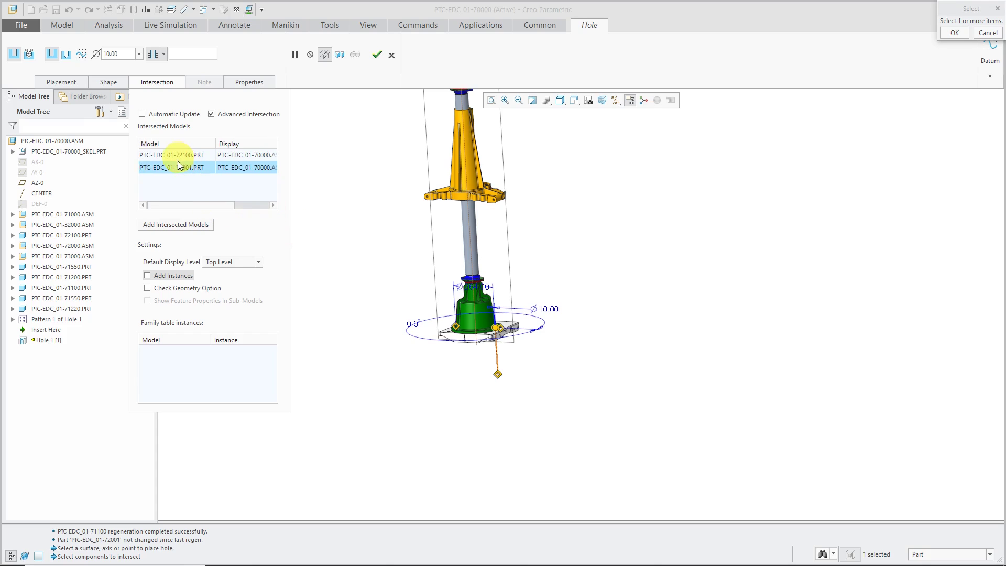
Set intersected parts 72001 and 72100 to Part Level so the hole belongs to each part
right_click(173, 168)
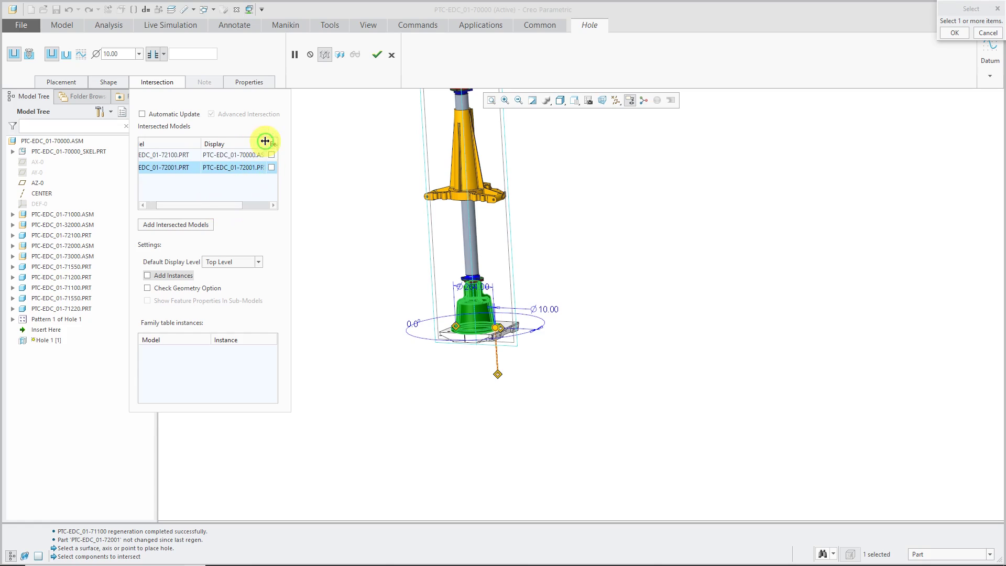
mouse_move(204, 166)
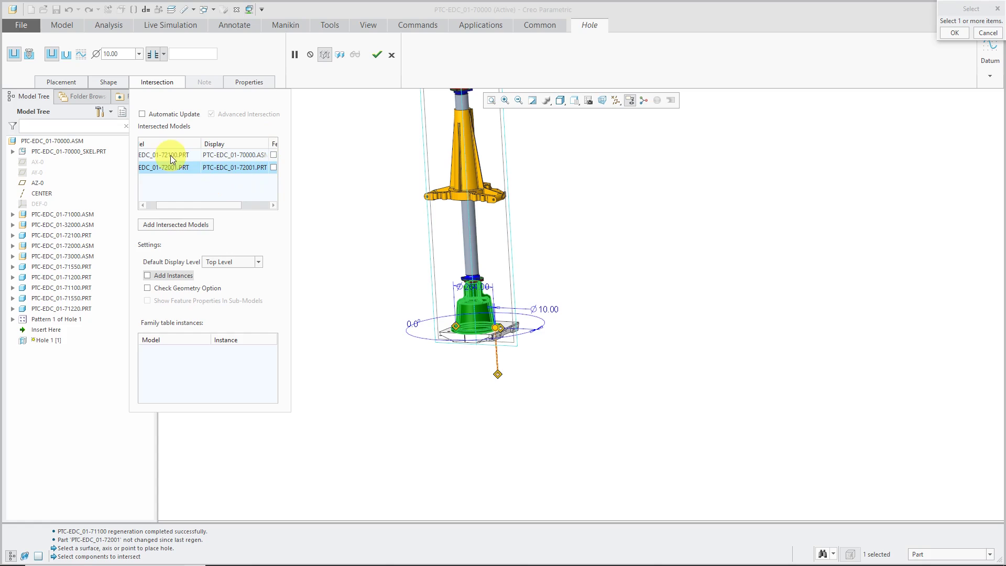
right_click(168, 155)
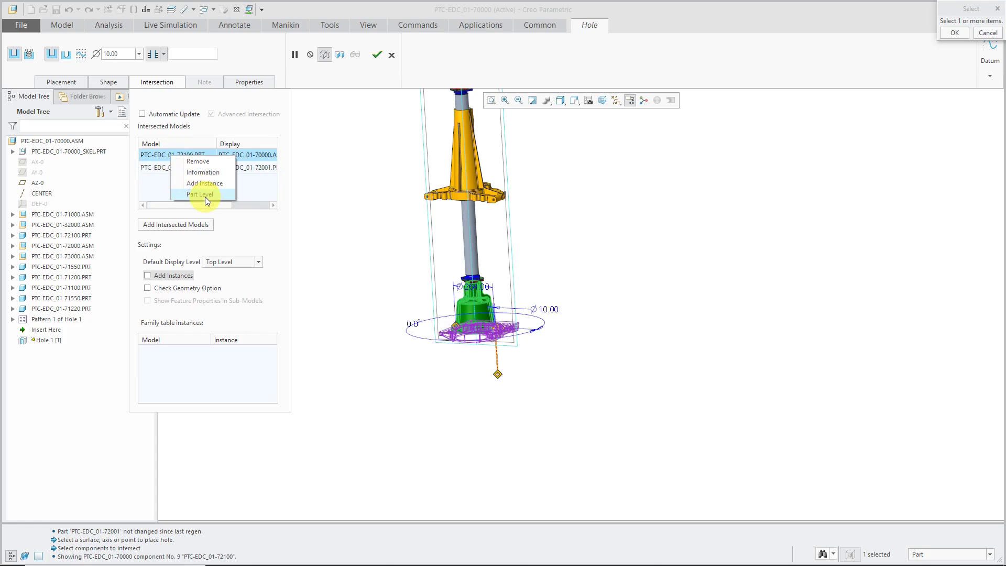
click(199, 194)
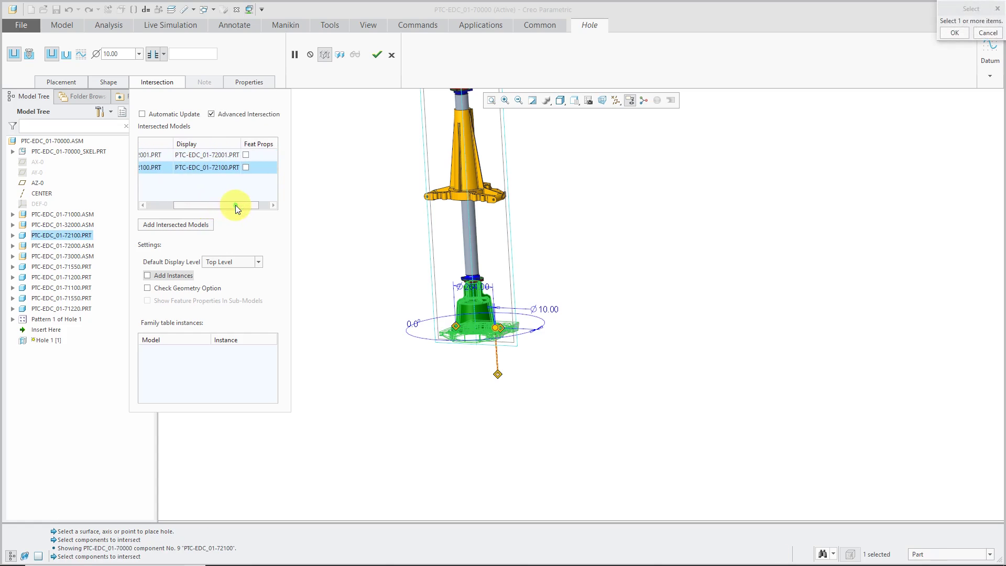
click(245, 155)
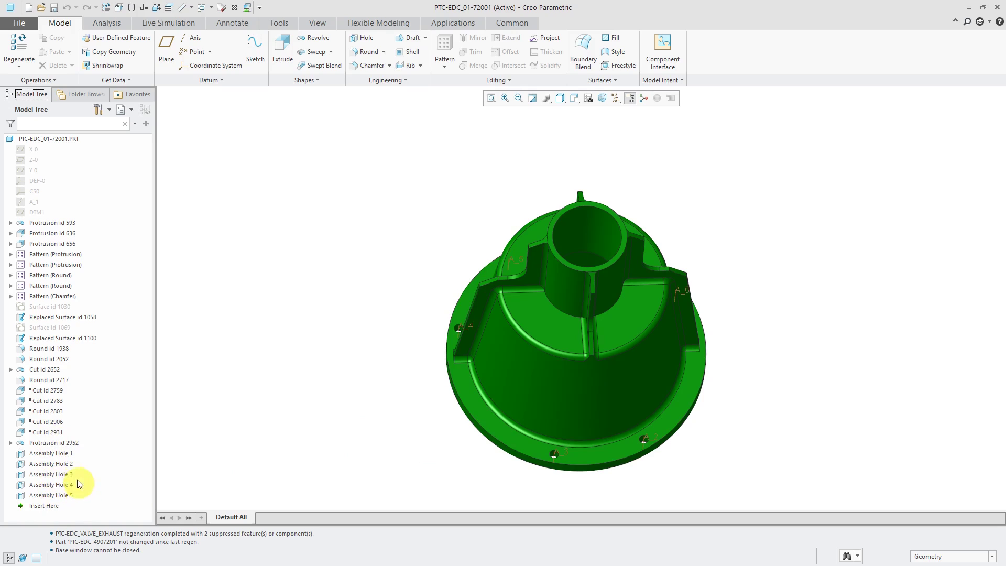
Inspect Assembly Hole 1 in the green housing part PTC-EDC_01-72001
click(50, 453)
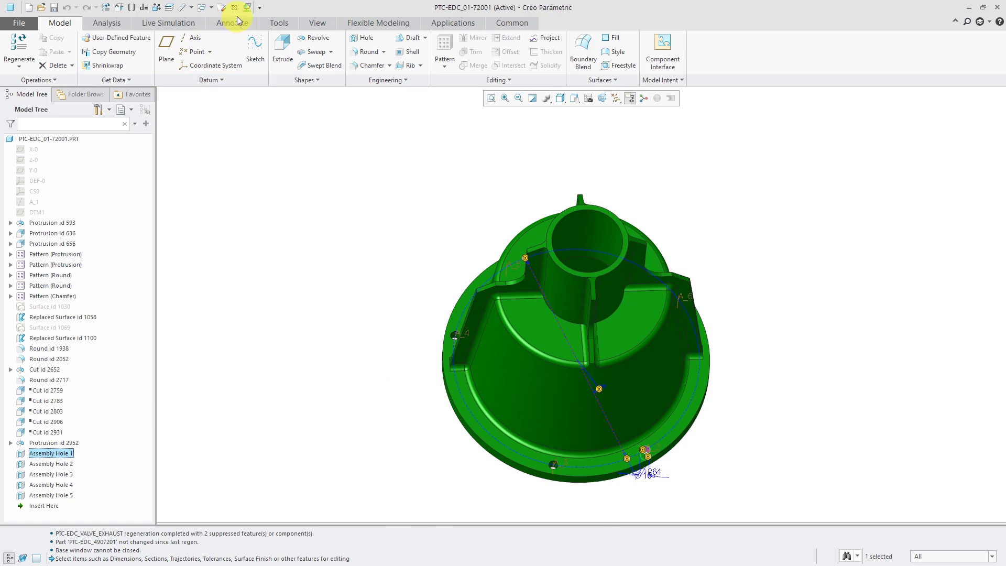
mouse_move(234, 7)
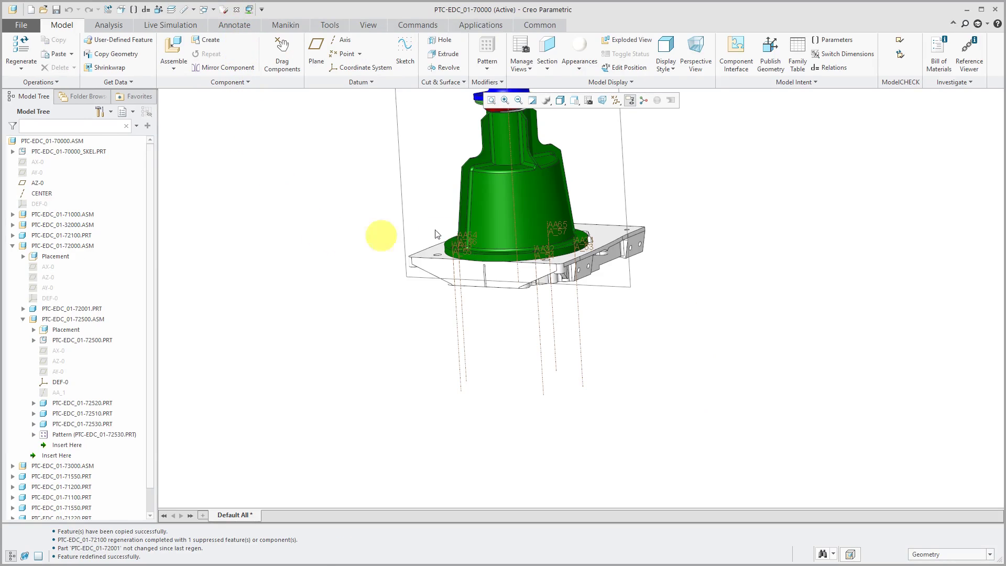
Hide datum axes and planes, then reopen the patterned Hole 1 for editing
click(616, 100)
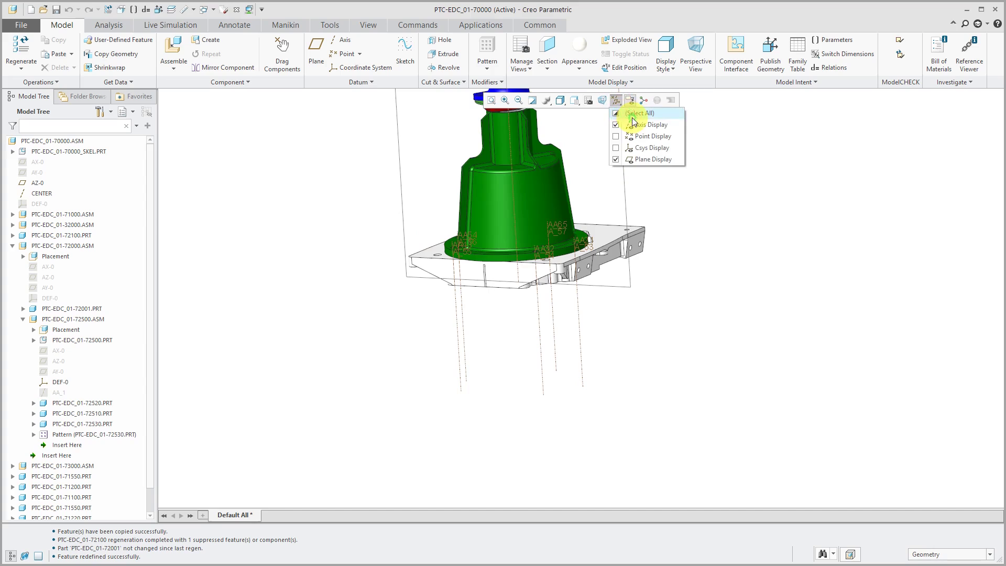
click(616, 124)
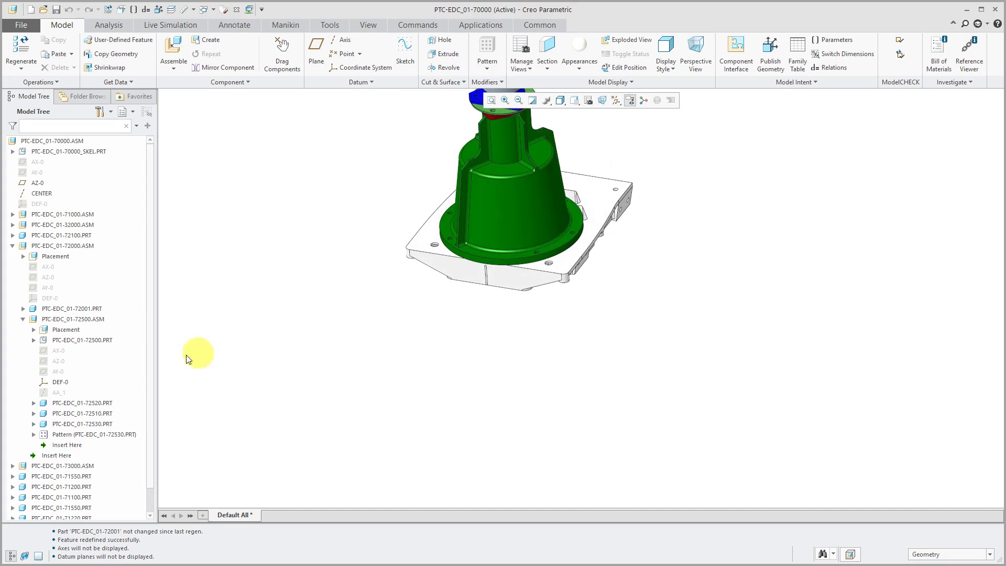
scroll(down, 3)
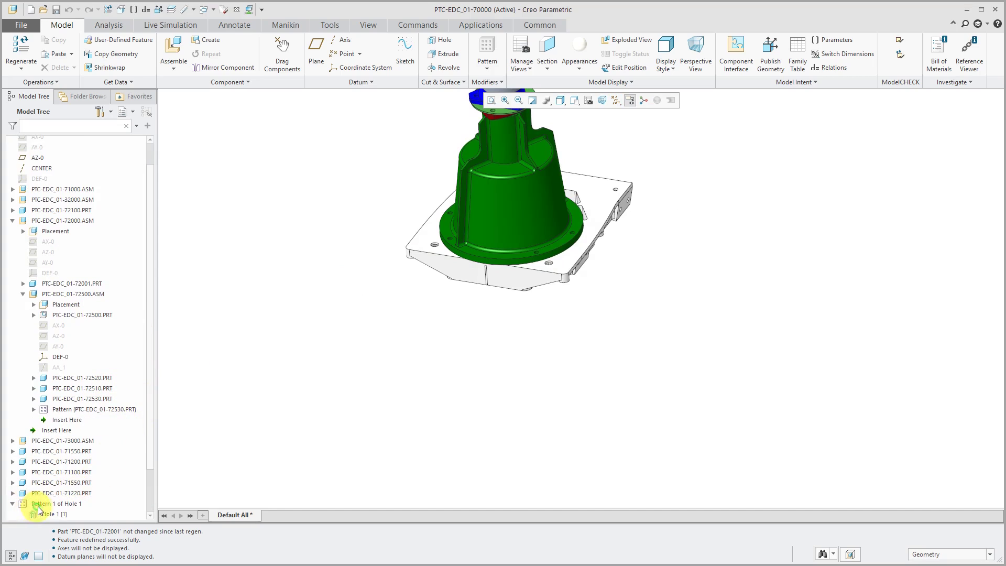
click(52, 512)
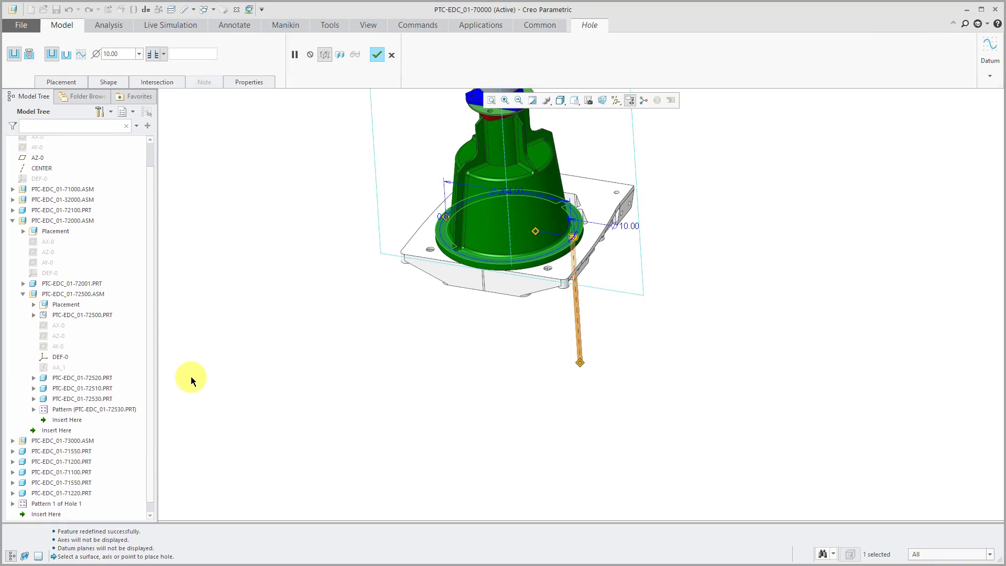
Review Hole 1's Intersection settings and the Default Display Level choices
click(157, 82)
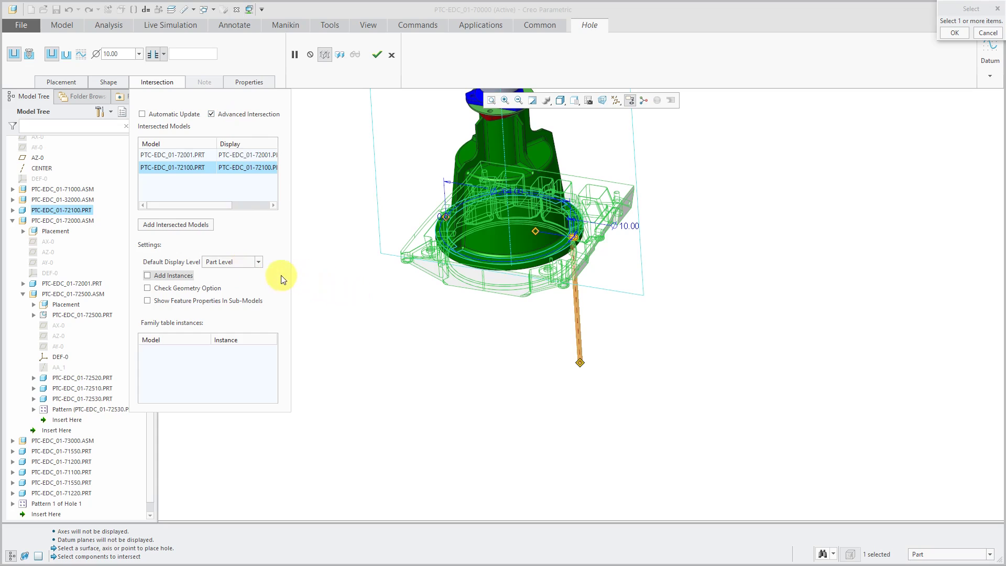
mouse_move(235, 267)
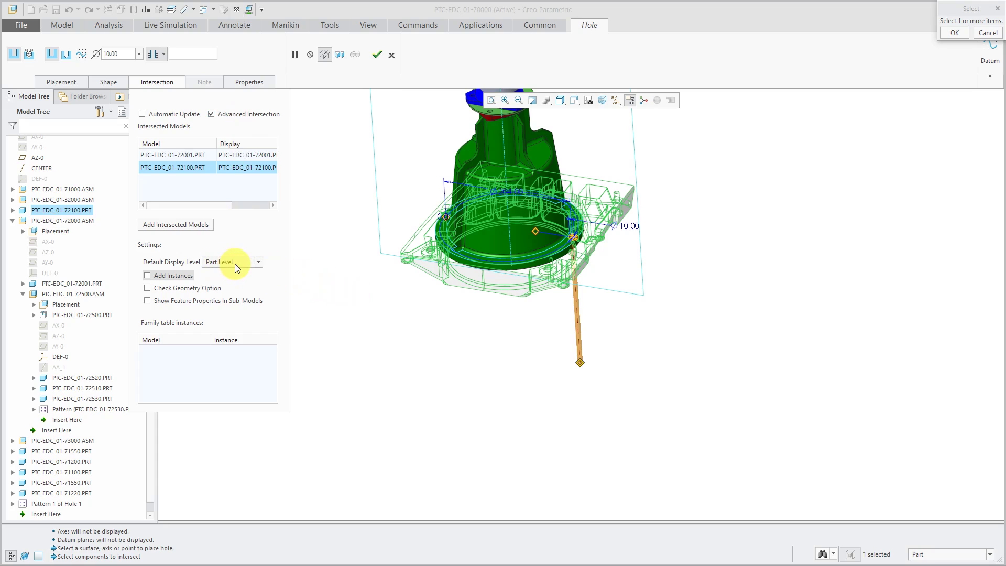
click(258, 261)
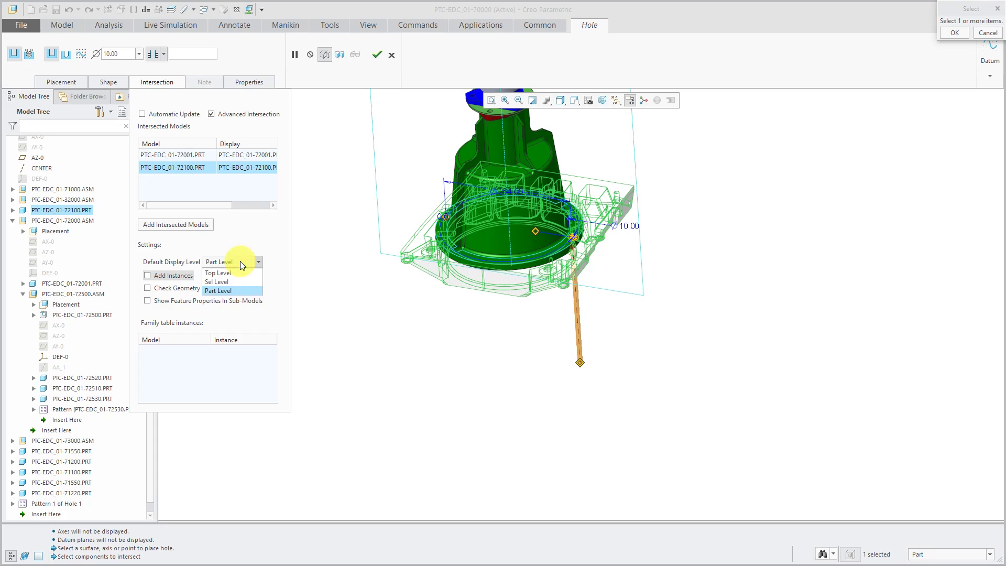
mouse_move(218, 202)
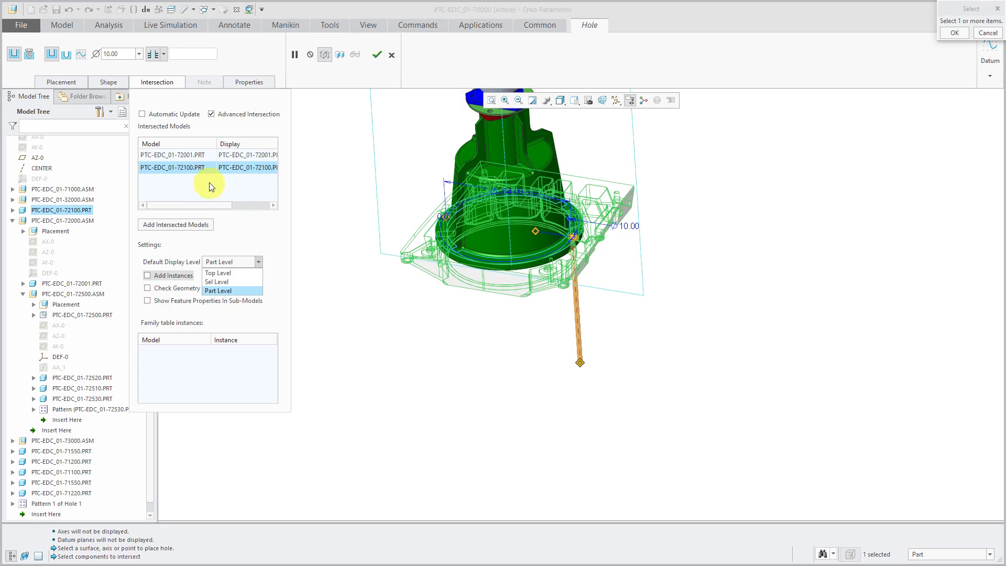
mouse_move(225, 202)
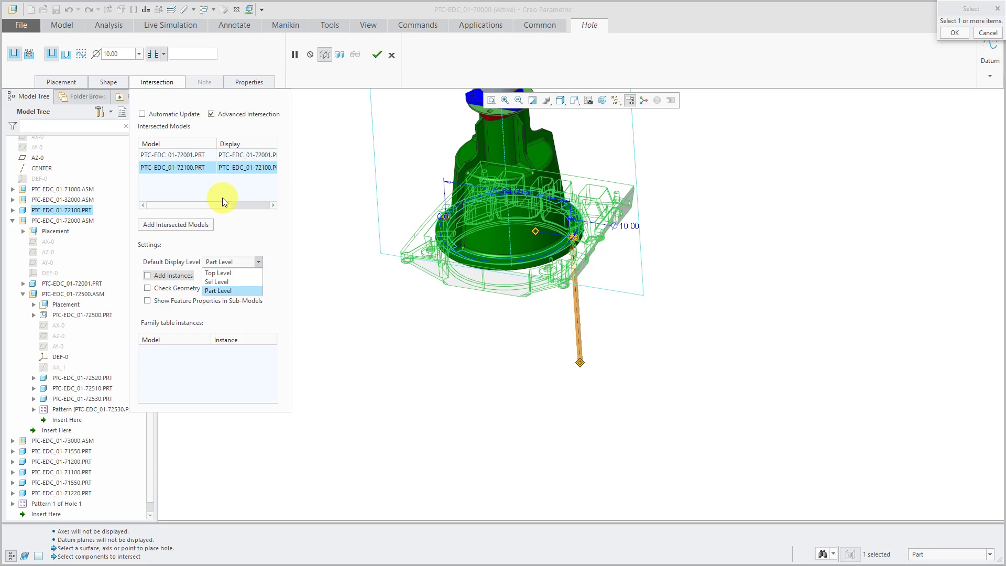
mouse_move(238, 272)
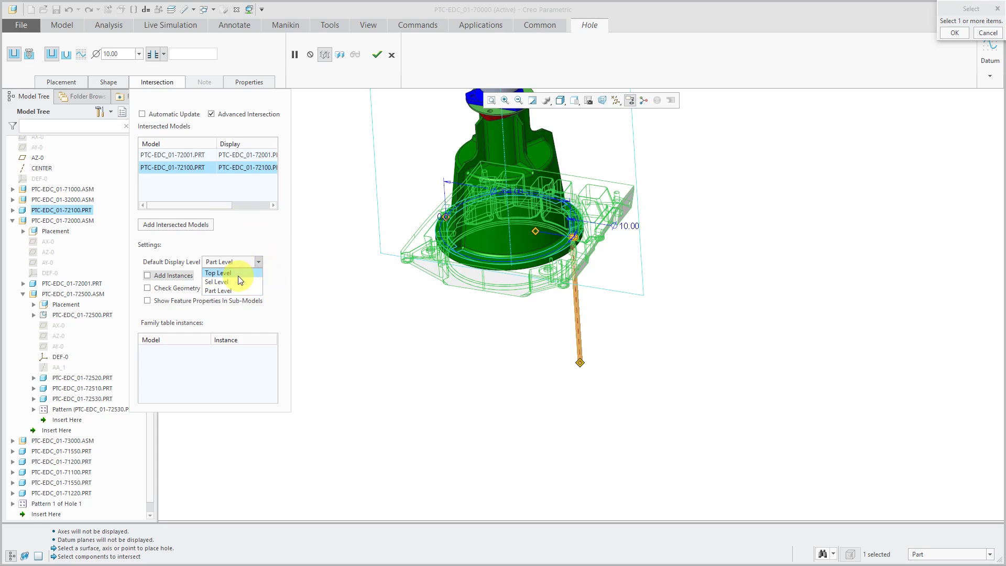
mouse_move(239, 279)
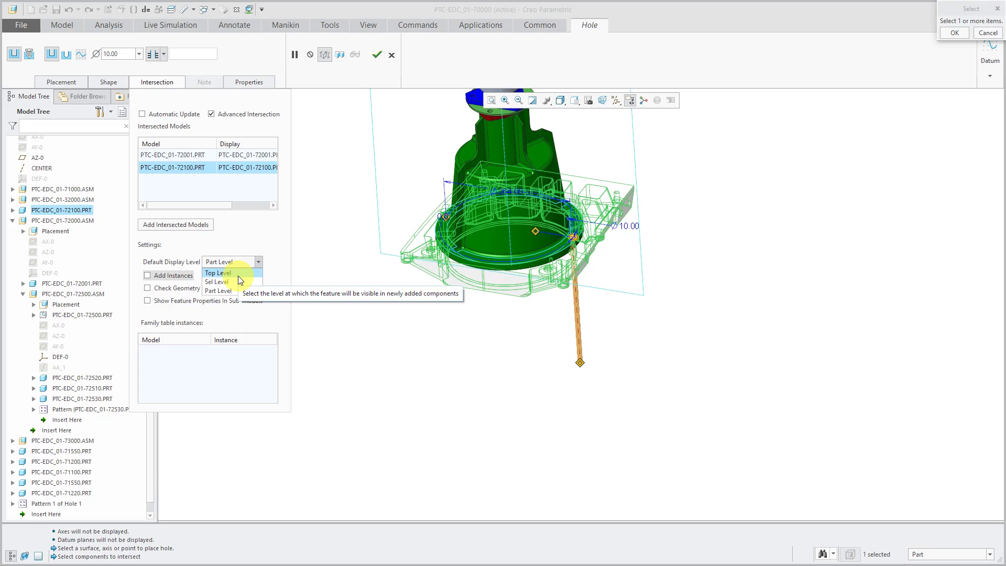
mouse_move(235, 290)
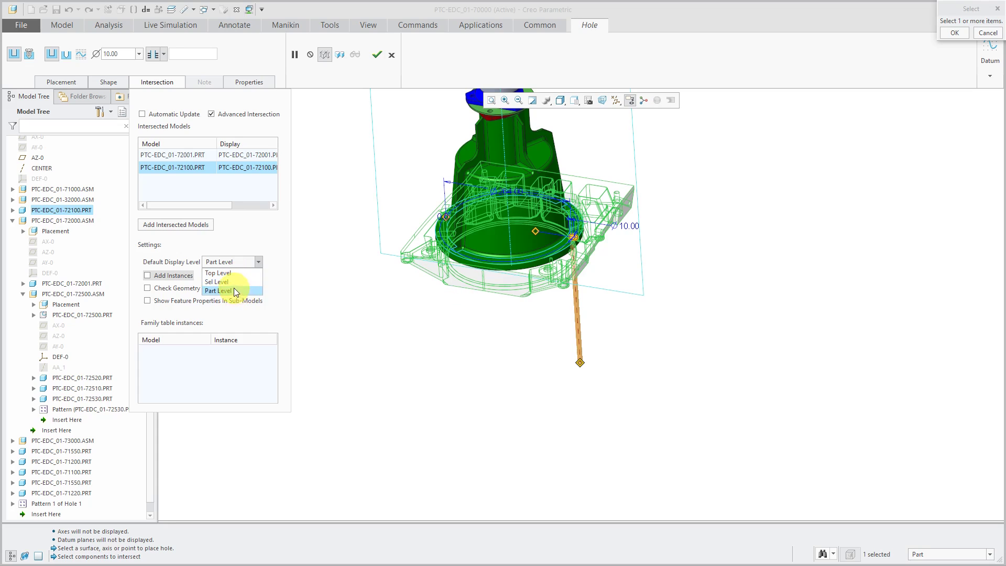
mouse_move(233, 282)
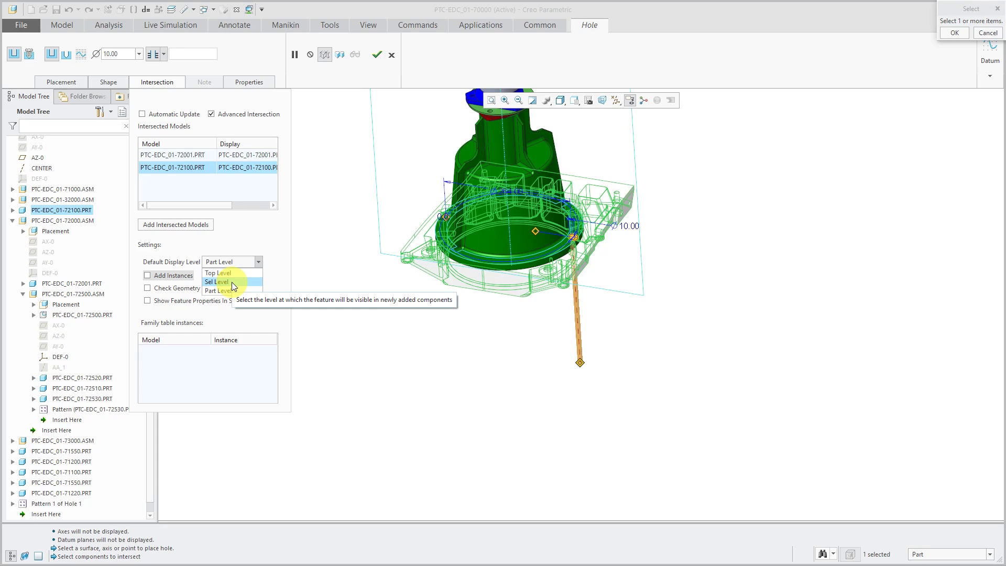
mouse_move(283, 265)
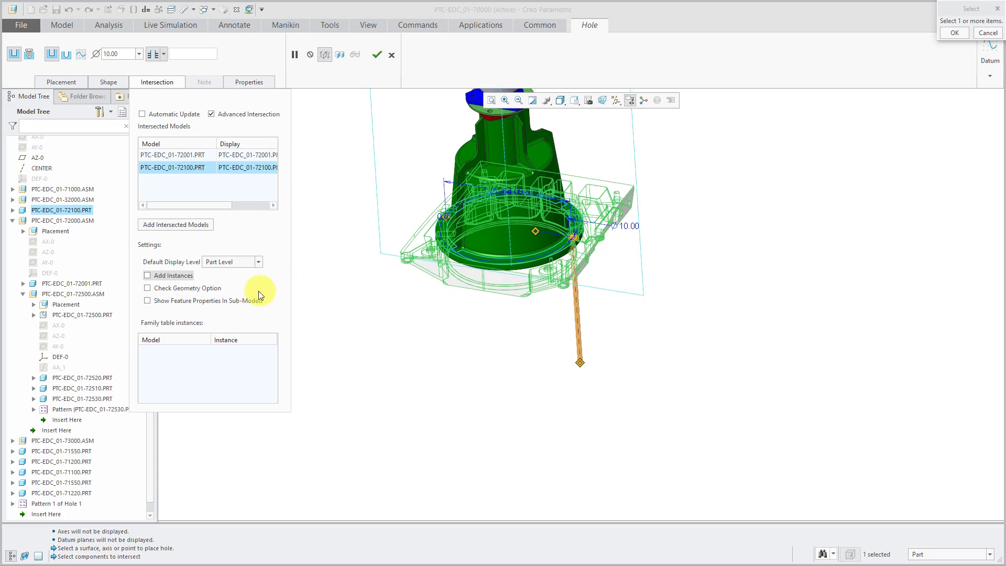
mouse_move(196, 279)
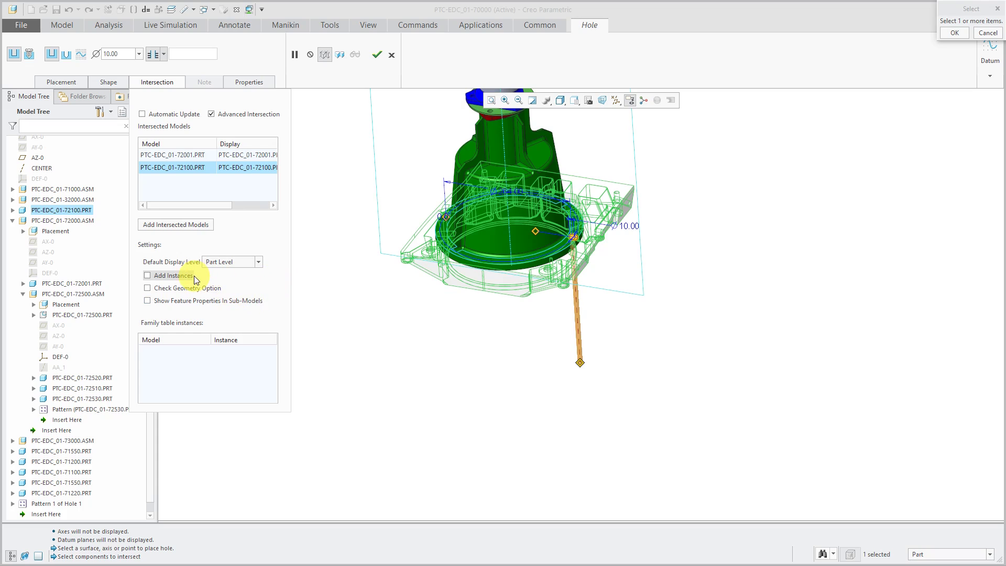
Enable Add Instances and set intersected part 72001 to Top Level
click(147, 276)
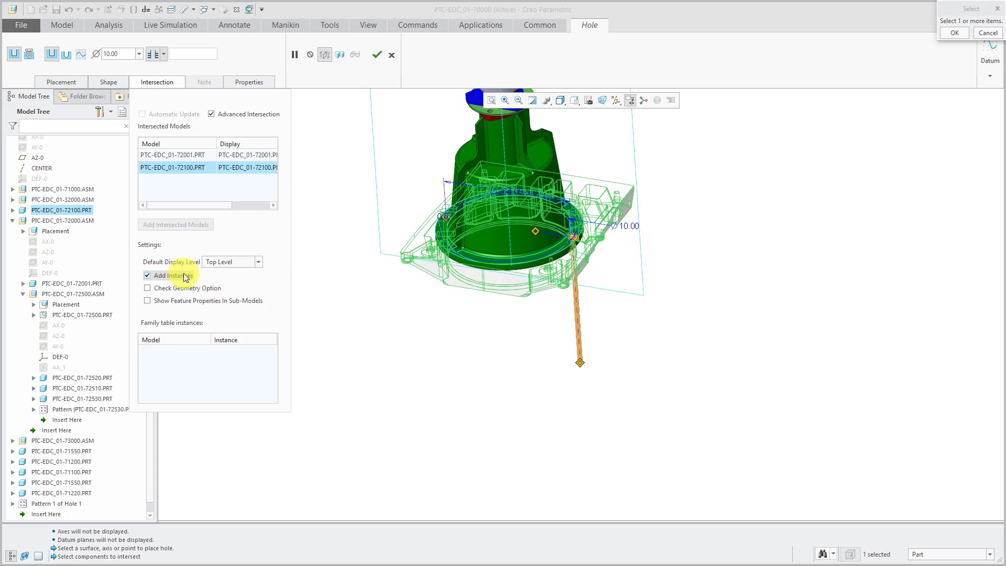
click(173, 155)
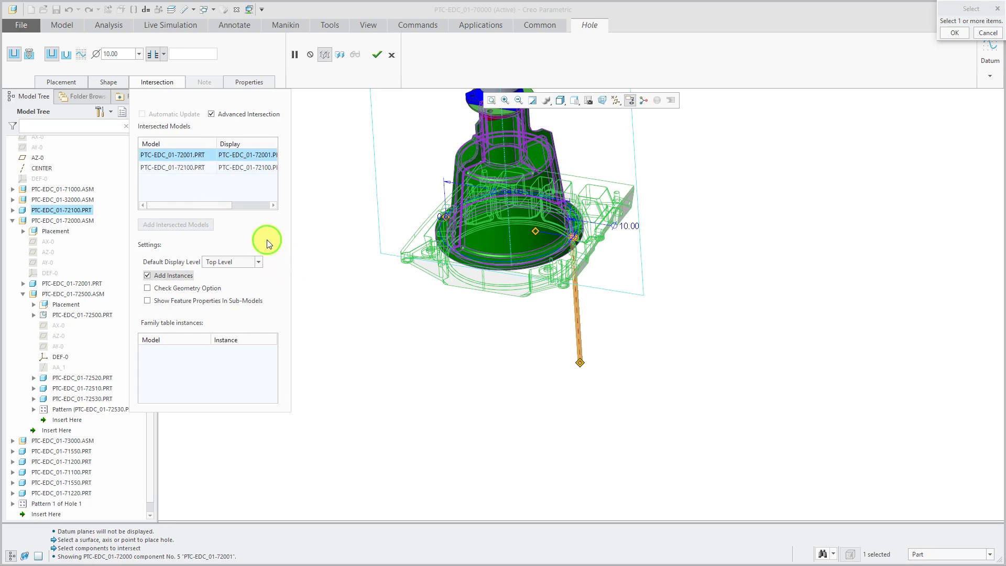
right_click(173, 155)
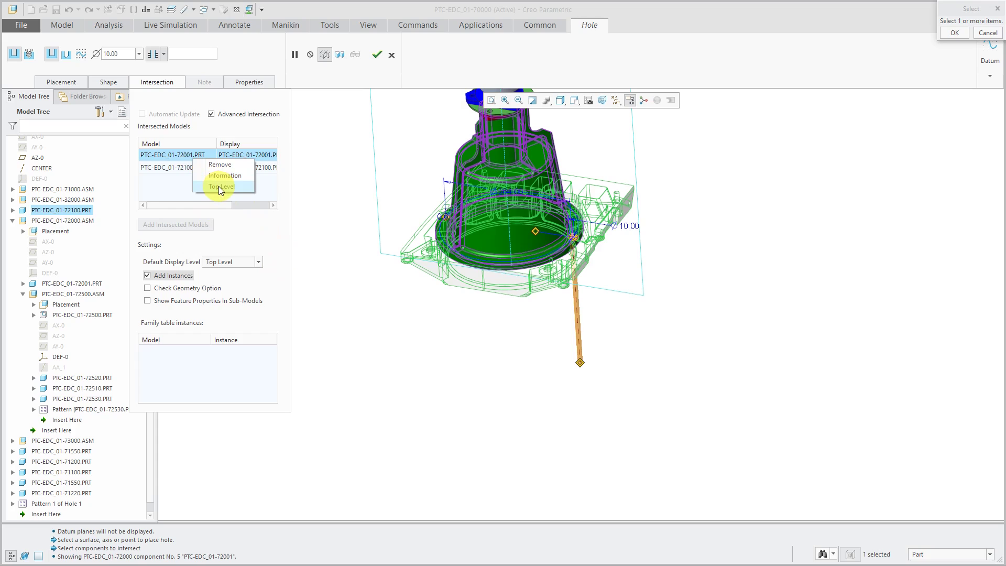
click(221, 186)
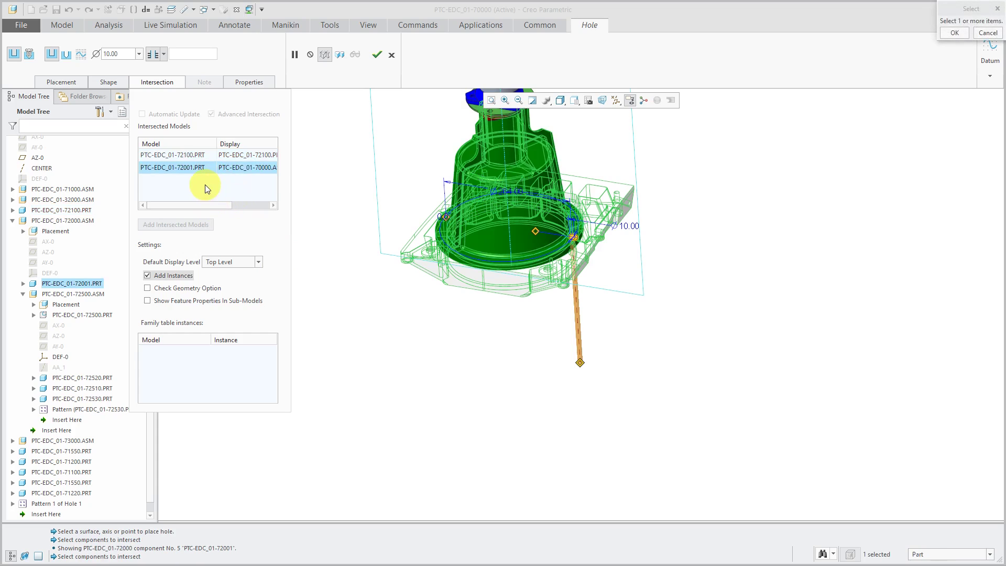
mouse_move(193, 178)
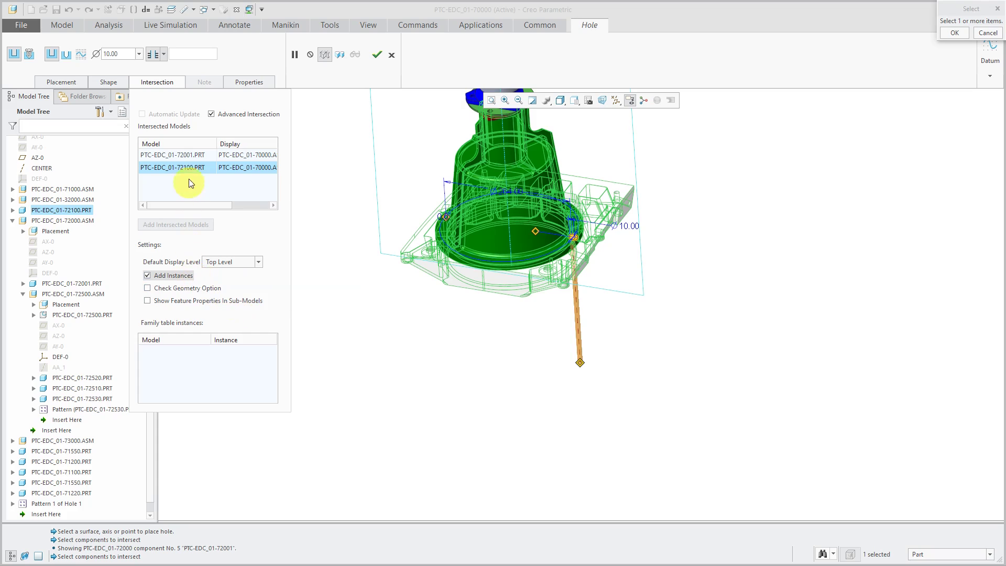
mouse_move(179, 277)
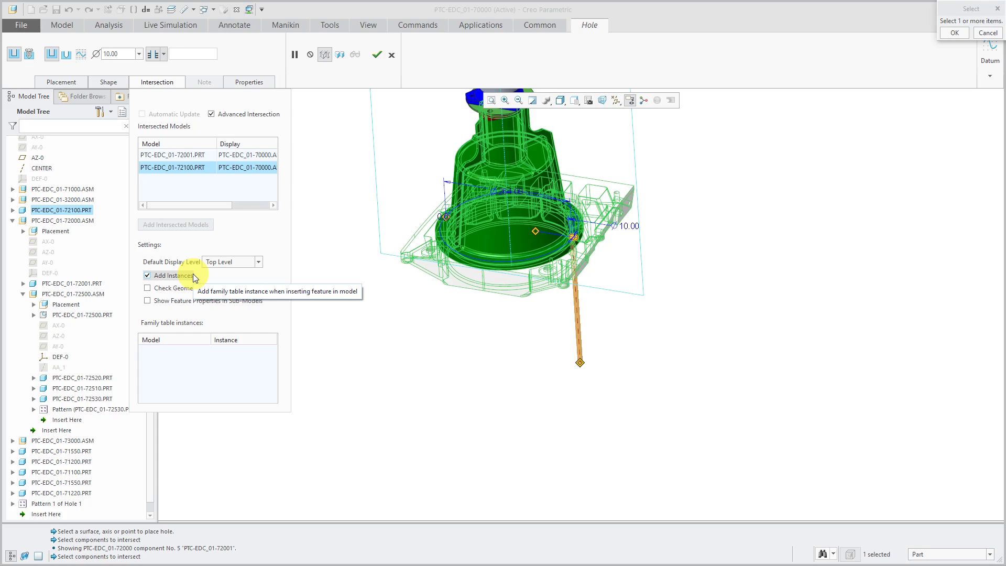
mouse_move(206, 292)
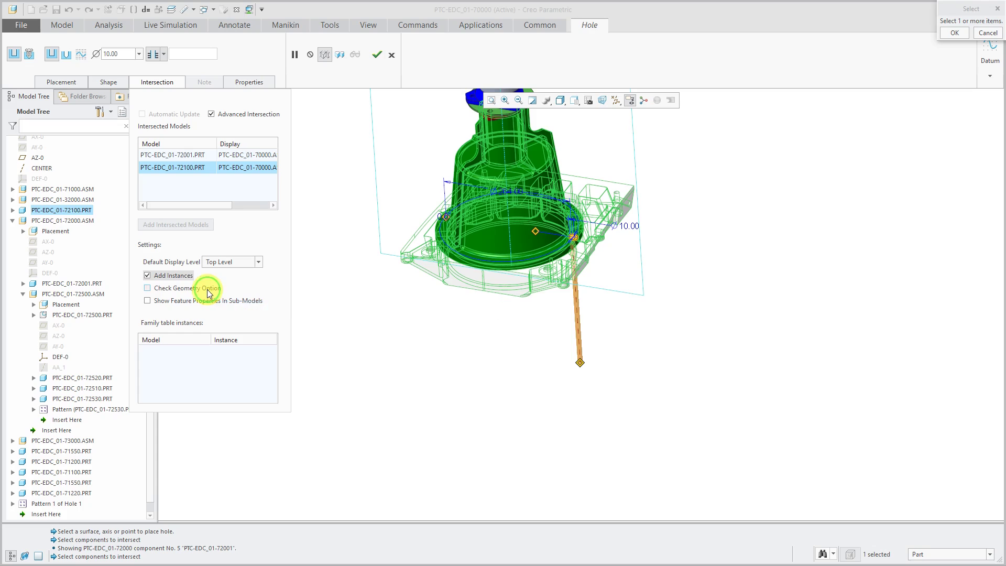
Enable Check Geometry Option and turn off Add Instances for Hole 1
click(148, 287)
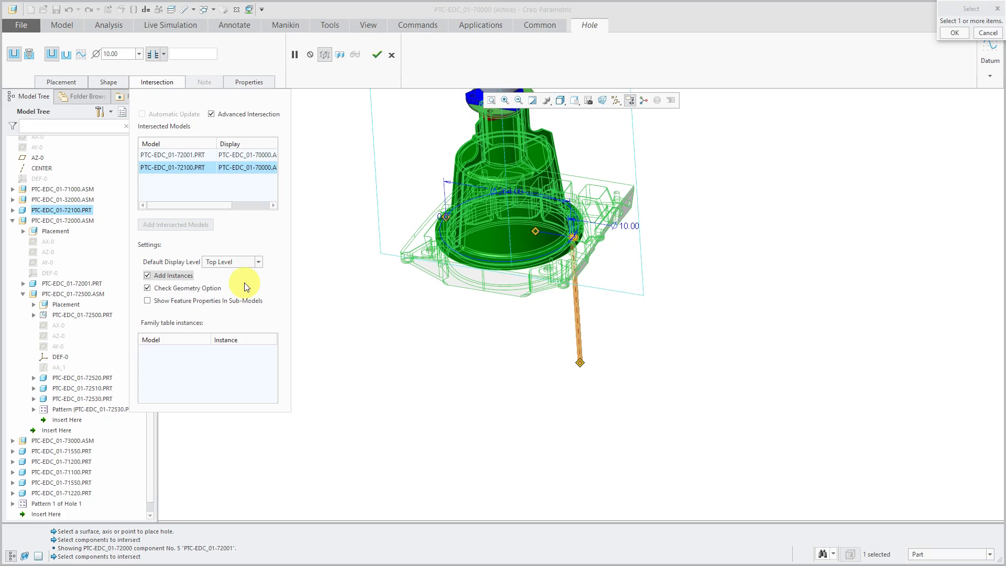
mouse_move(386, 242)
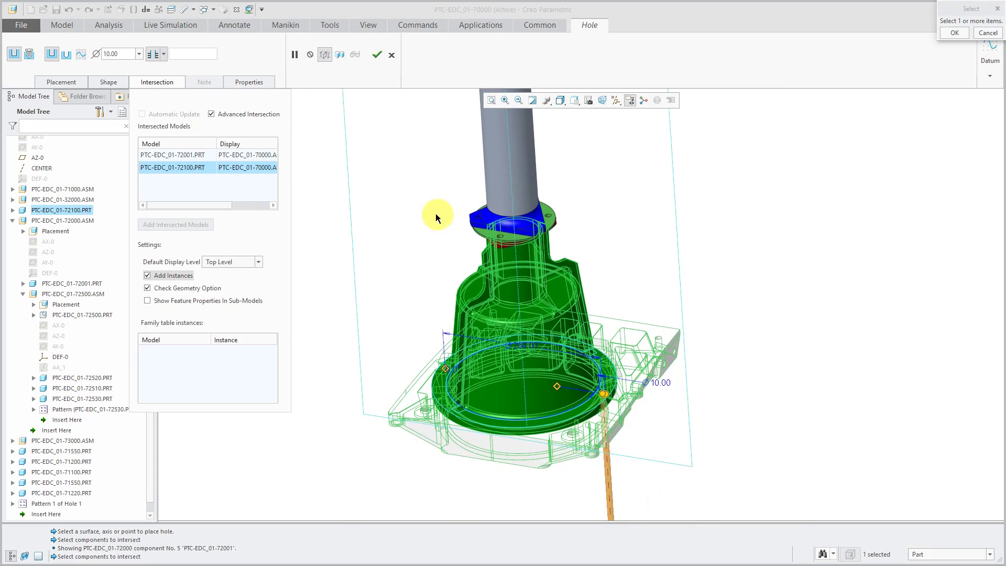
mouse_move(433, 215)
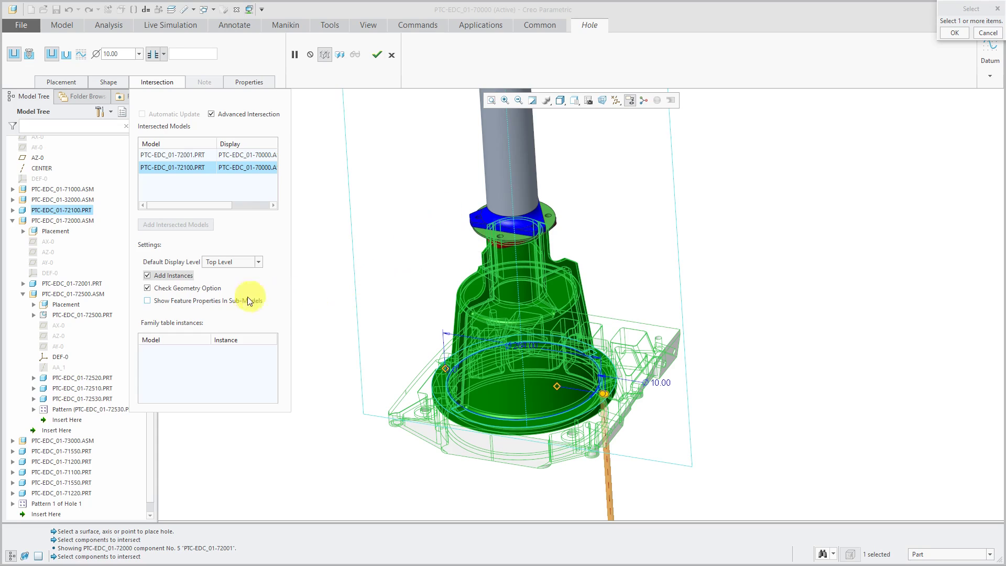
mouse_move(230, 305)
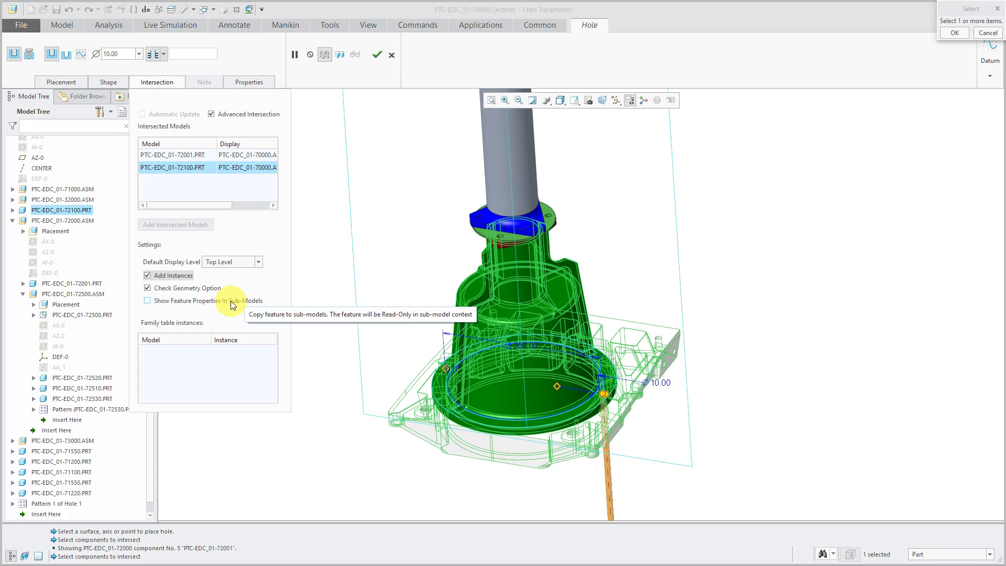
mouse_move(272, 302)
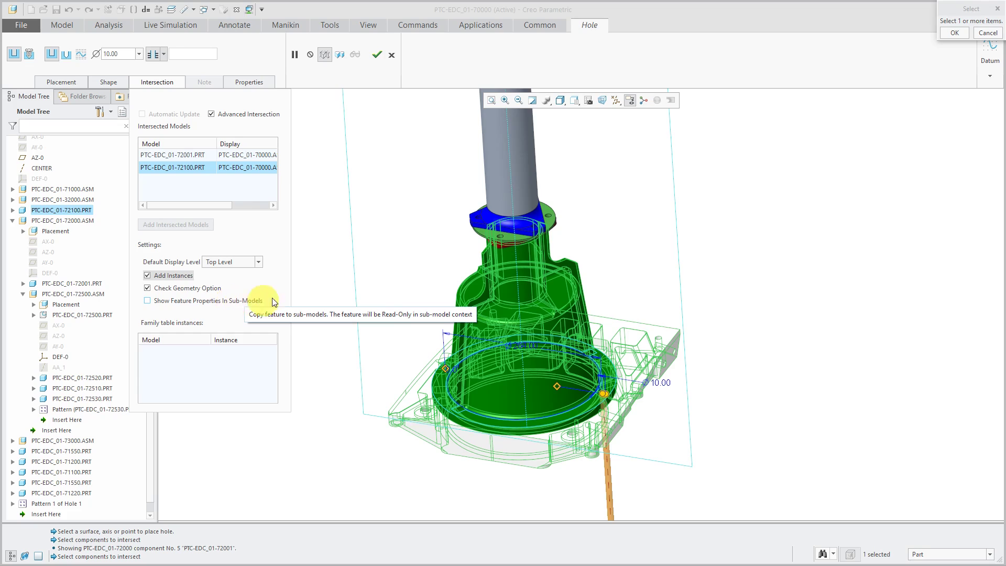
mouse_move(318, 287)
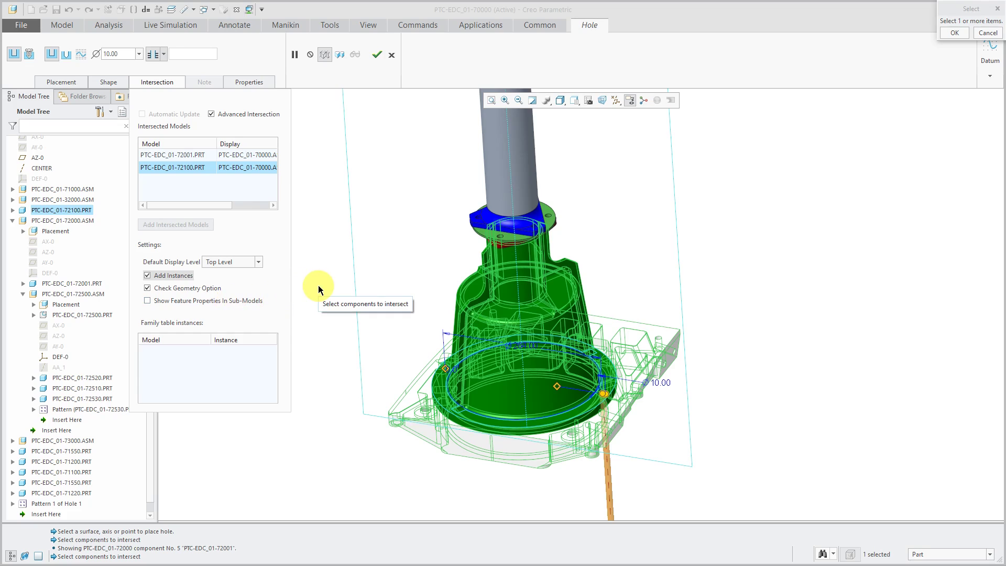
click(148, 275)
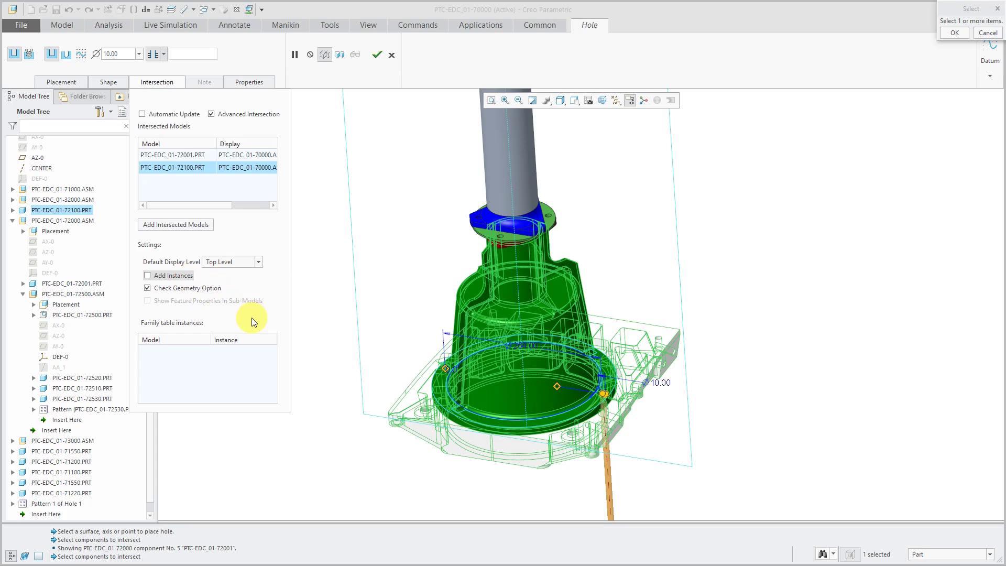